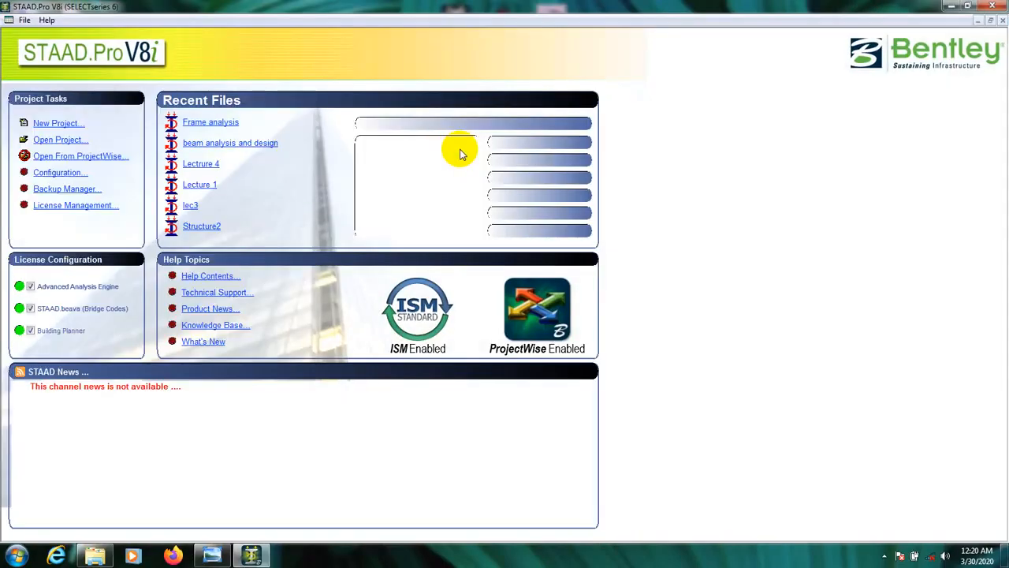
pyautogui.moveTo(11, 126)
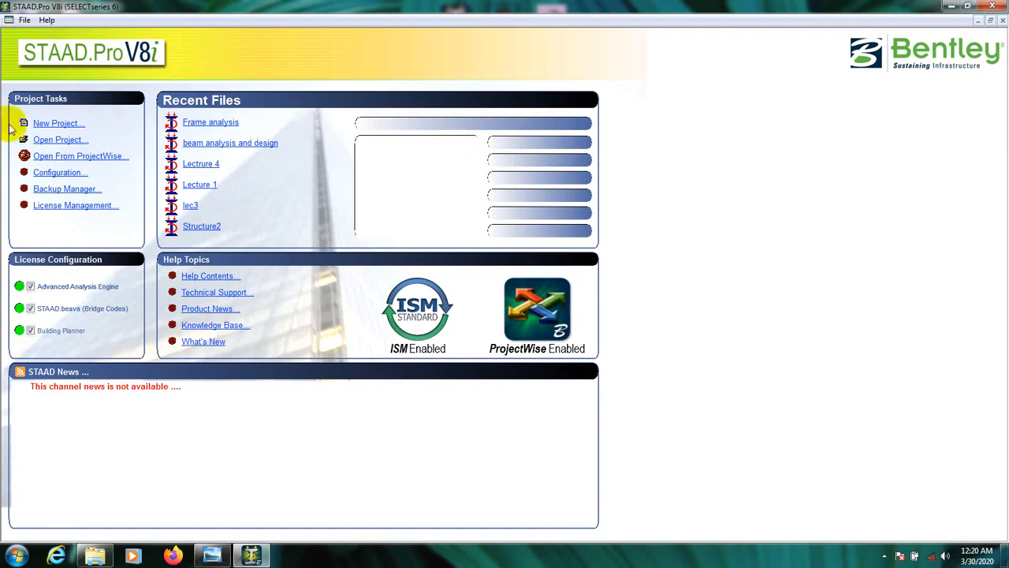
# - Start a new Space structure project named 'Beam Design'
pyautogui.click(58, 123)
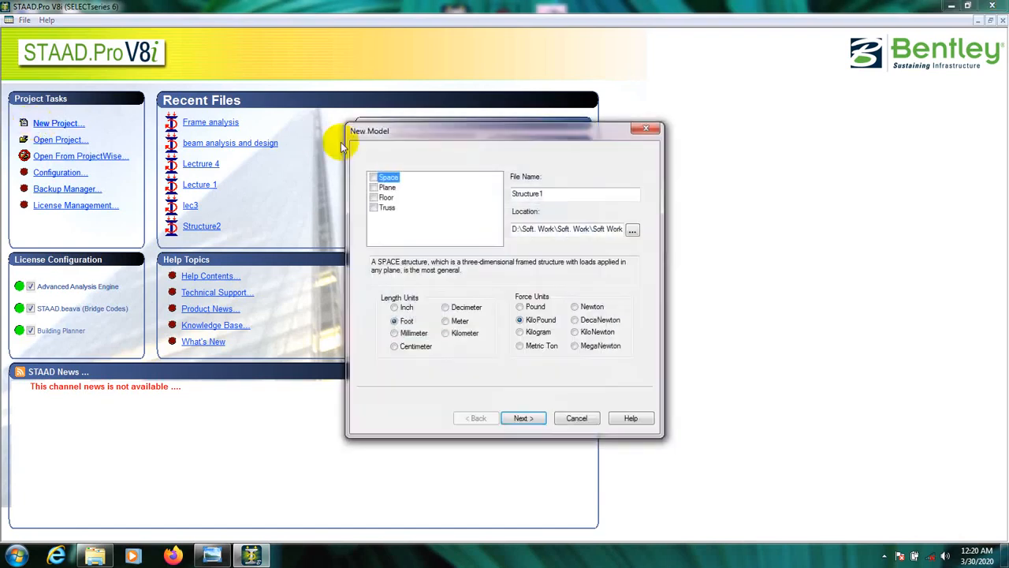
pyautogui.click(375, 176)
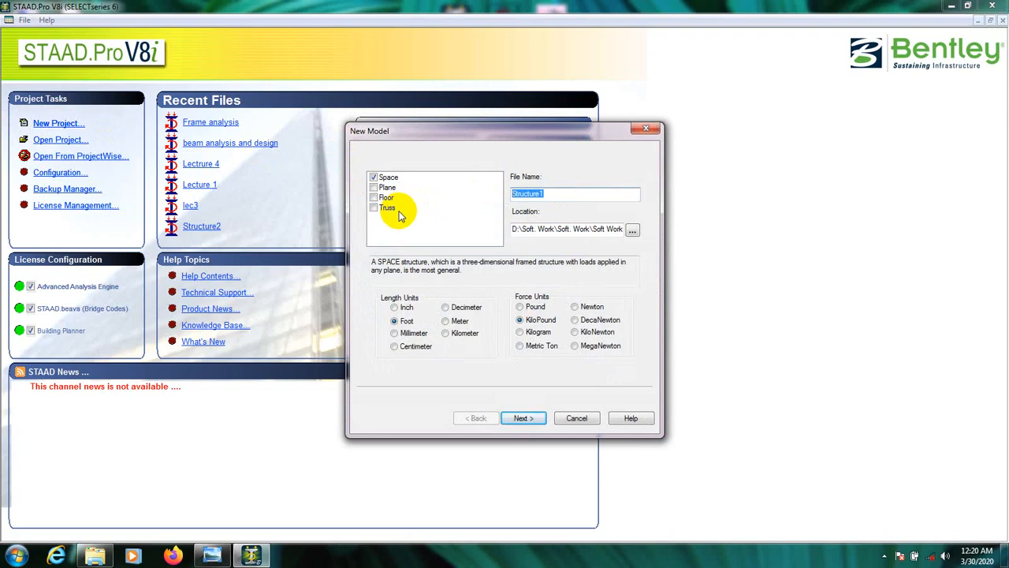
pyautogui.write('Beam')
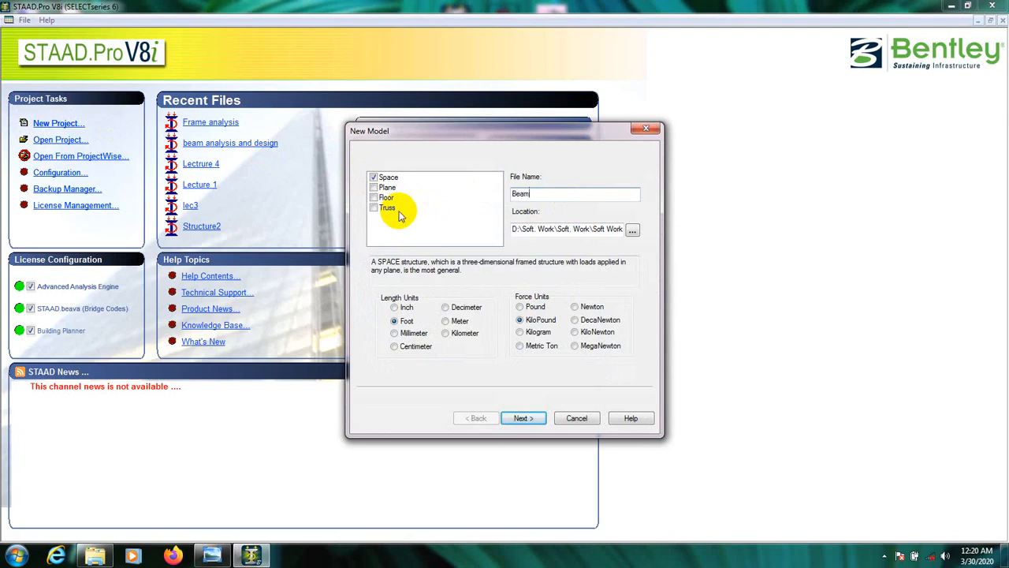
pyautogui.write('Desing')
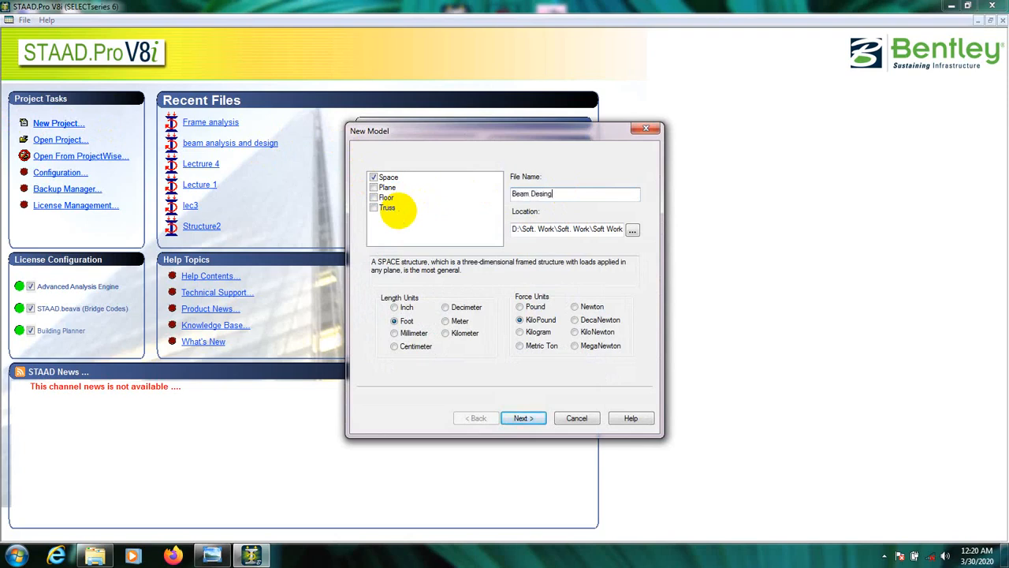
pyautogui.press('BackSpace')
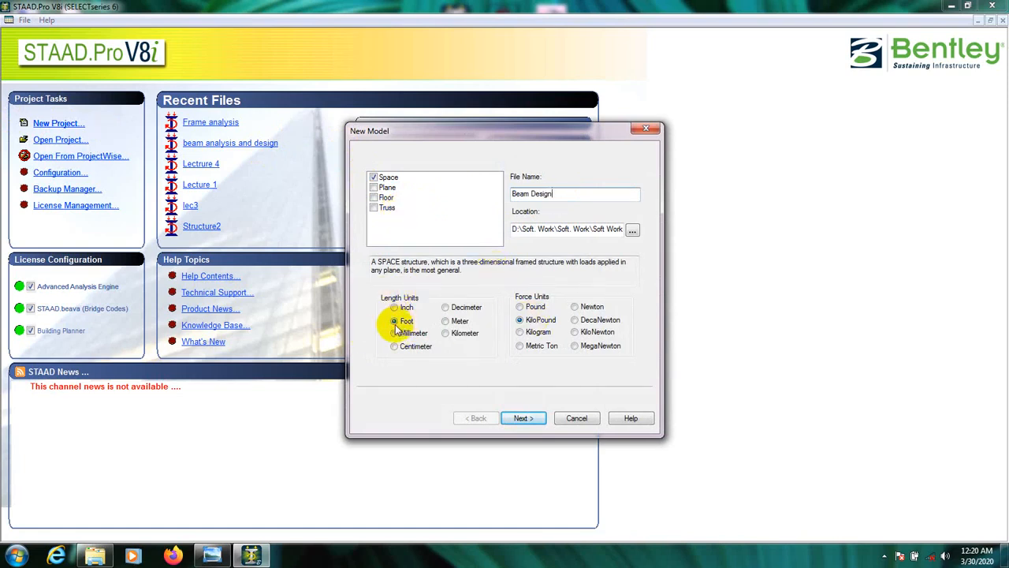
pyautogui.moveTo(520, 315)
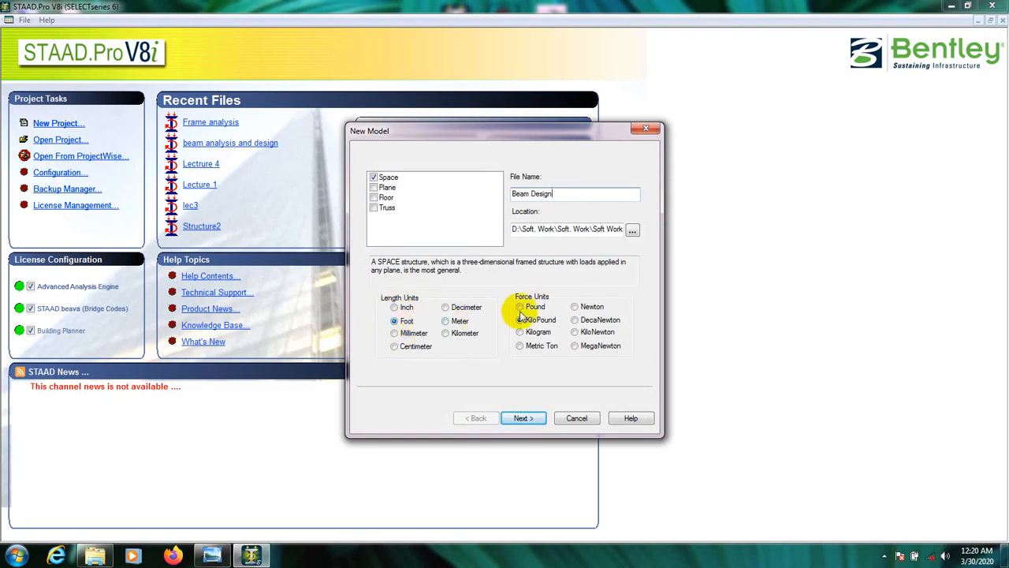
# - Keep Foot and KiloPound units and choose Add Beam as the starting option
pyautogui.click(519, 320)
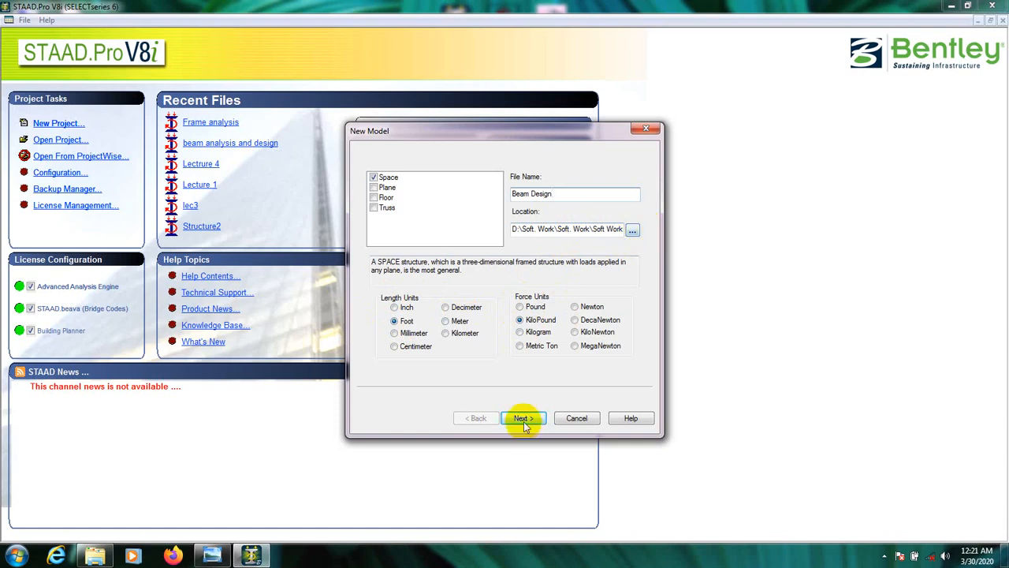
pyautogui.click(522, 418)
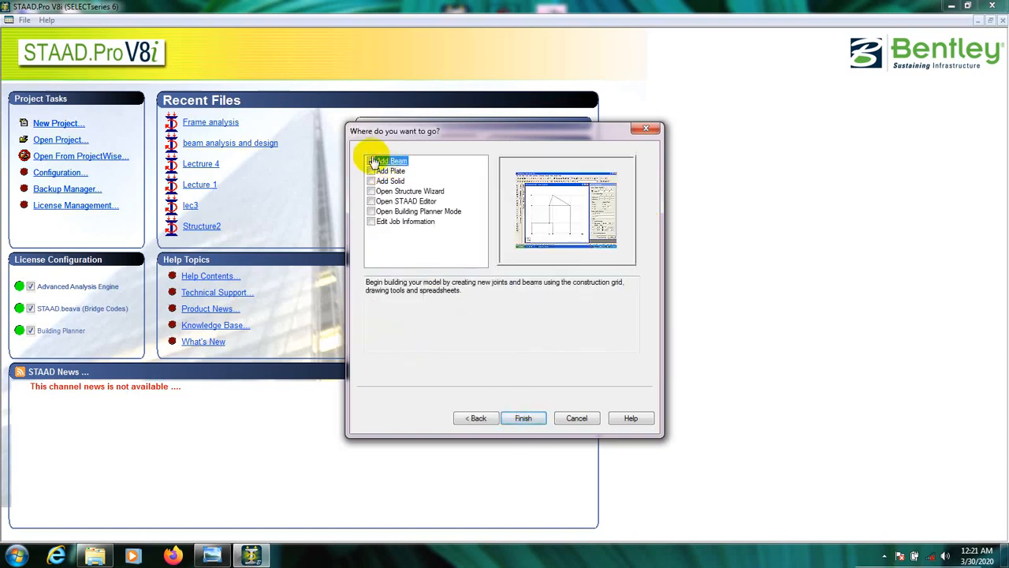
pyautogui.click(371, 161)
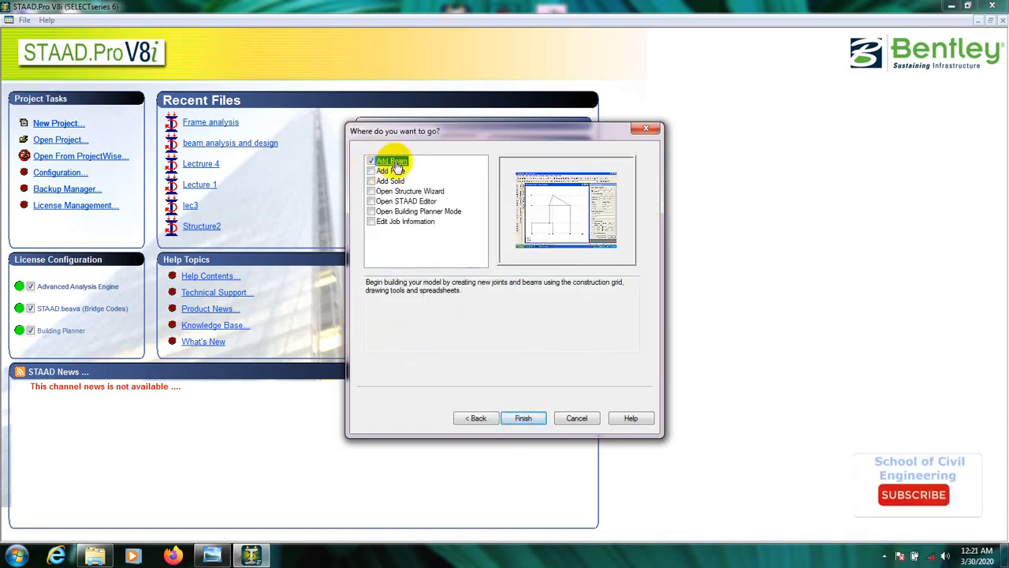
# - Finish the new-project wizard to enter the modeling workspace
pyautogui.click(523, 418)
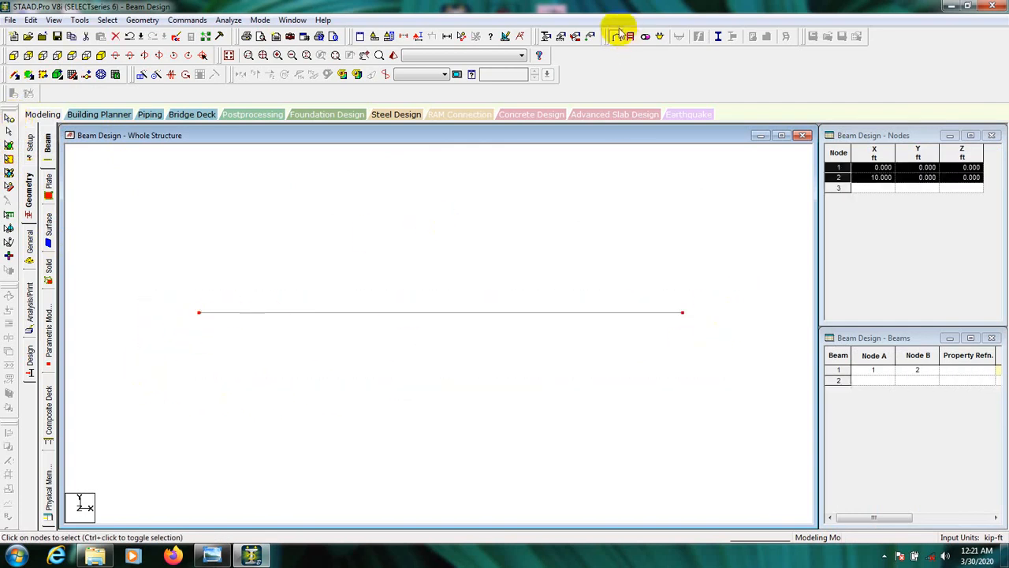
pyautogui.moveTo(559, 37)
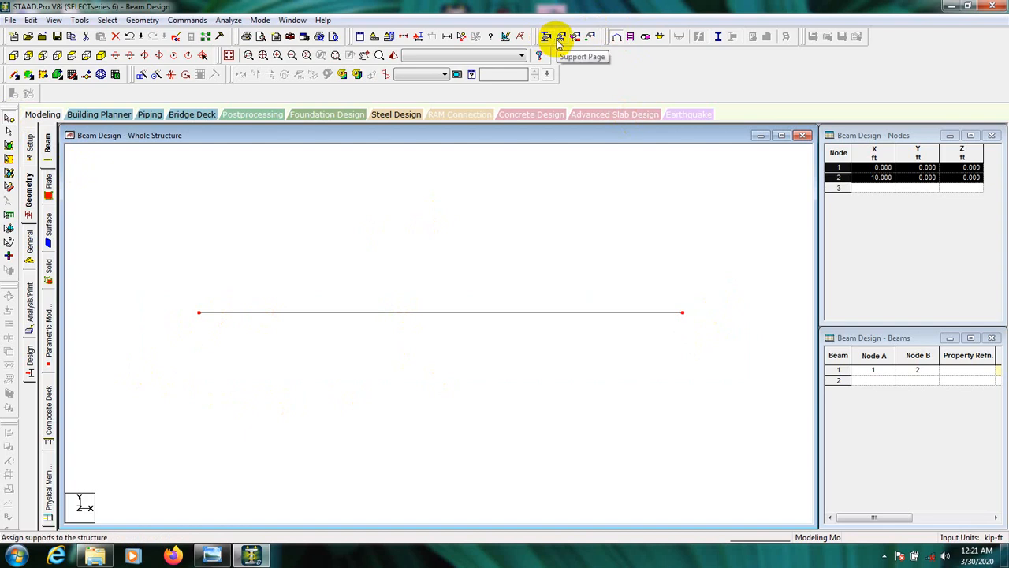
# - Create Support 2 for the beam's end nodes 1 and 2, then close the support page
pyautogui.click(559, 36)
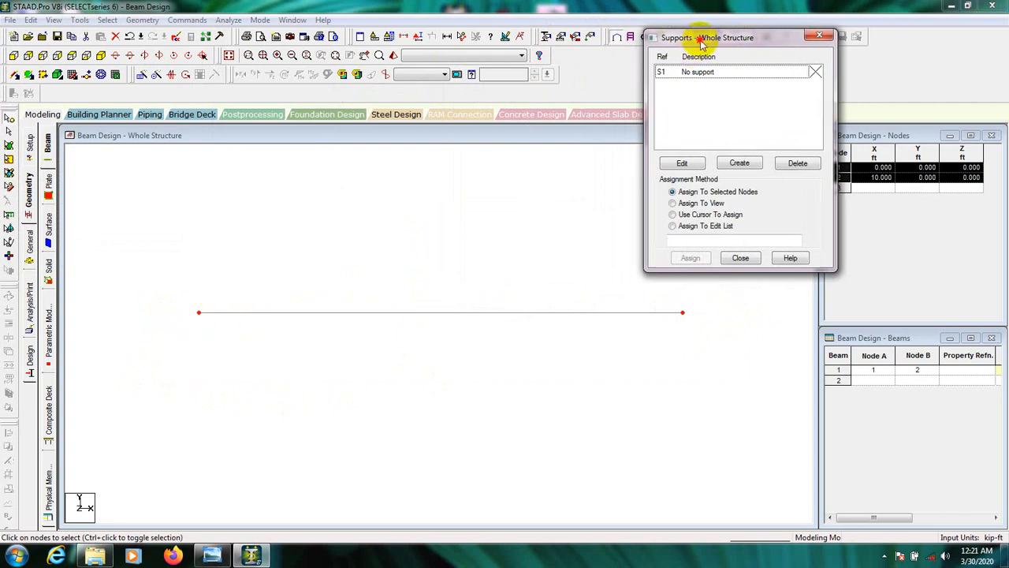
pyautogui.click(739, 162)
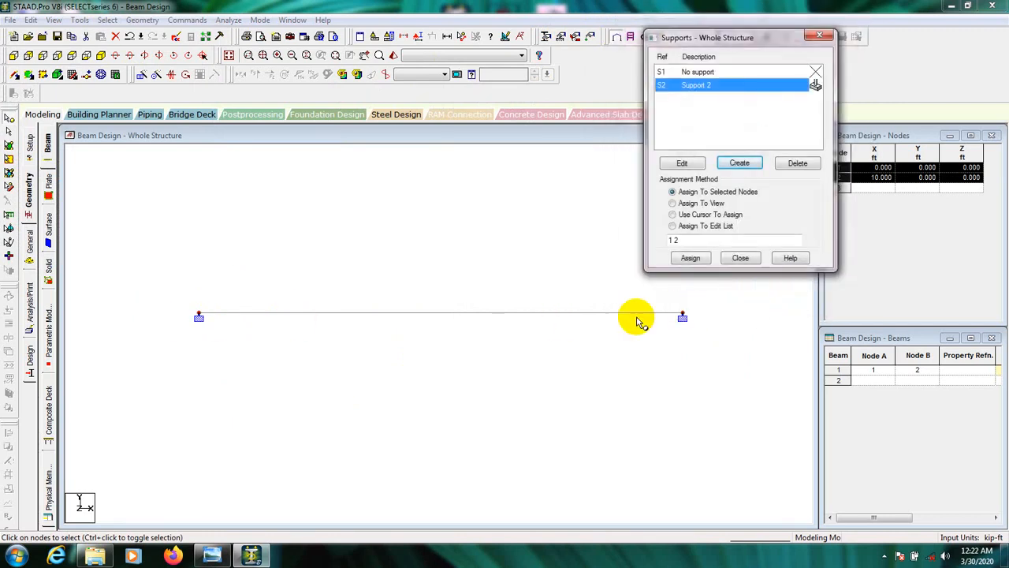
pyautogui.moveTo(670, 312)
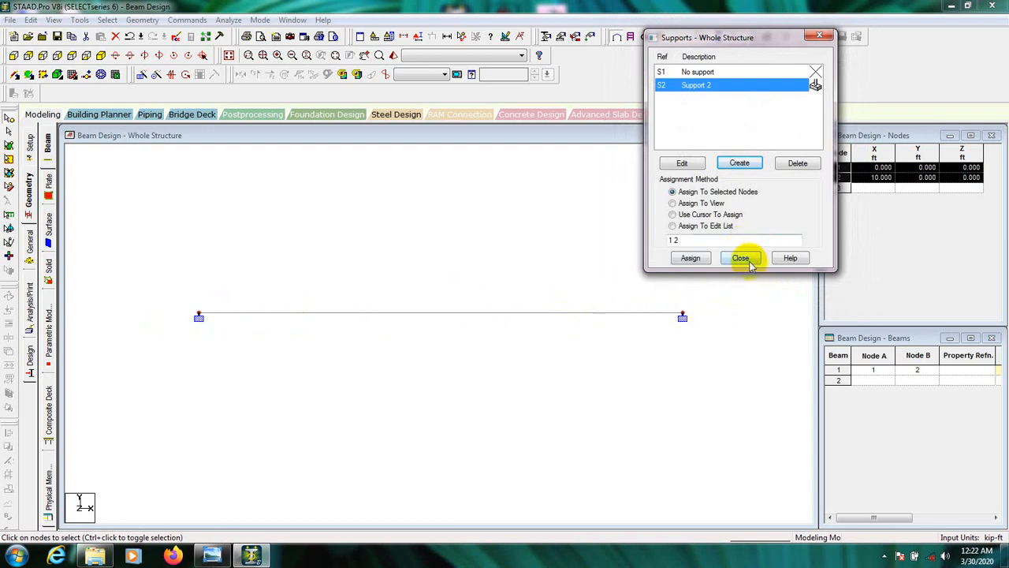
pyautogui.click(741, 258)
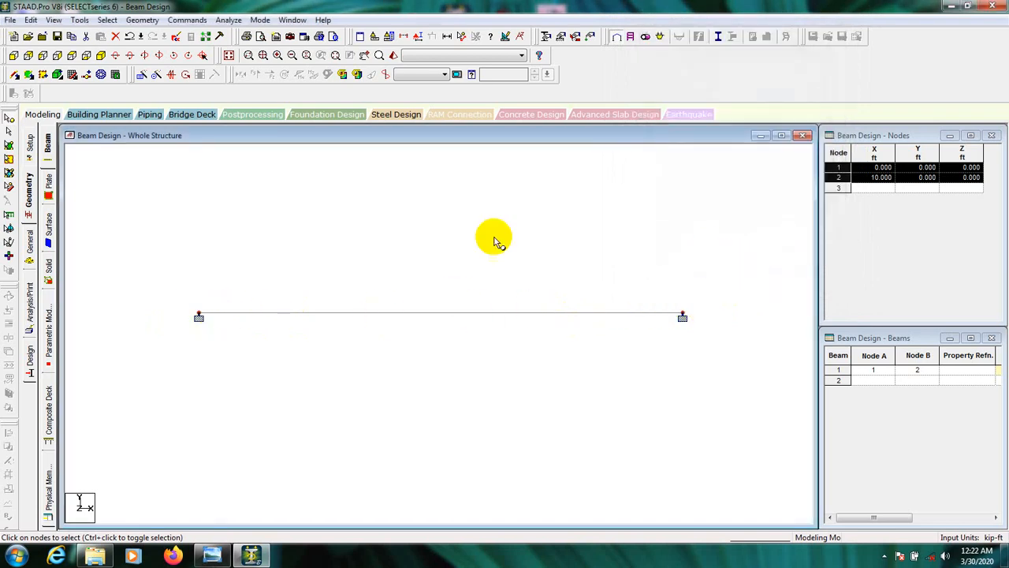
pyautogui.moveTo(558, 53)
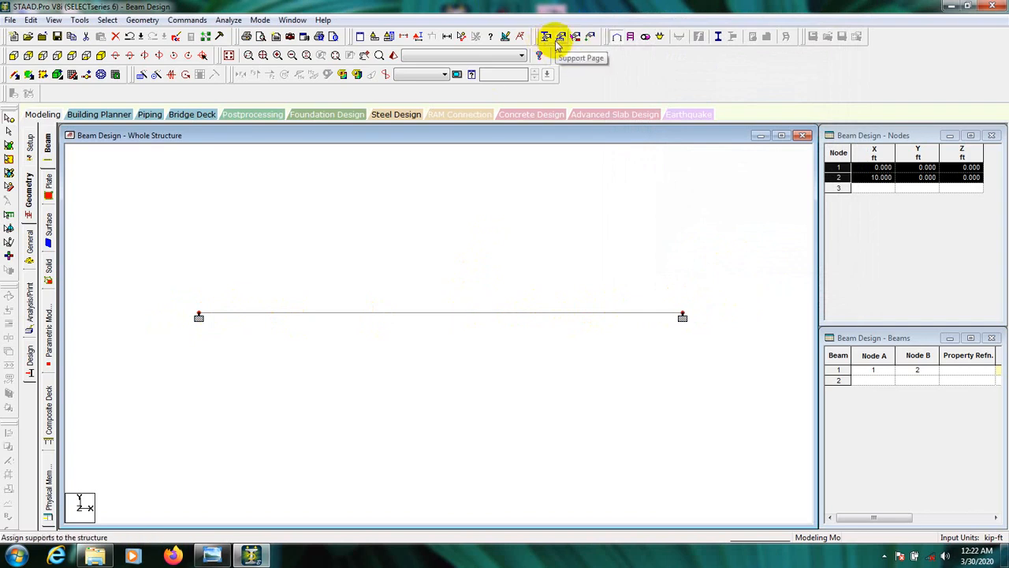
# - Define a rectangular concrete section with YD 1.5 ft and ZD 1 ft
pyautogui.click(589, 36)
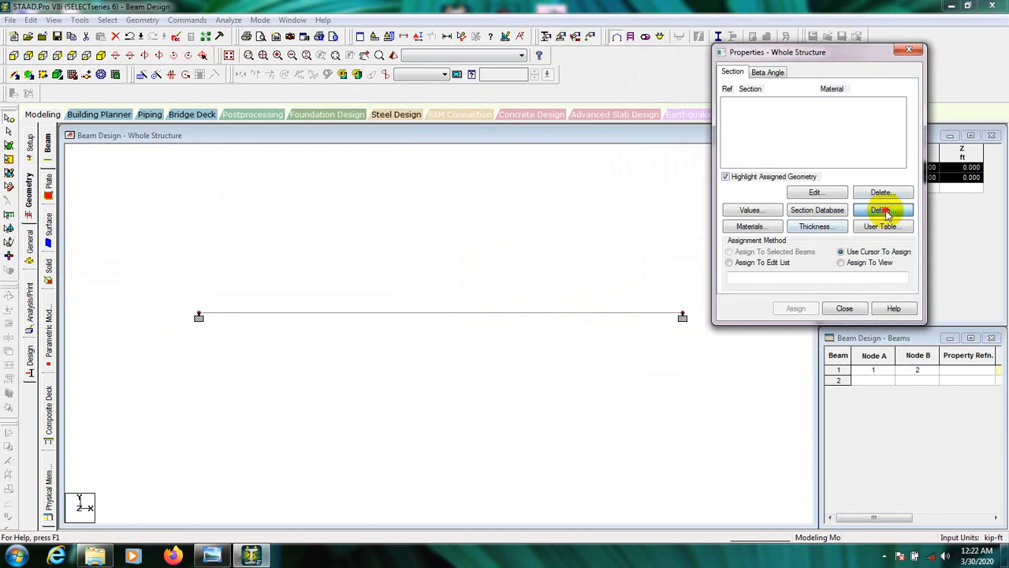
pyautogui.click(881, 210)
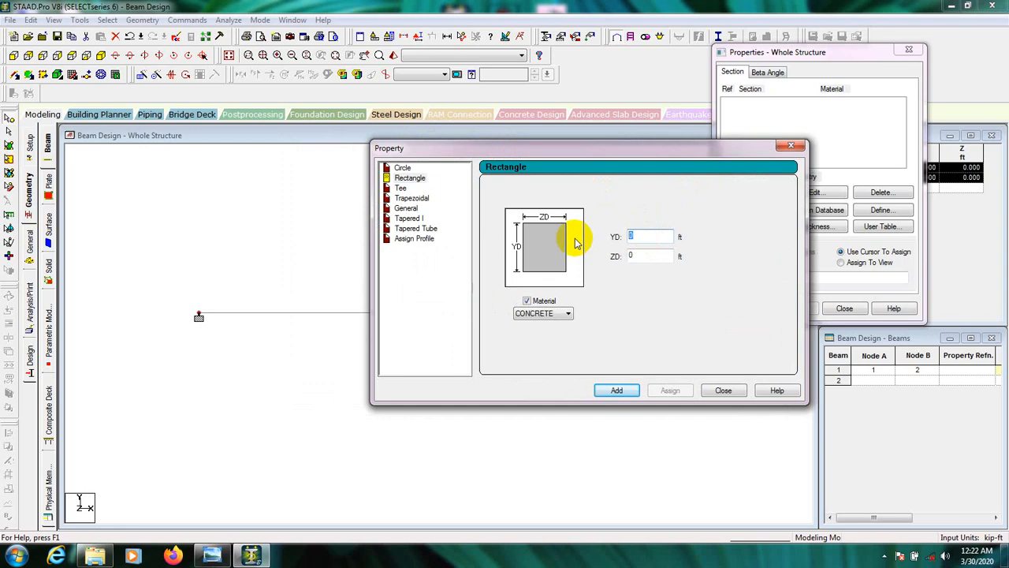
pyautogui.write('1.5')
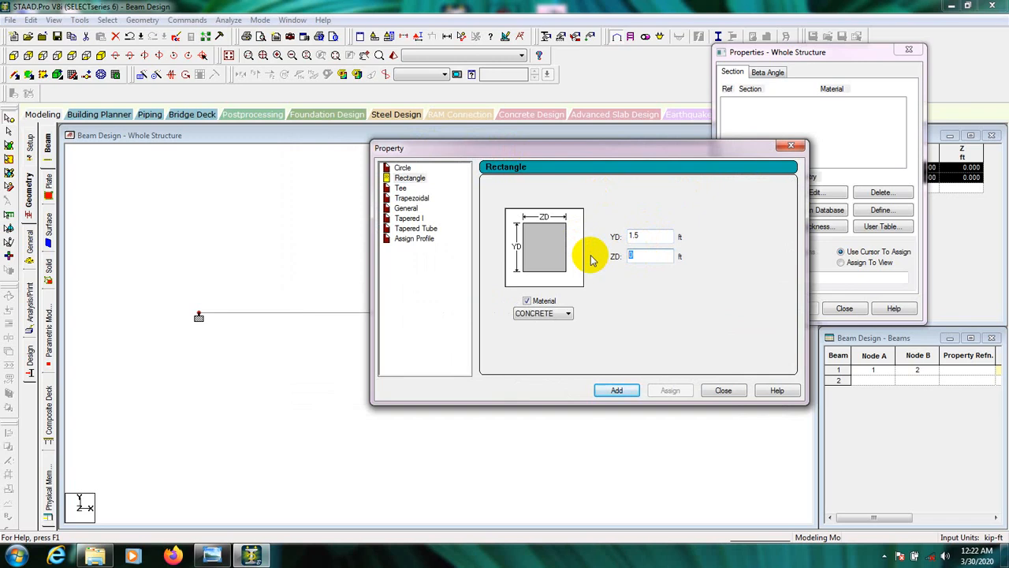
pyautogui.write('1')
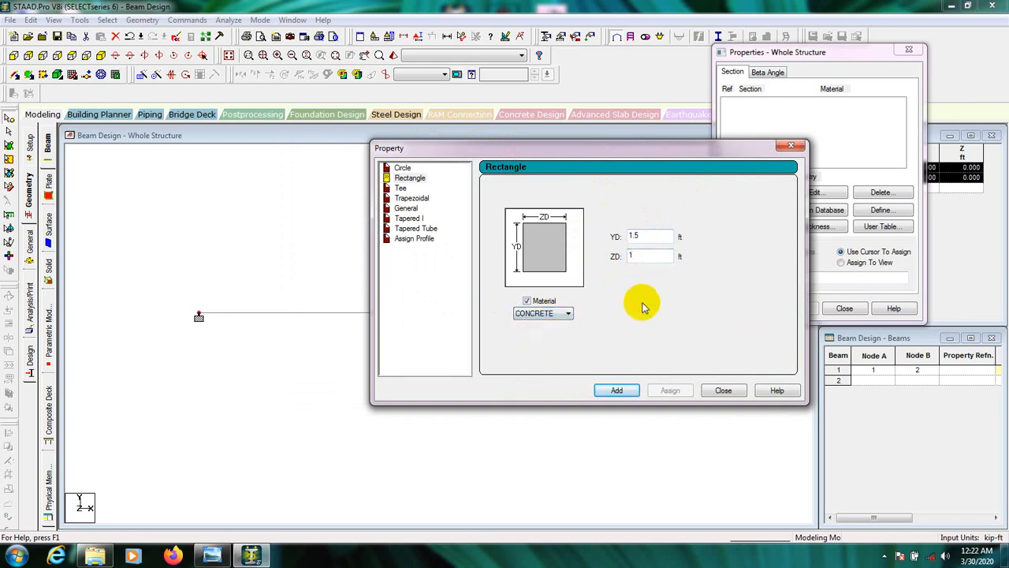
pyautogui.click(616, 390)
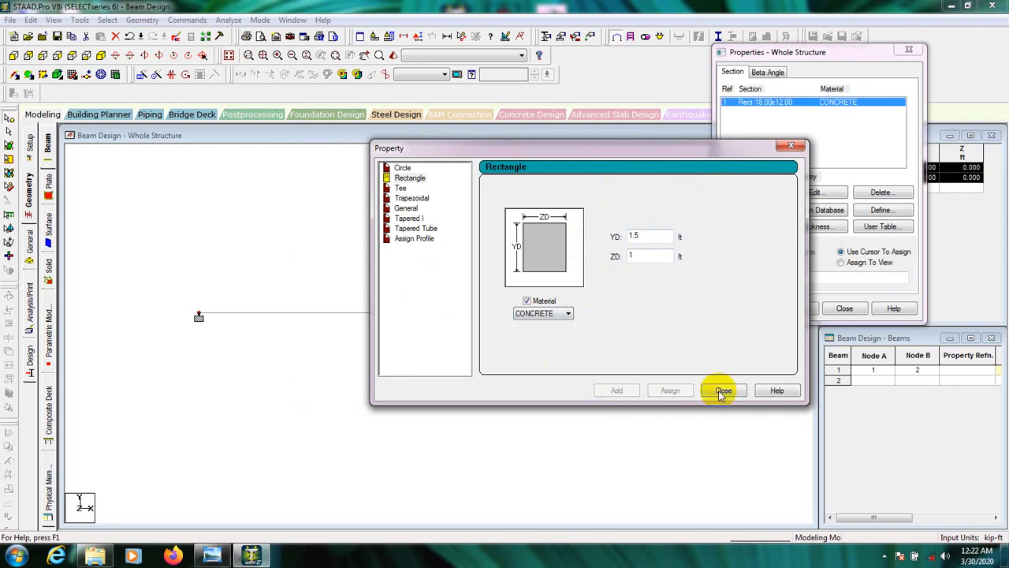
pyautogui.click(722, 390)
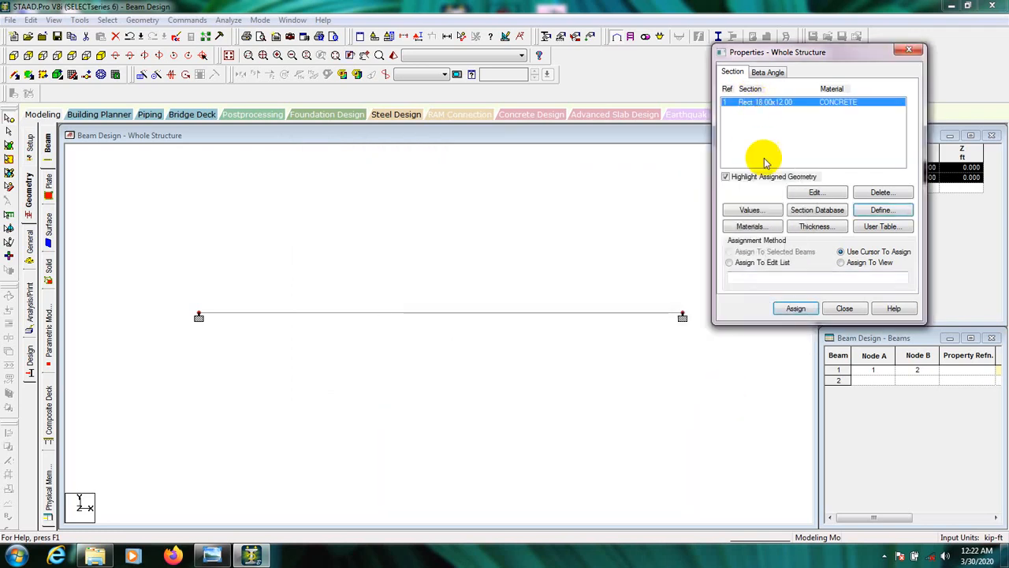
# - Assign the rectangular section to the beam in view
pyautogui.click(840, 262)
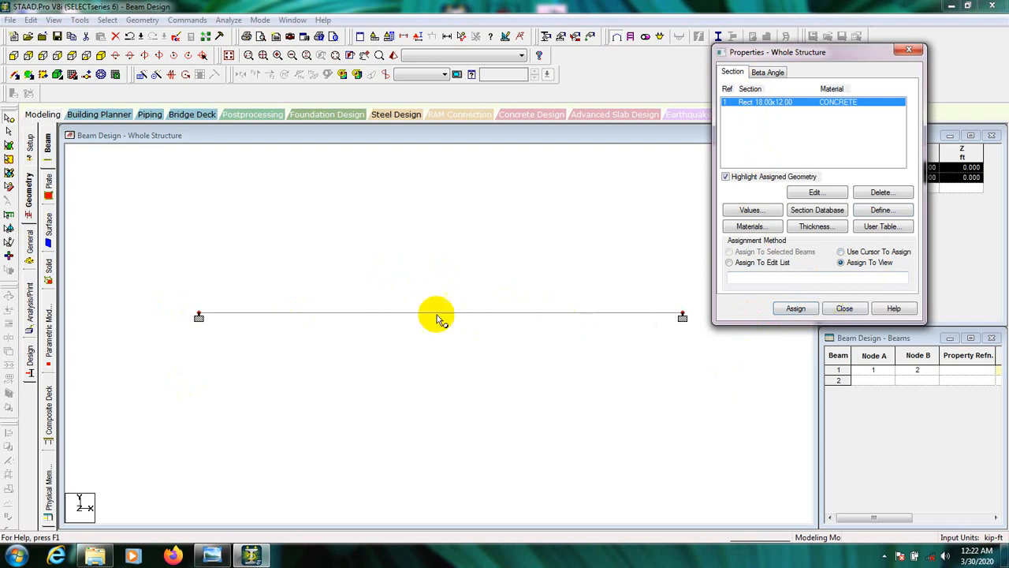
pyautogui.click(795, 308)
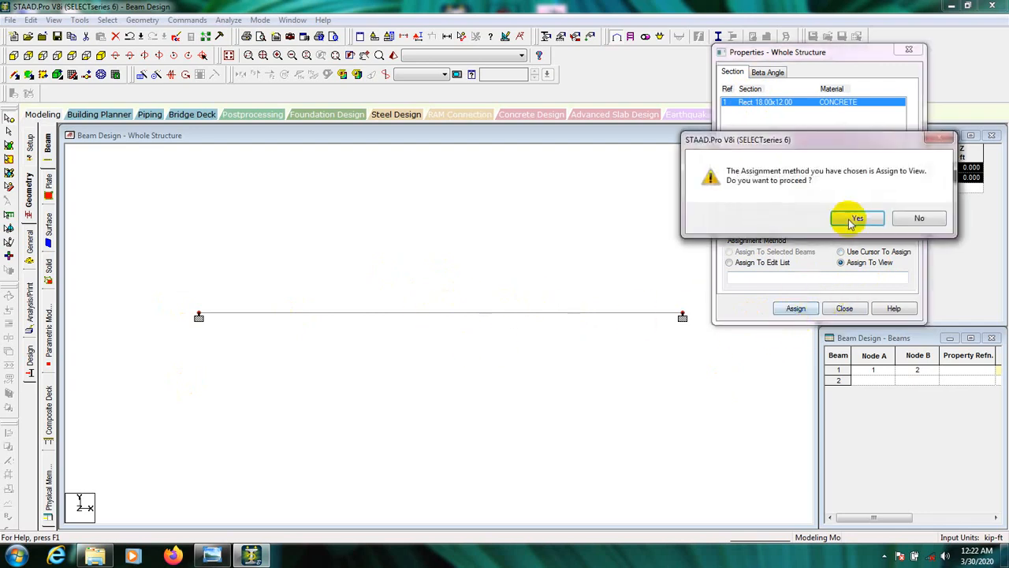
pyautogui.click(857, 218)
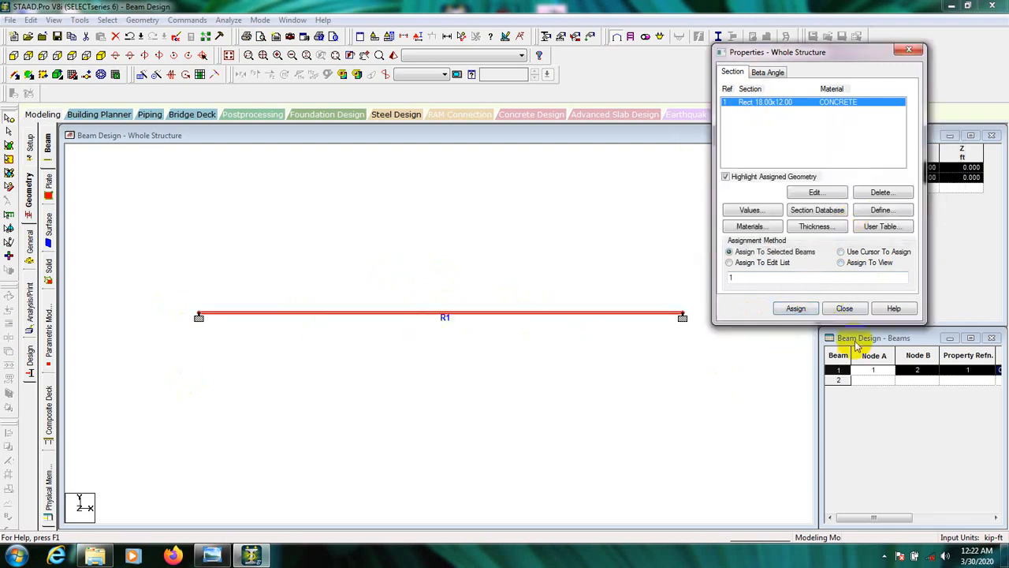
pyautogui.click(845, 308)
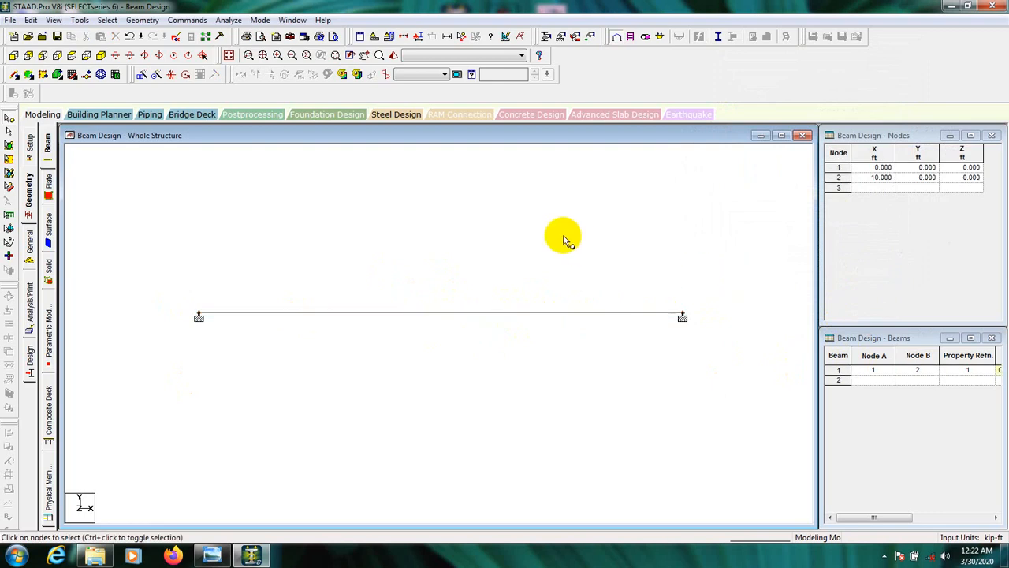
pyautogui.moveTo(563, 246)
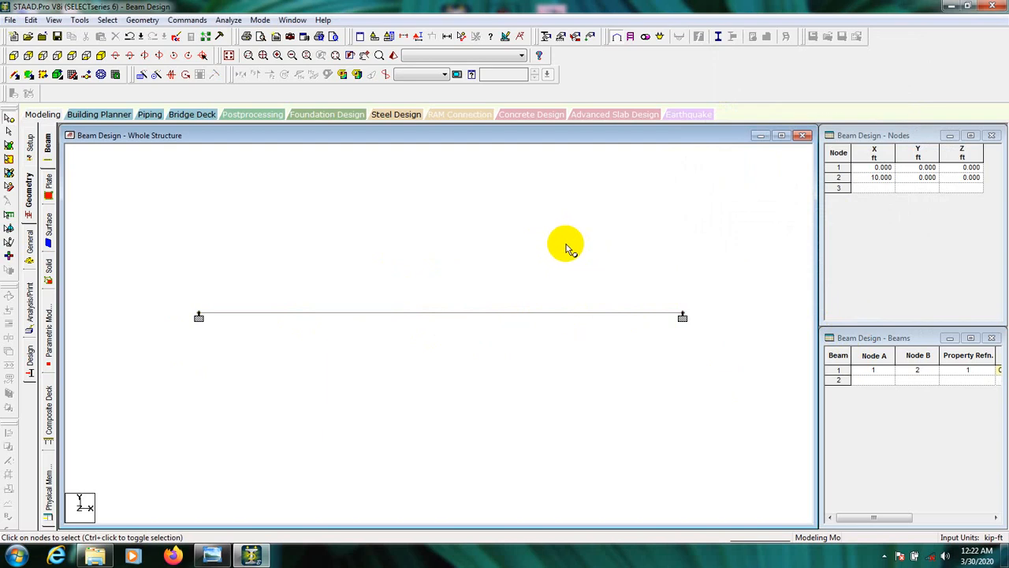
pyautogui.moveTo(492, 229)
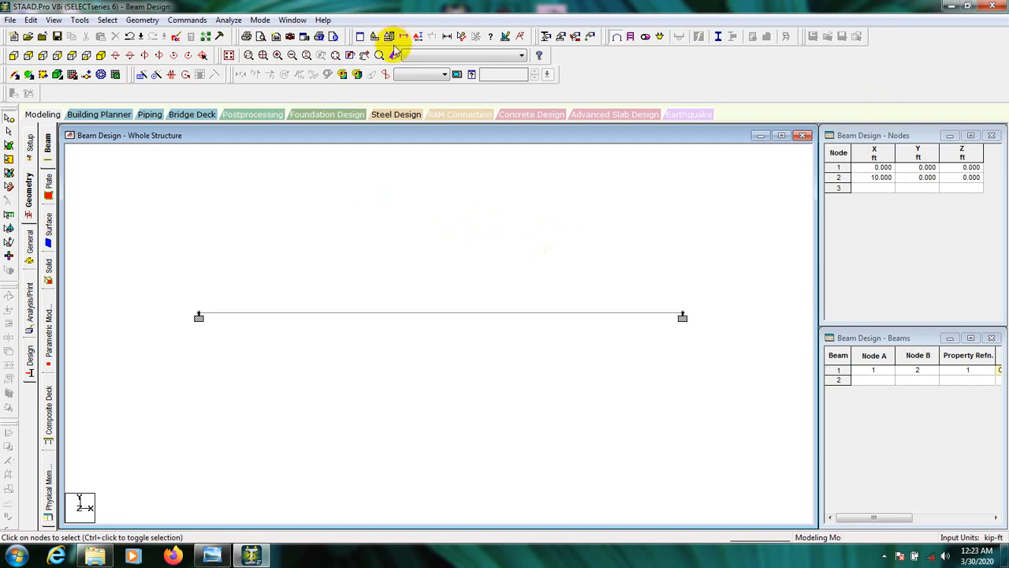
pyautogui.moveTo(795, 85)
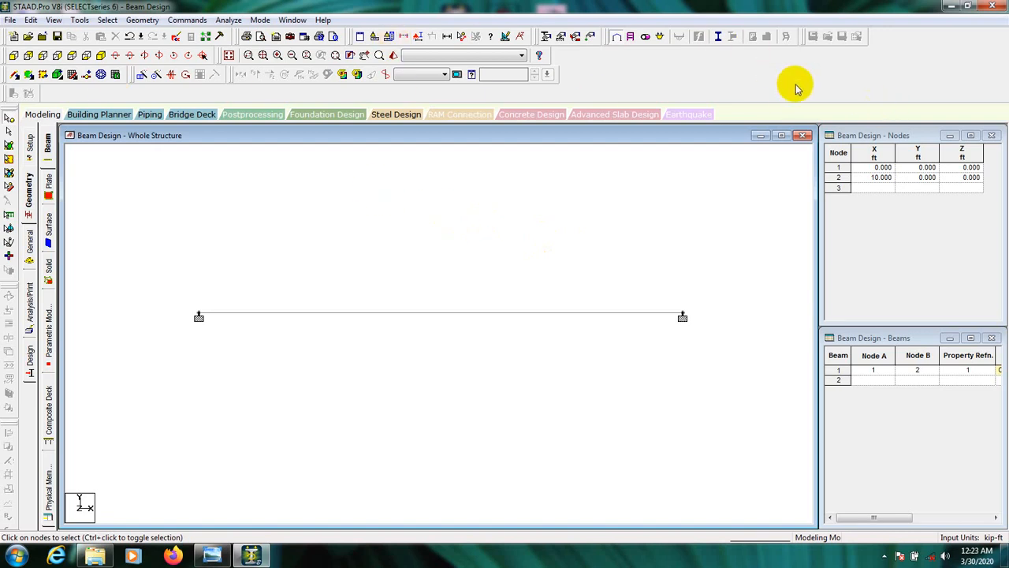
pyautogui.moveTo(756, 84)
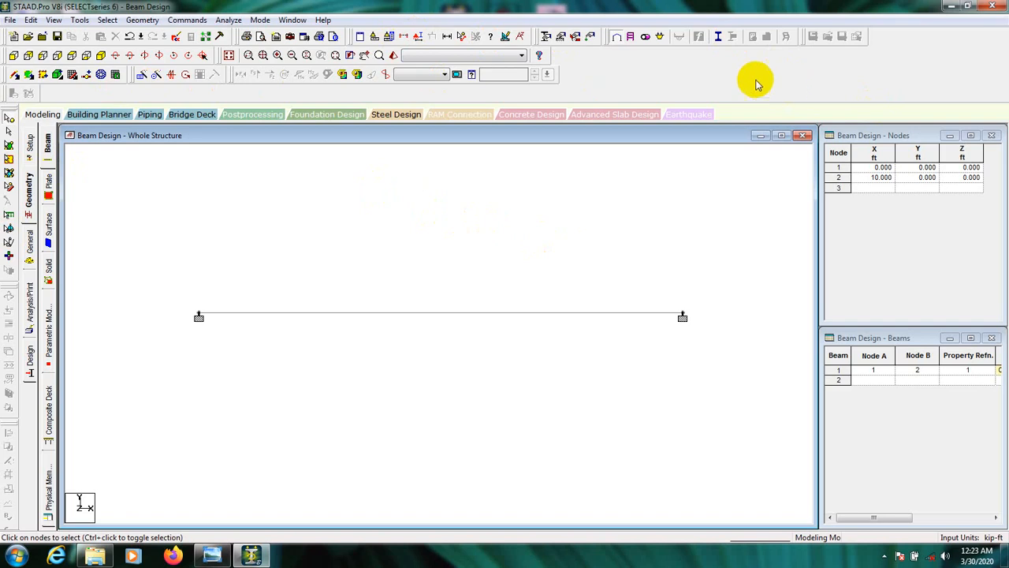
pyautogui.moveTo(585, 67)
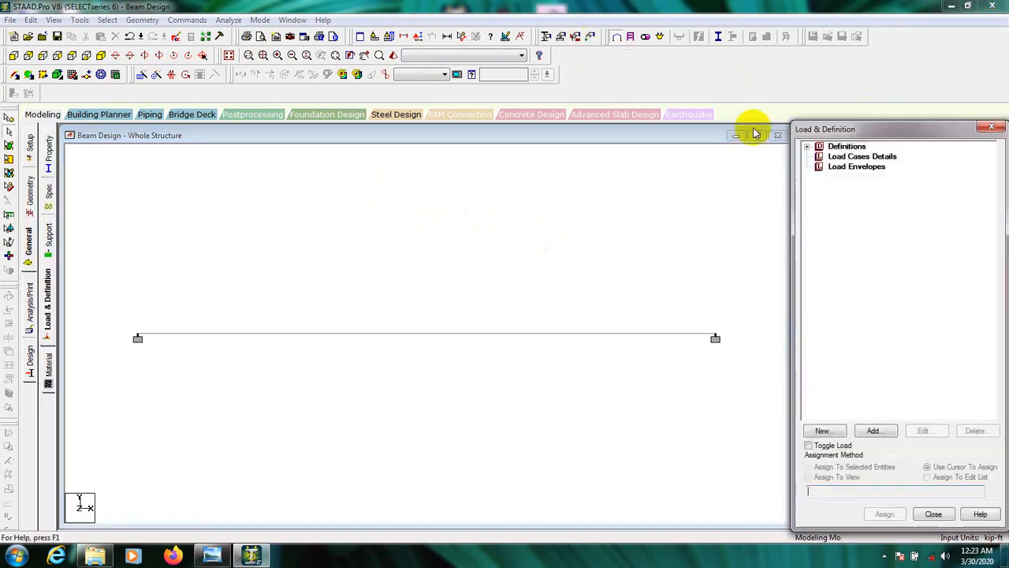
pyautogui.moveTo(473, 347)
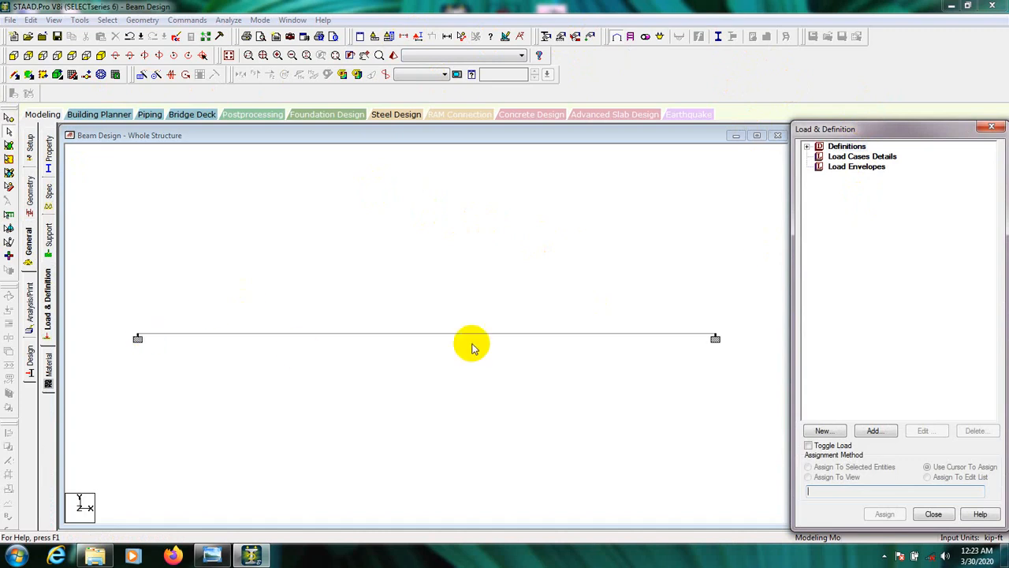
# - Add primary load cases 1 DL (Dead) and 2 LL (Live)
pyautogui.click(862, 156)
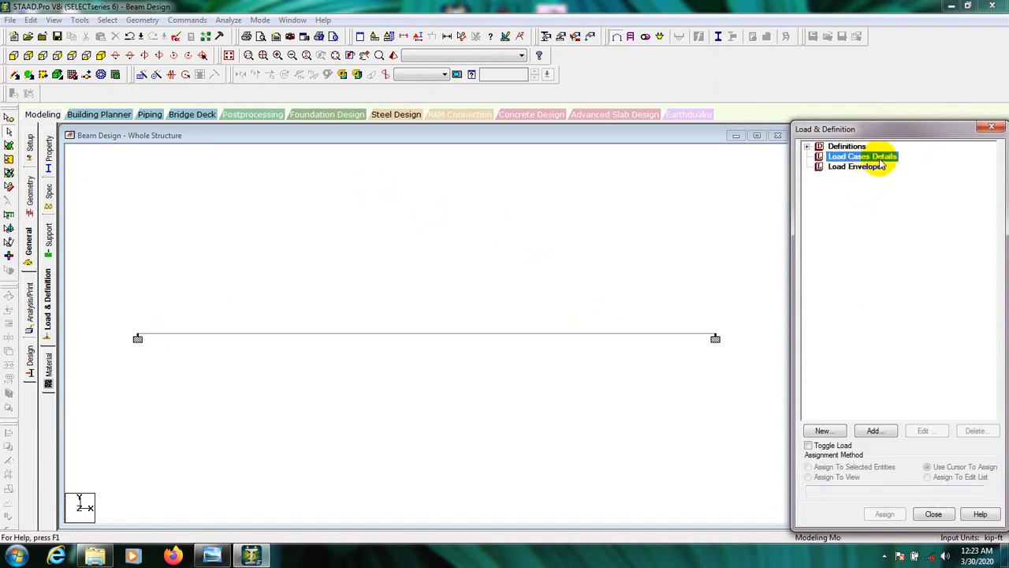
pyautogui.click(875, 431)
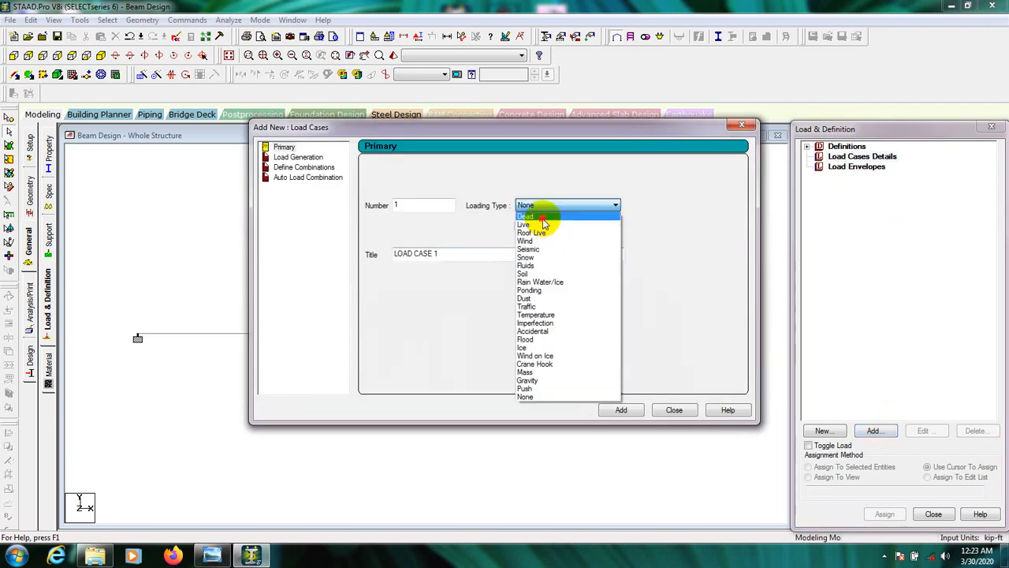
pyautogui.click(525, 216)
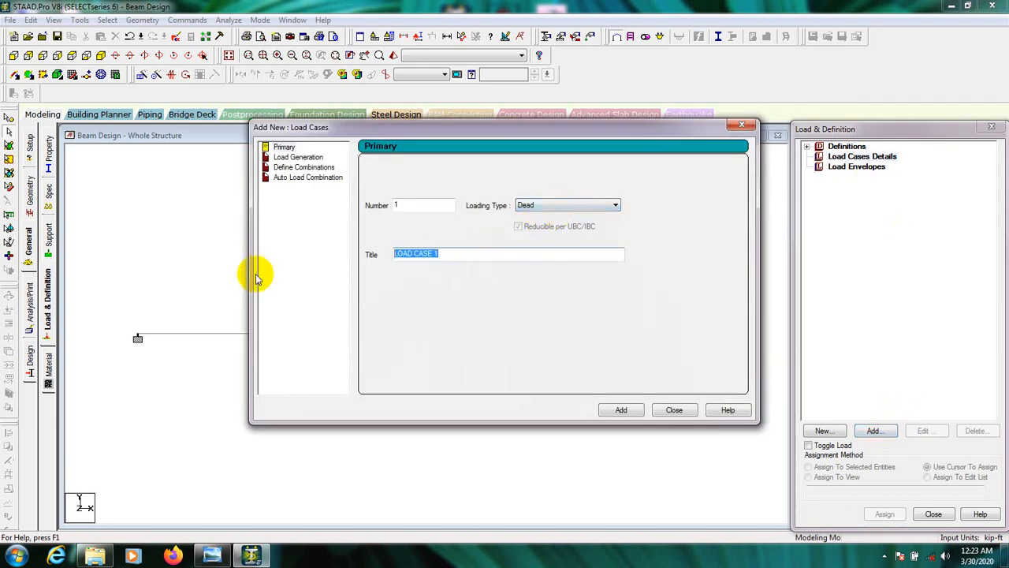
pyautogui.write('DL')
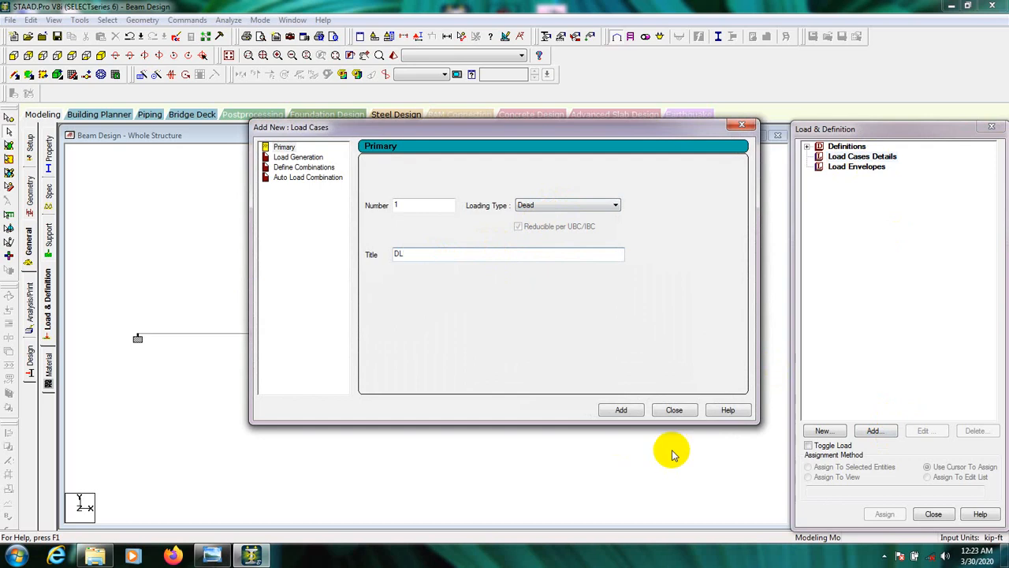
pyautogui.click(621, 409)
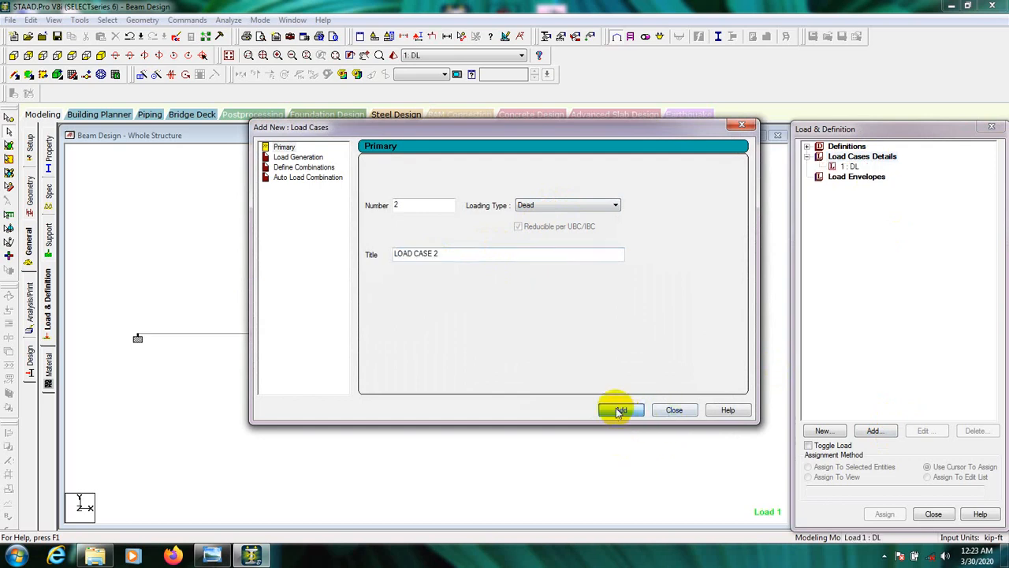
pyautogui.click(567, 205)
pyautogui.write('LL')
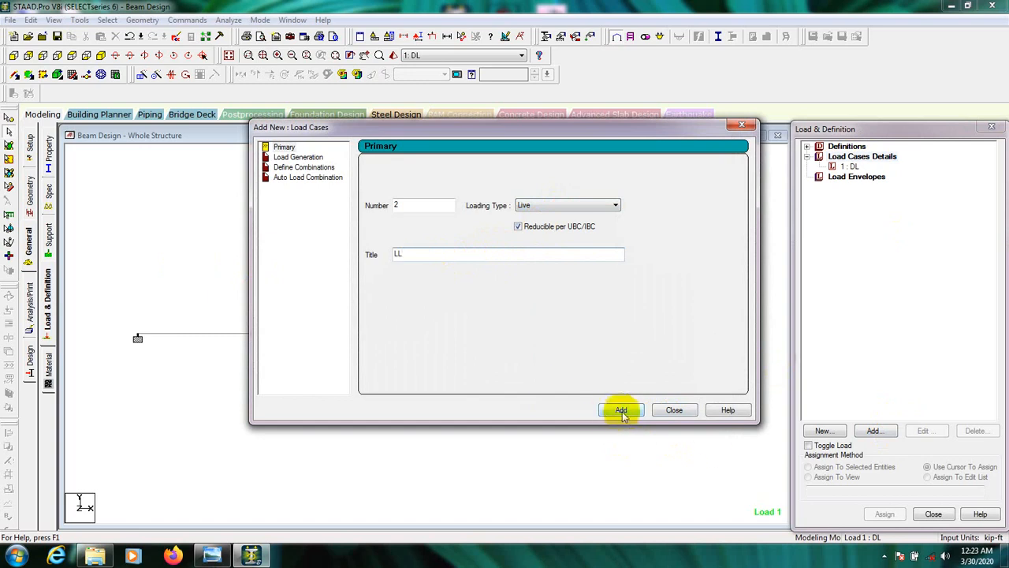
pyautogui.click(621, 410)
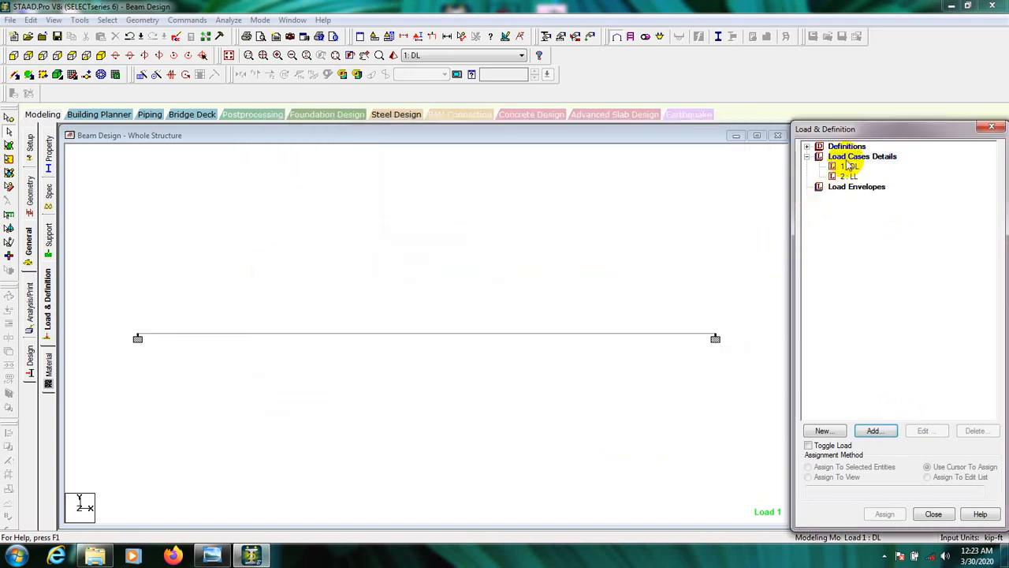
# - Add selfweight Y factor -1 and a uniform 1 kip/ft GY member load to DL
pyautogui.click(848, 166)
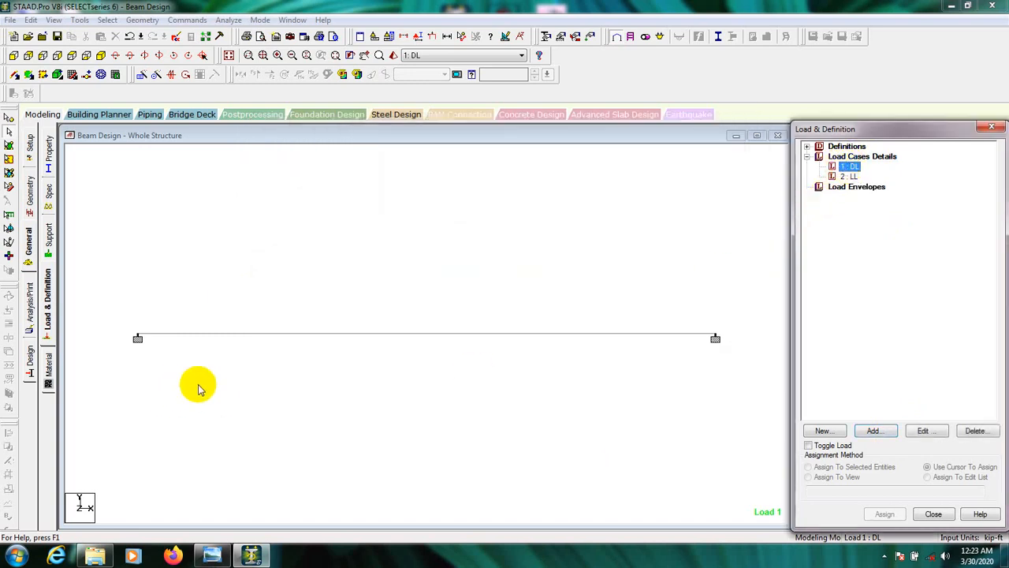
pyautogui.moveTo(213, 372)
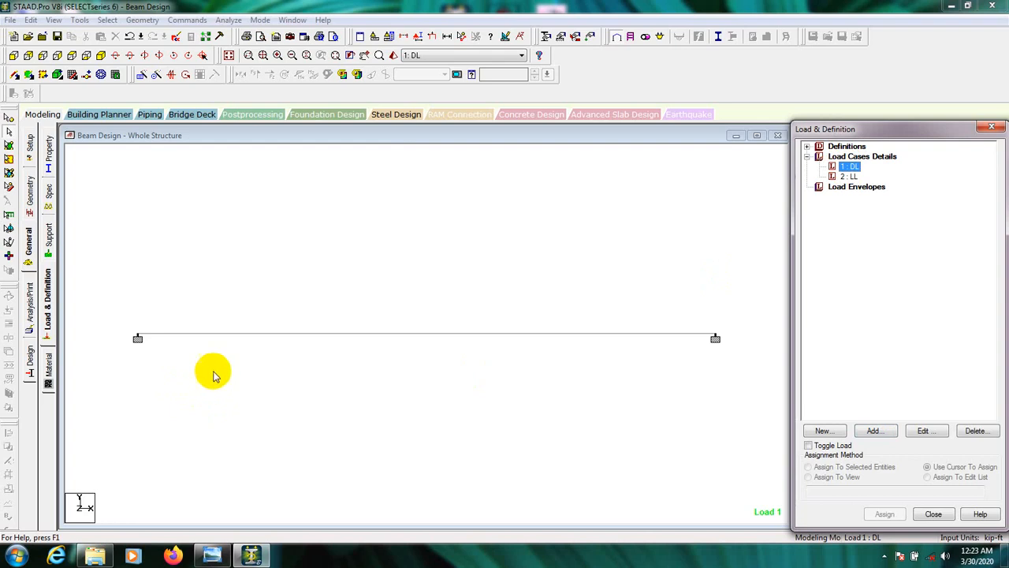
pyautogui.moveTo(686, 337)
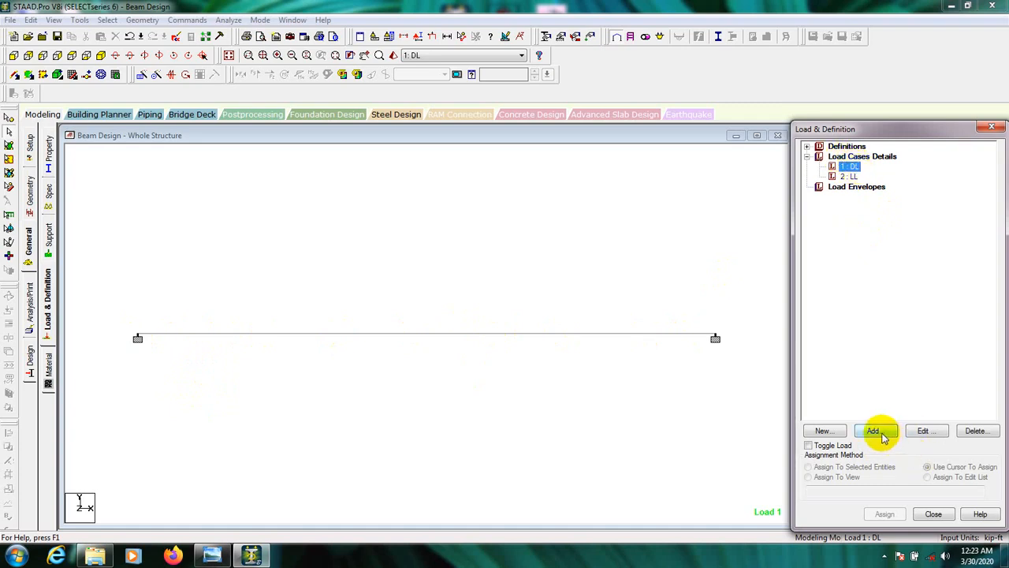
pyautogui.click(873, 430)
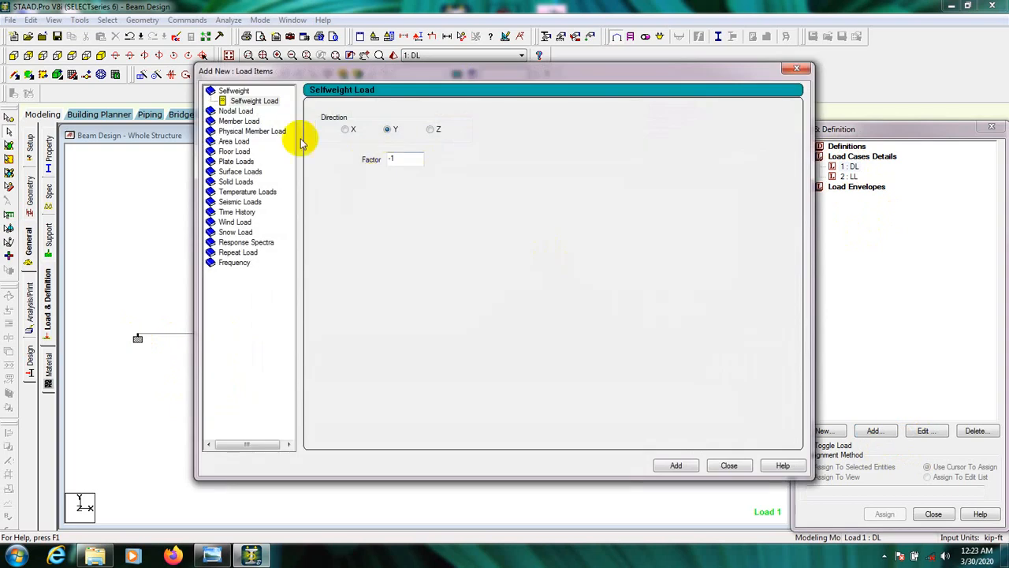
pyautogui.click(233, 89)
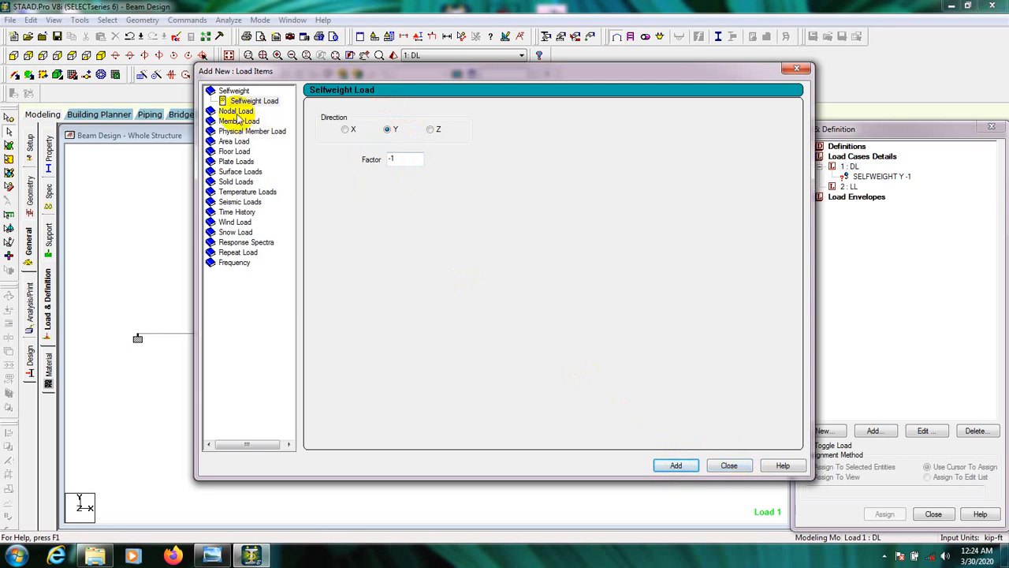
pyautogui.click(239, 111)
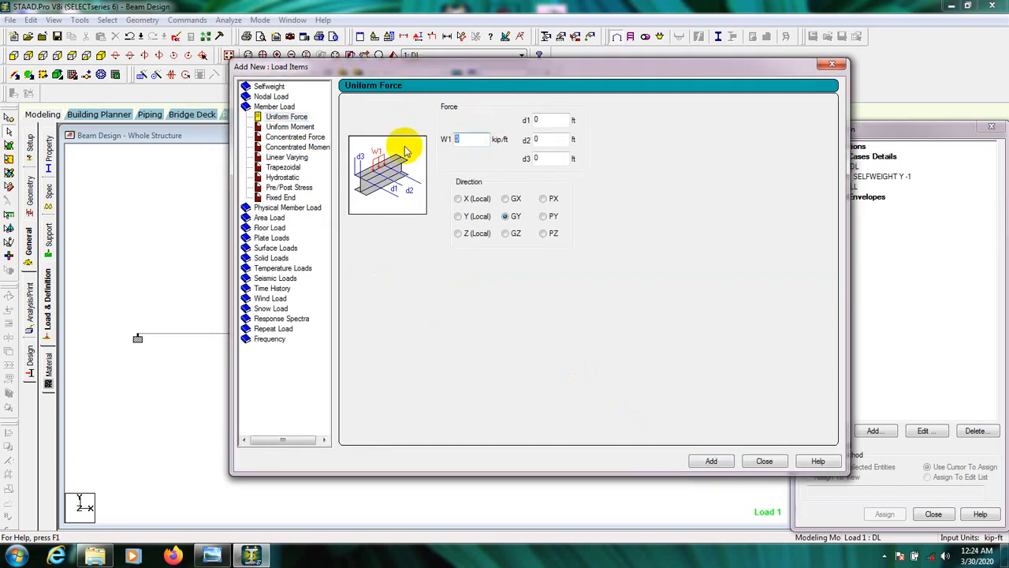
pyautogui.moveTo(446, 159)
pyautogui.write('1')
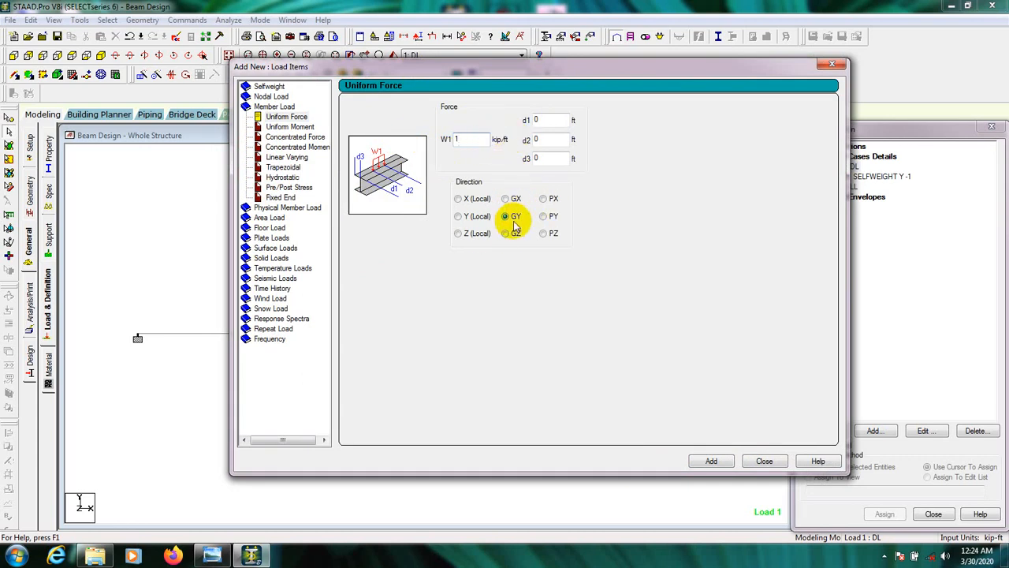
pyautogui.click(506, 216)
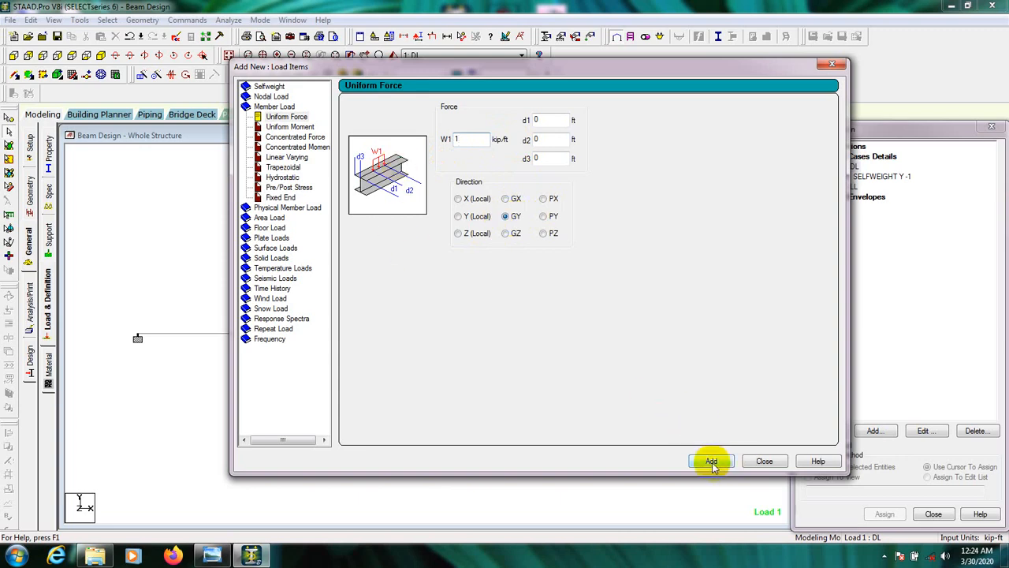
pyautogui.click(710, 461)
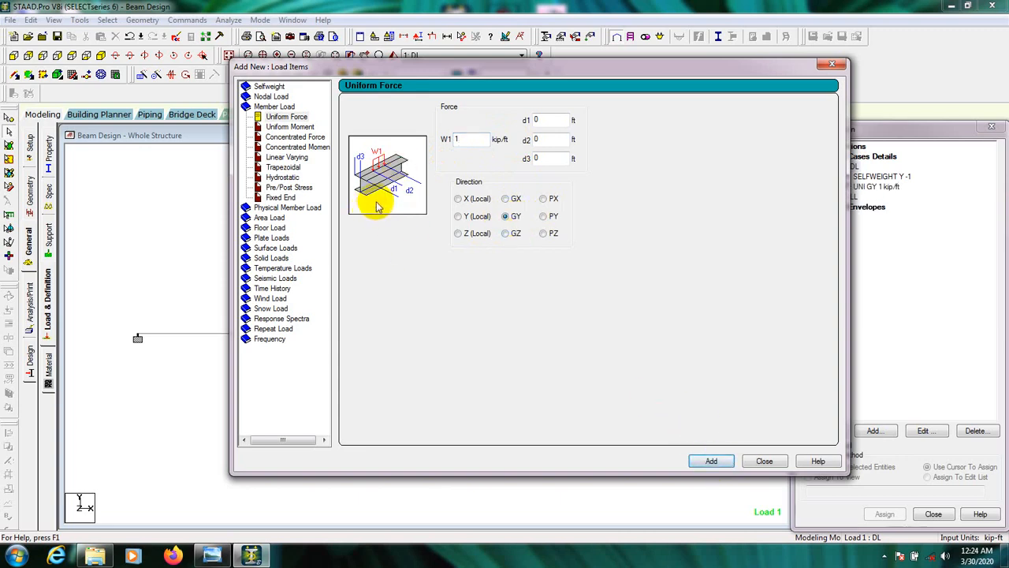
pyautogui.moveTo(440, 246)
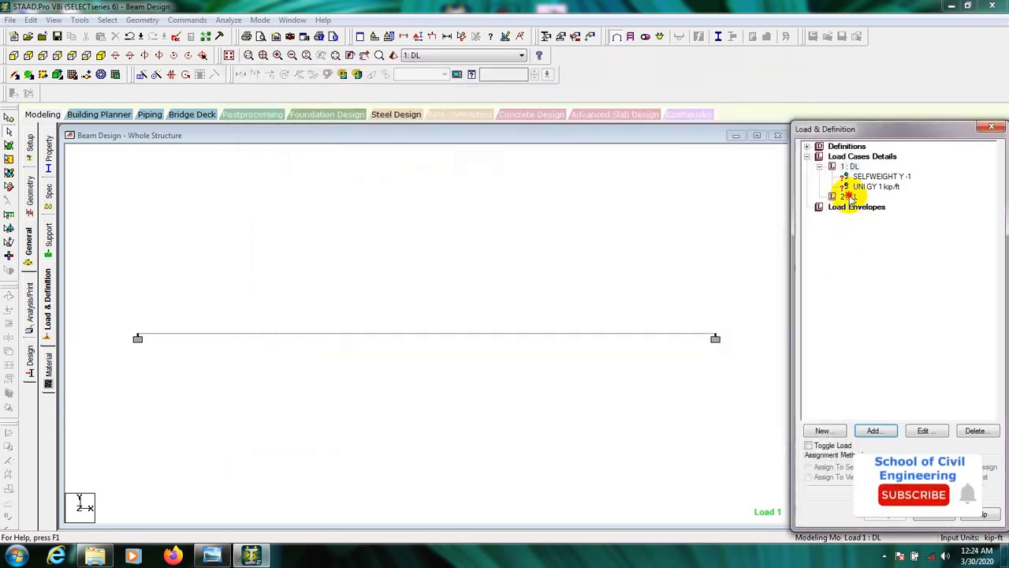
# - Add a uniform 0.5 kip/ft GY member load to load case LL
pyautogui.click(850, 196)
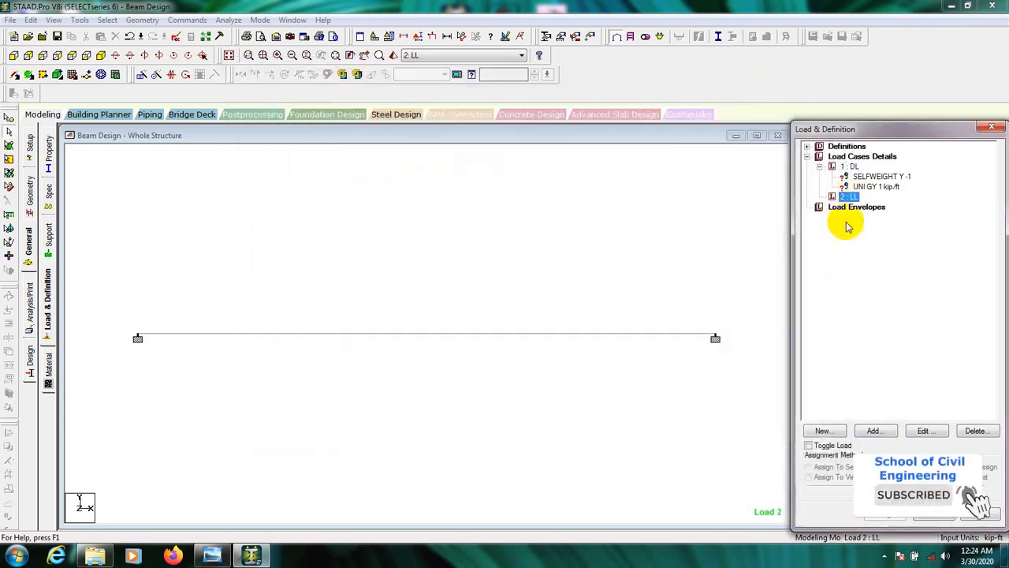
pyautogui.click(874, 431)
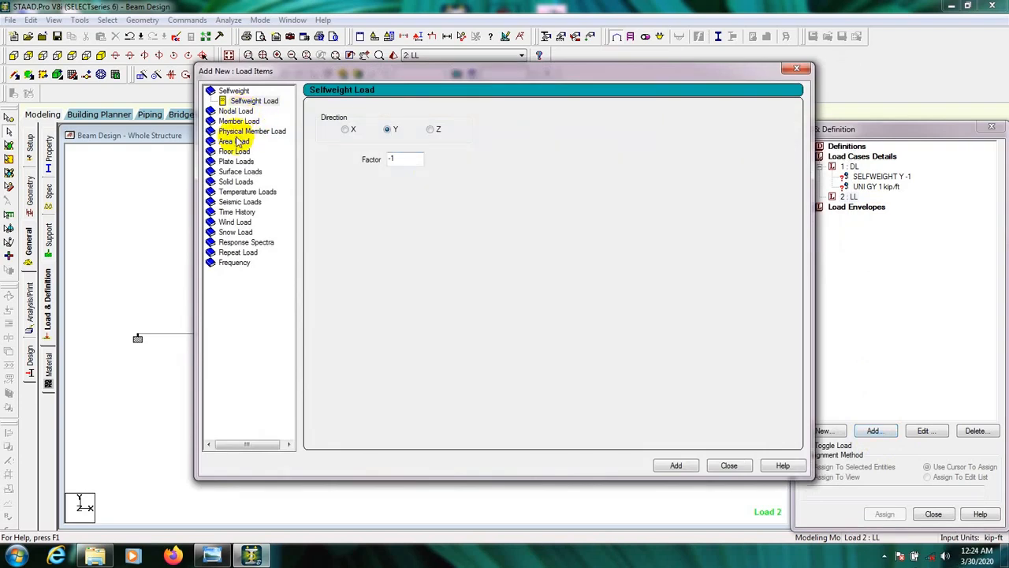
pyautogui.click(240, 110)
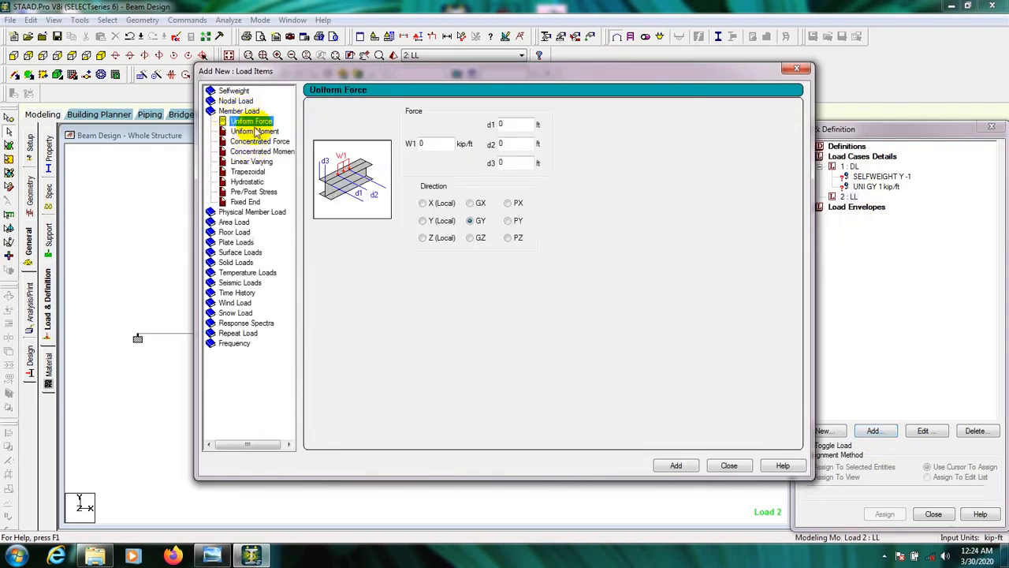
pyautogui.moveTo(442, 143)
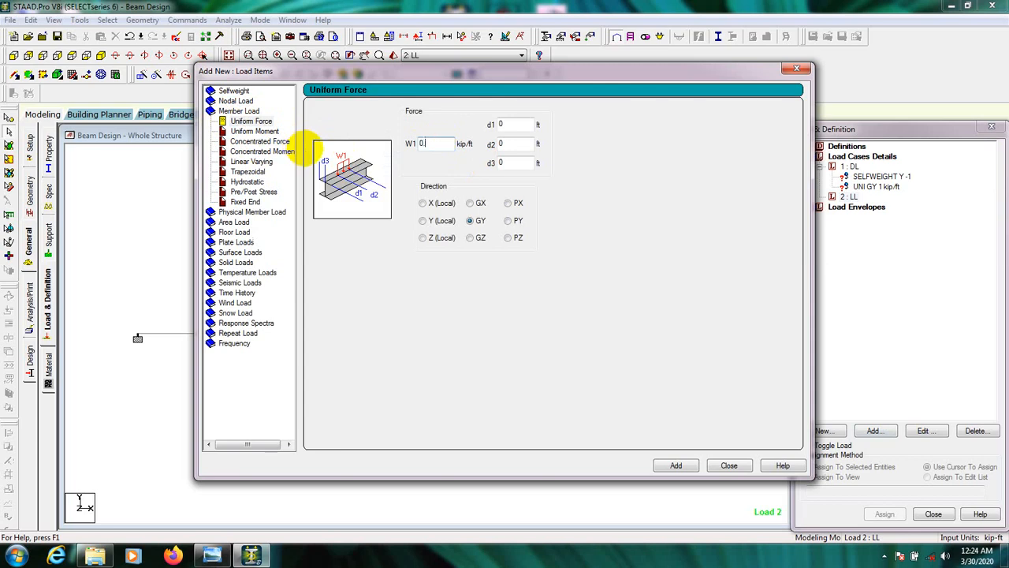
pyautogui.write('0.5')
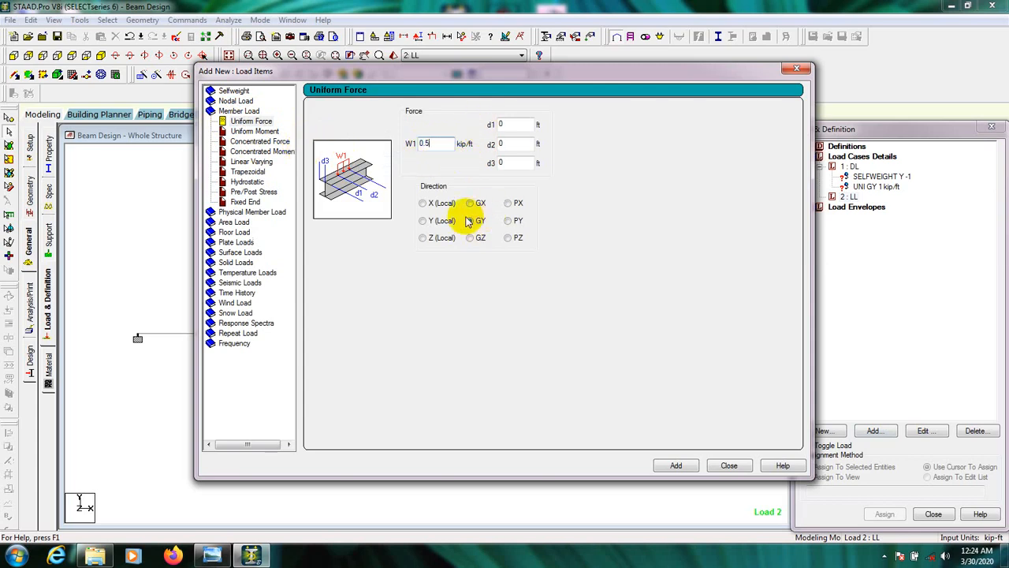
pyautogui.click(470, 220)
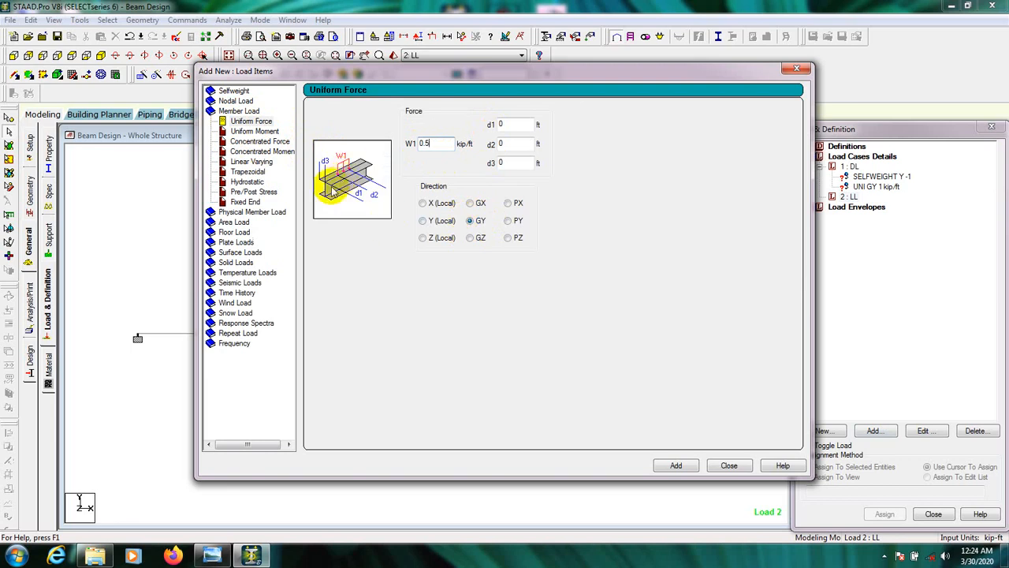
pyautogui.moveTo(331, 189)
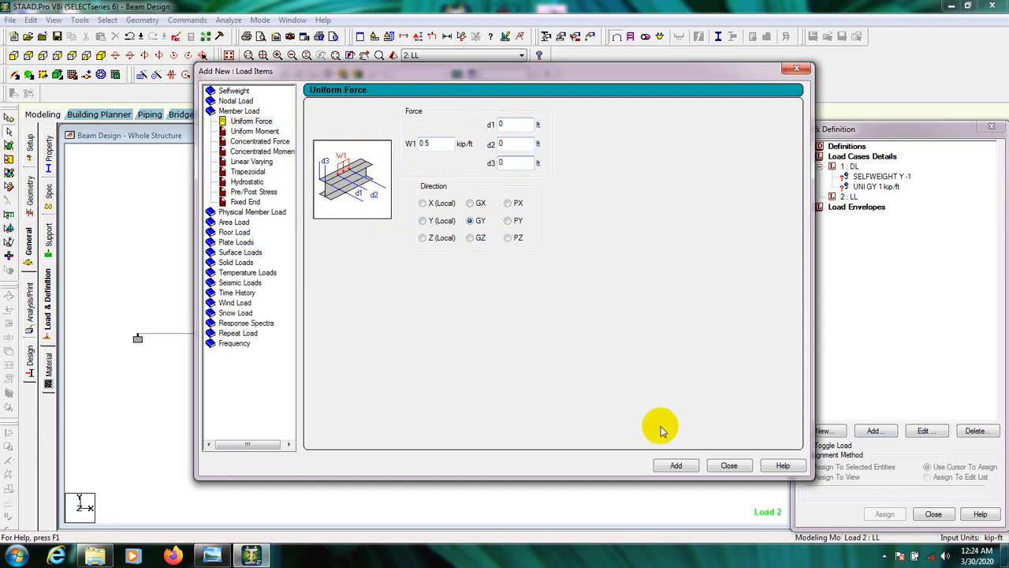
pyautogui.click(675, 465)
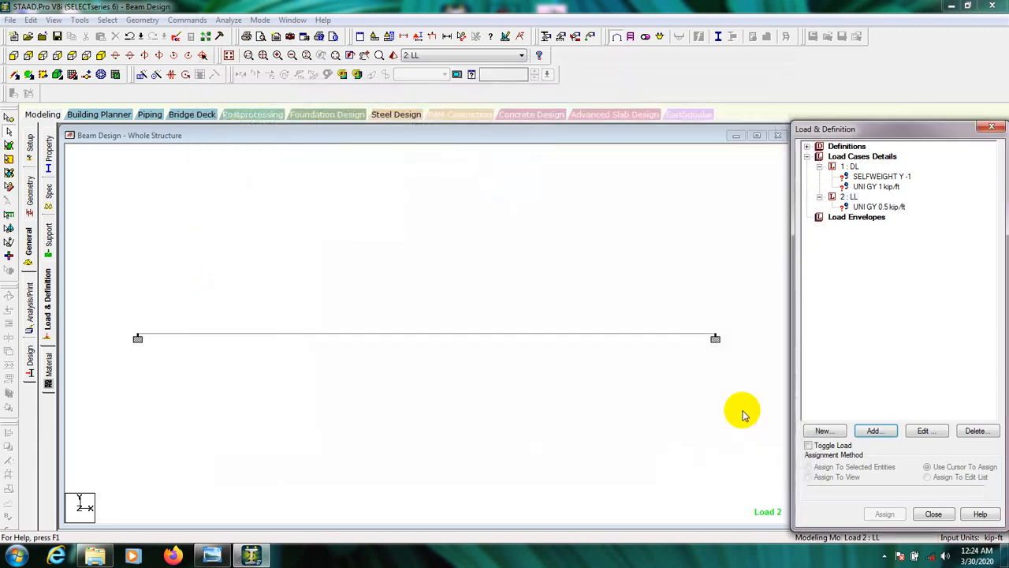
# - Assign the DL selfweight and 1 kip/ft uniform load to the beam
pyautogui.click(880, 176)
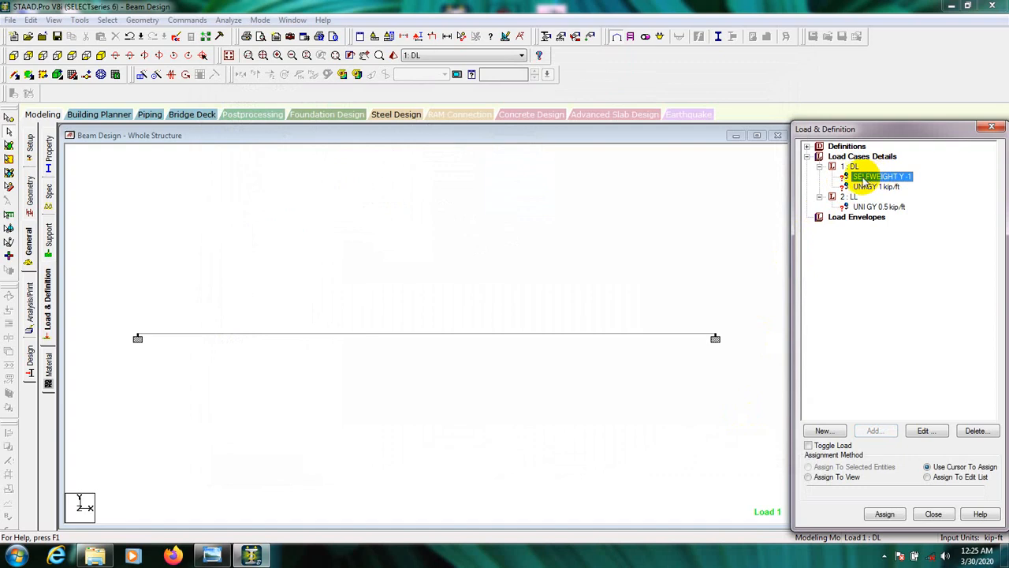
pyautogui.moveTo(923, 183)
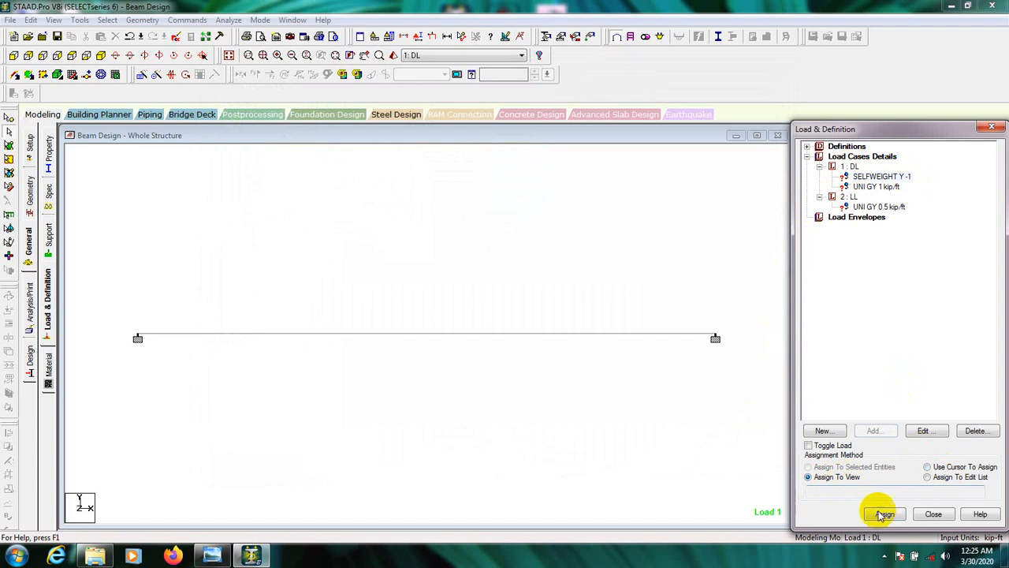
pyautogui.click(884, 513)
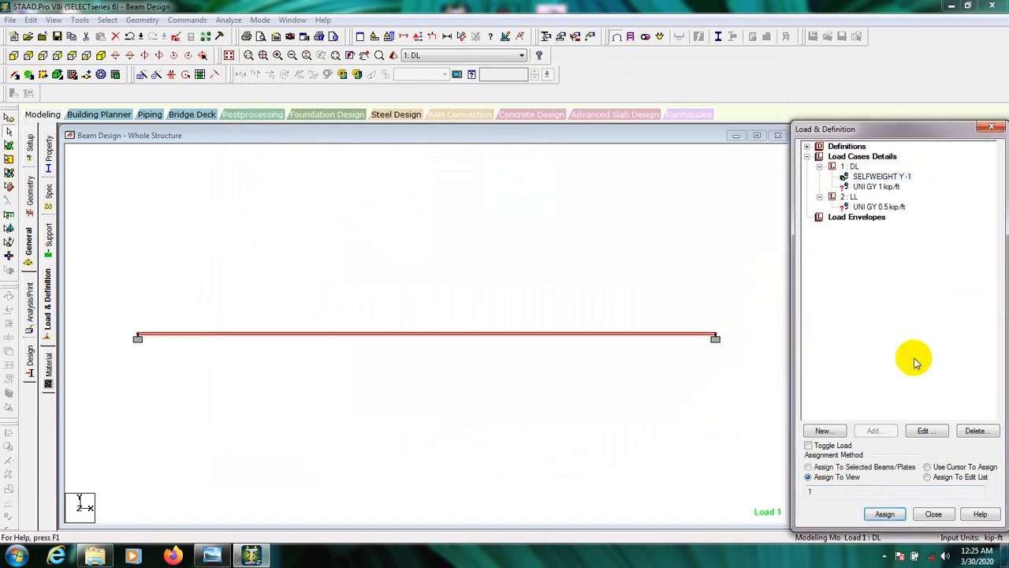
pyautogui.click(875, 186)
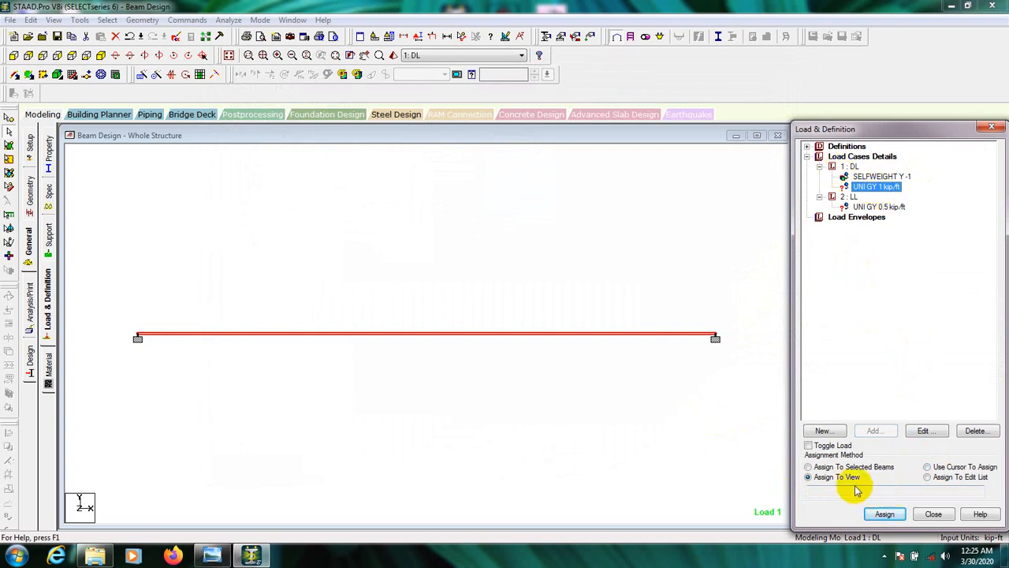
pyautogui.click(884, 514)
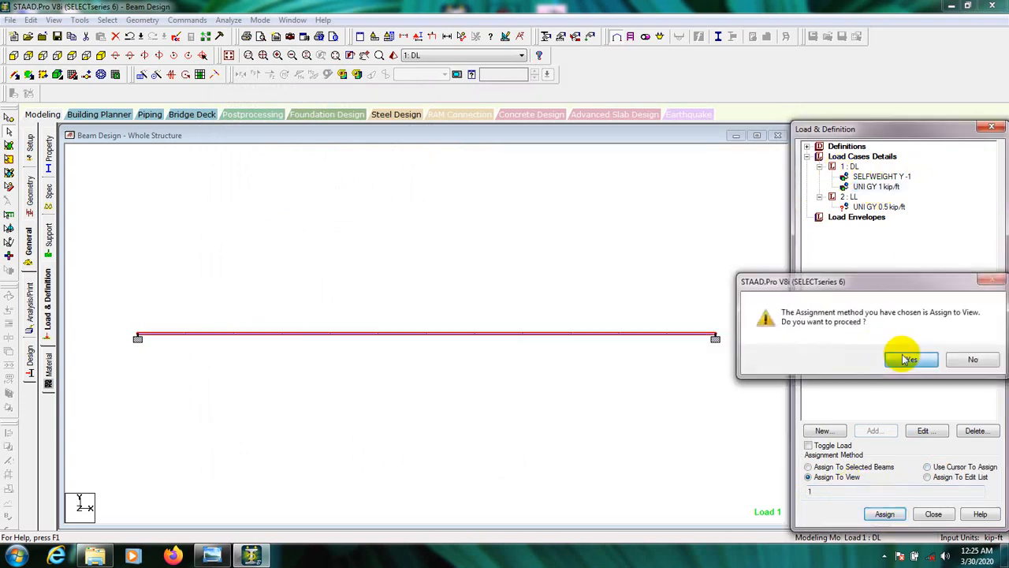
# - Assign the 0.5 kip/ft LL uniform load to the beam in view
pyautogui.click(910, 359)
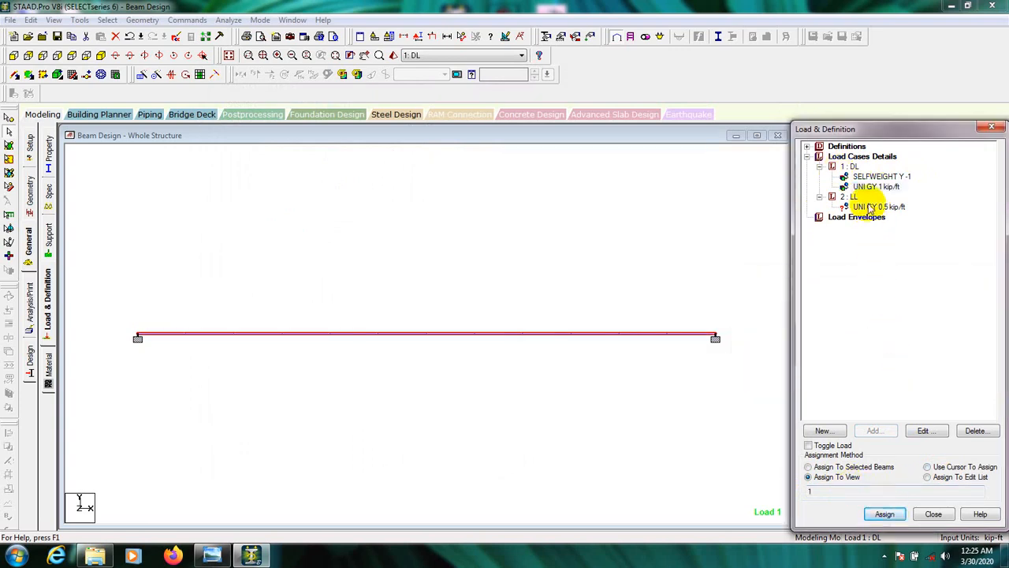
pyautogui.click(878, 207)
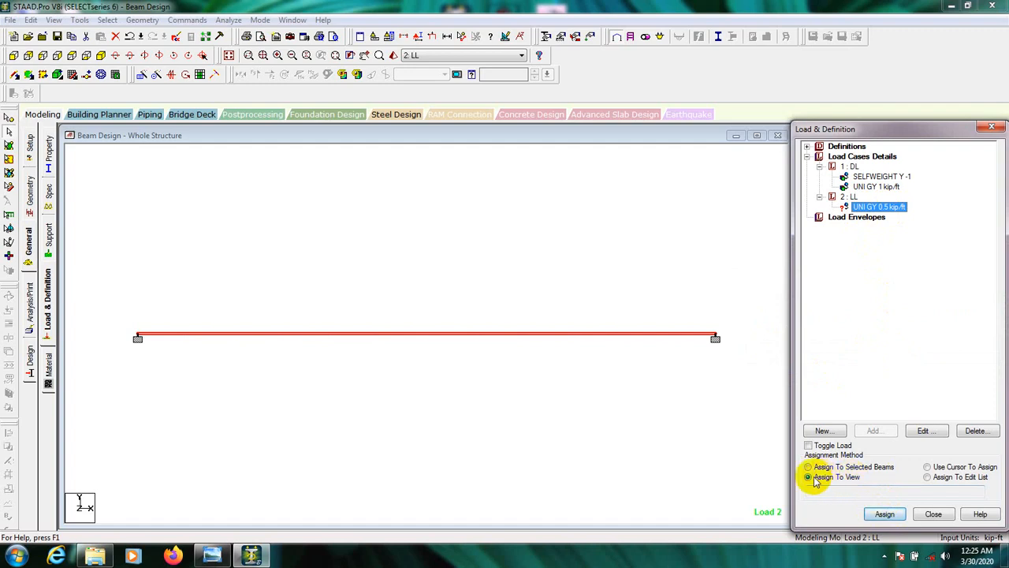
pyautogui.click(884, 513)
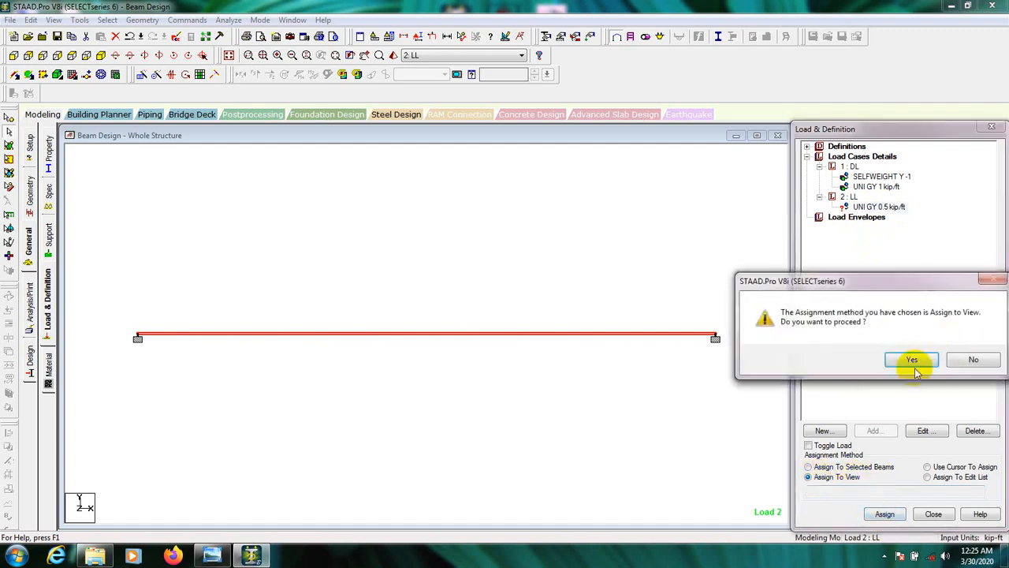
pyautogui.click(912, 360)
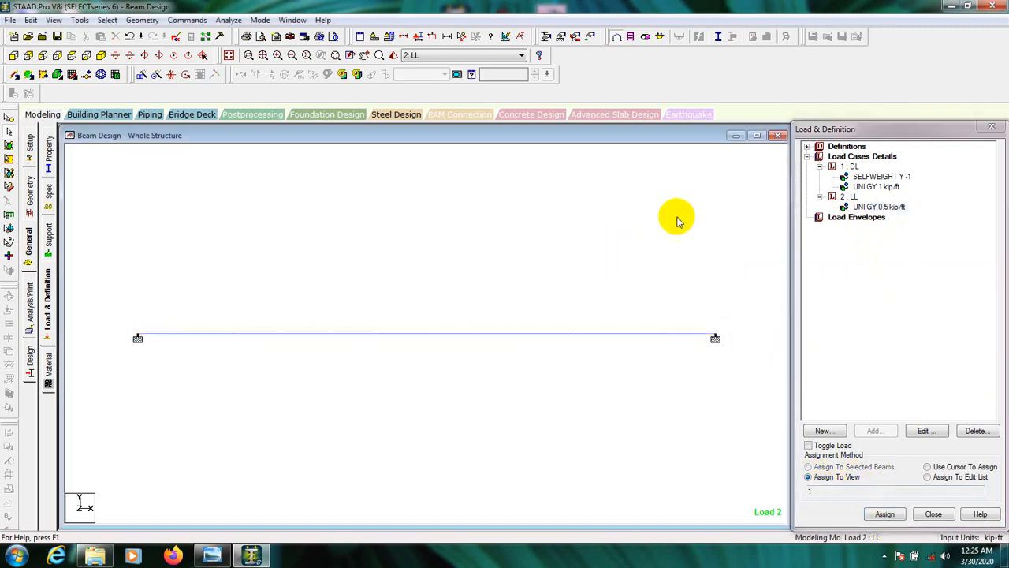
pyautogui.moveTo(432, 37)
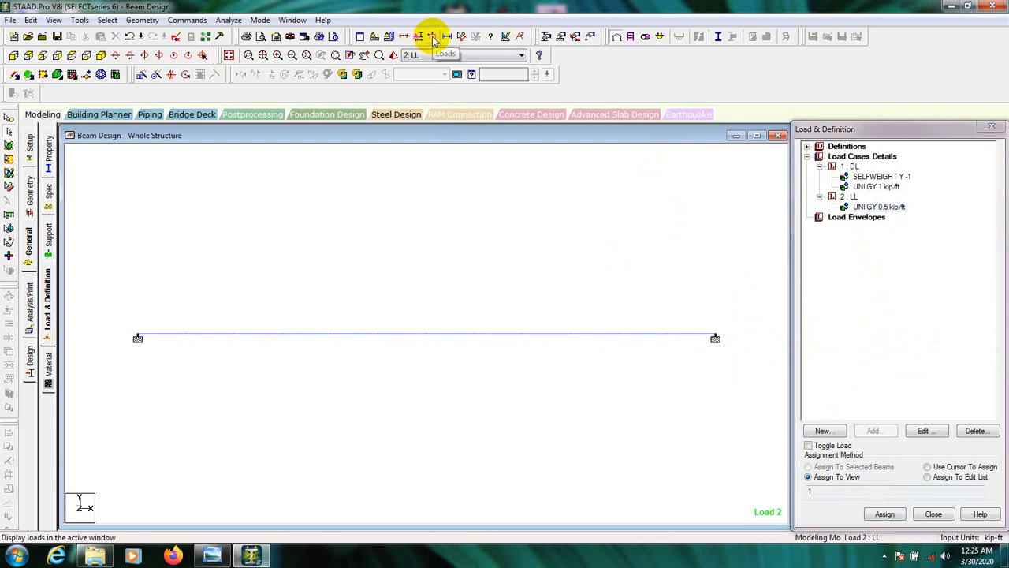
# - Display loads and change the uniform loads to -1 and -0.5 kip/ft GY
pyautogui.click(432, 36)
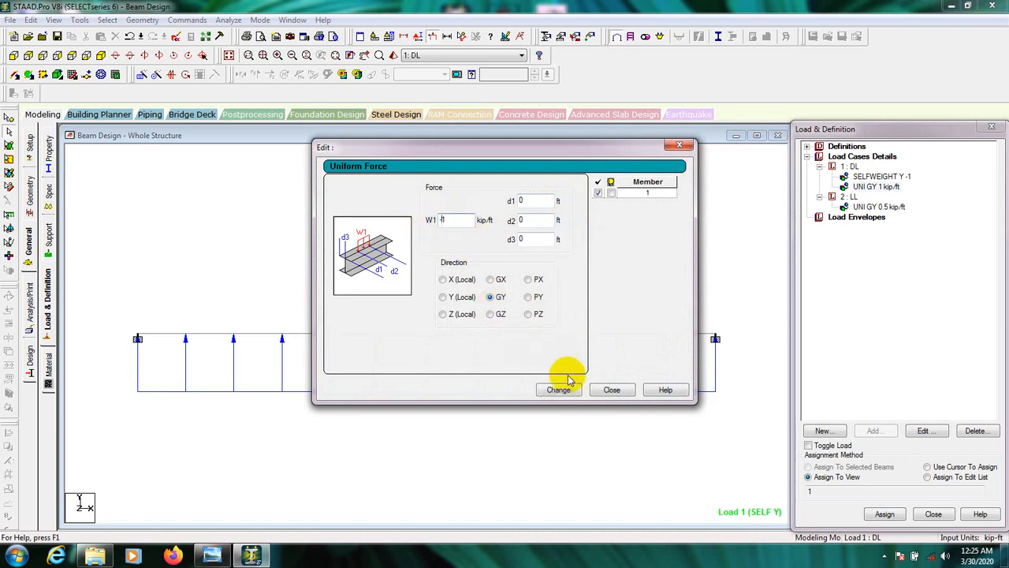
pyautogui.click(558, 388)
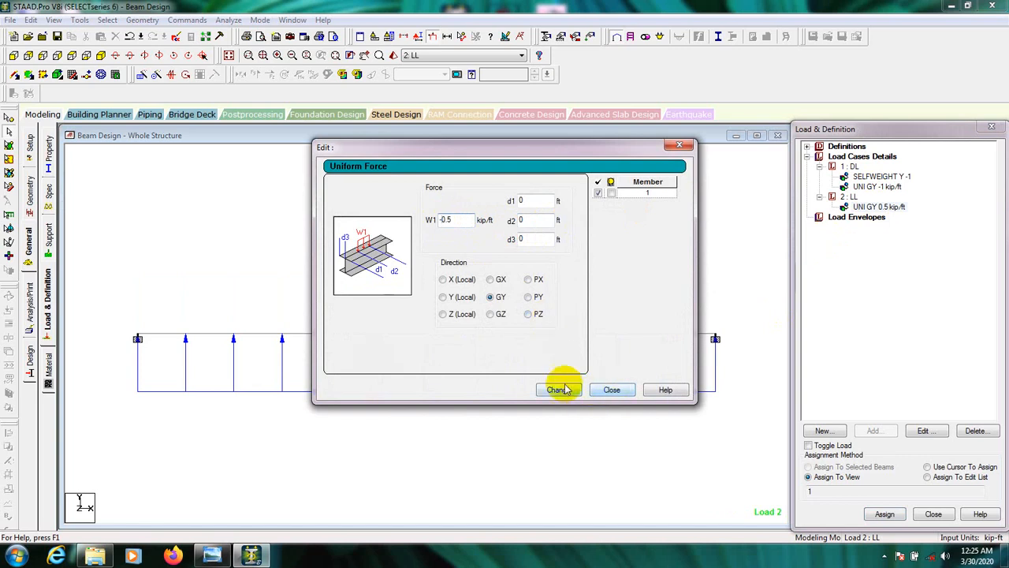
pyautogui.click(558, 389)
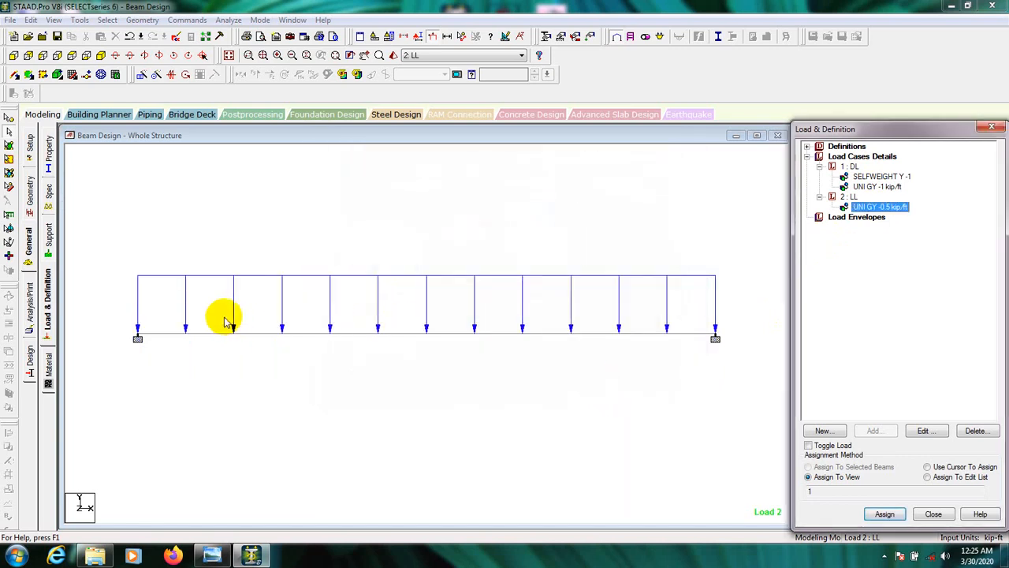
# - Review the dead and live load arrows on the beam
pyautogui.click(881, 176)
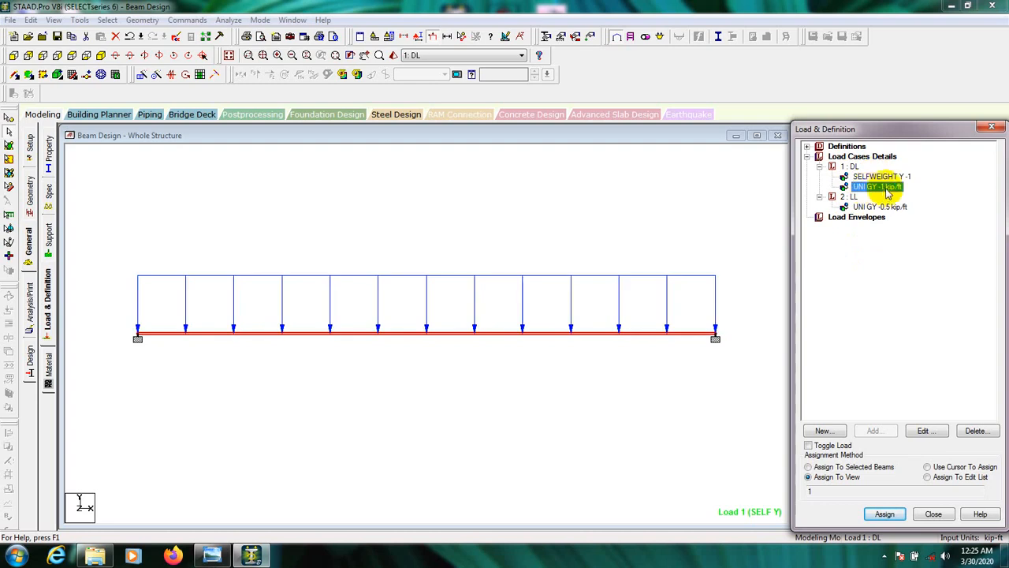
pyautogui.click(879, 206)
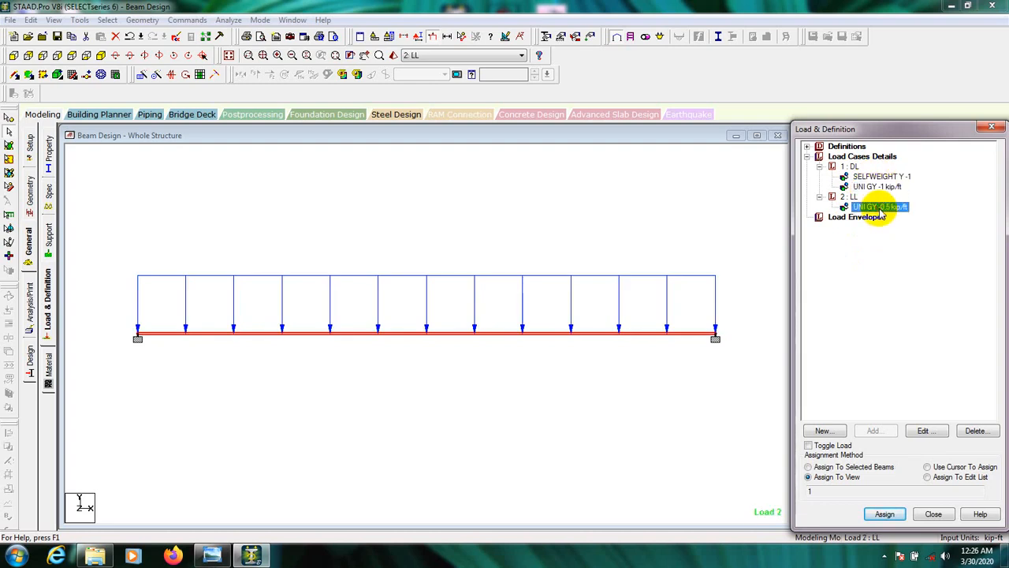
pyautogui.click(877, 187)
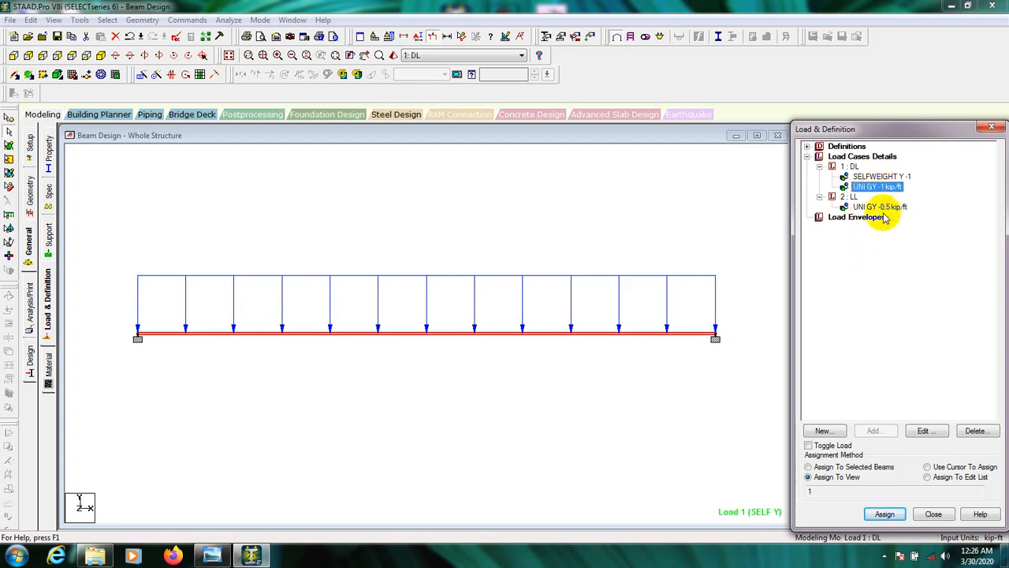
pyautogui.click(881, 207)
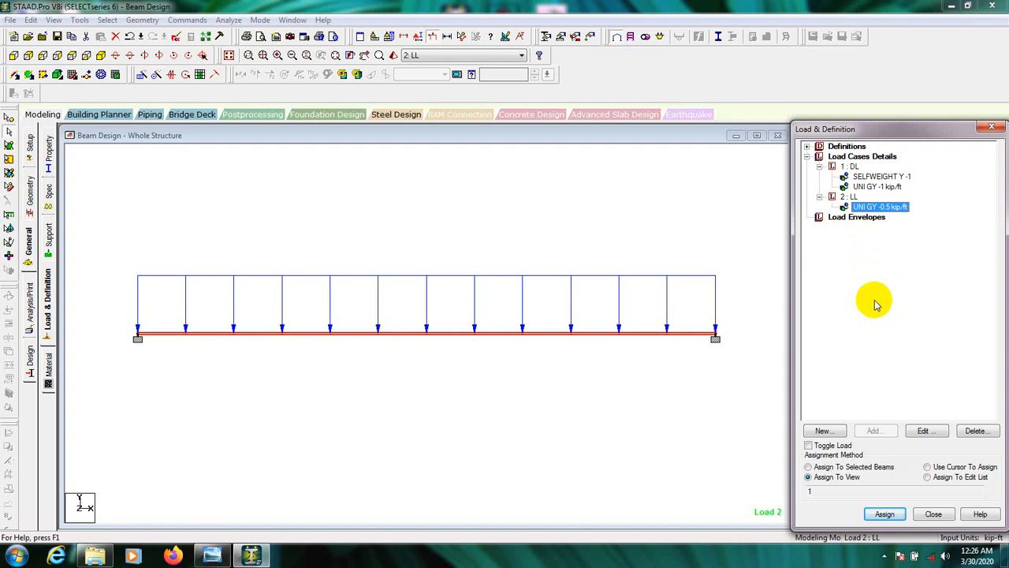
pyautogui.moveTo(753, 226)
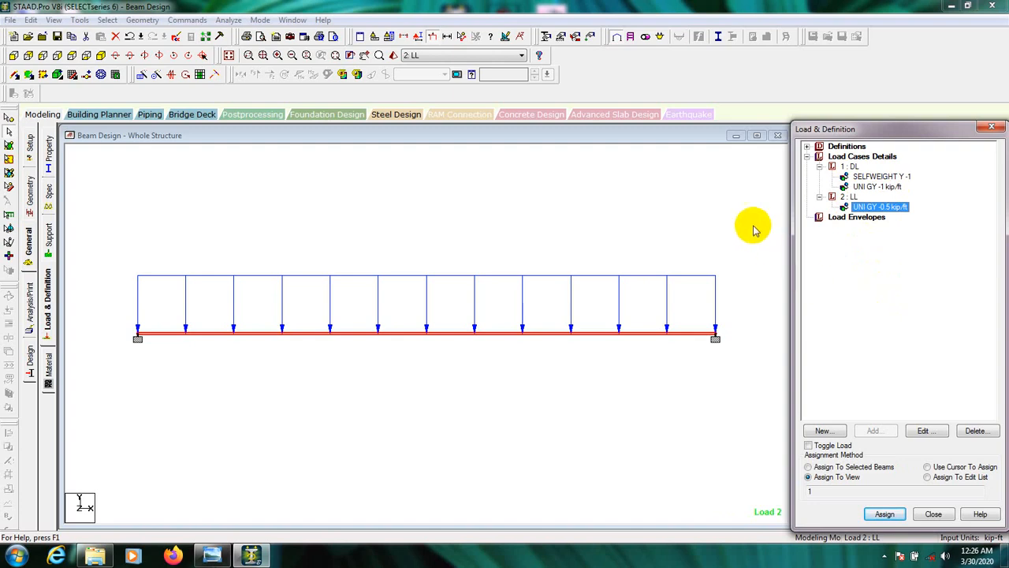
pyautogui.moveTo(907, 133)
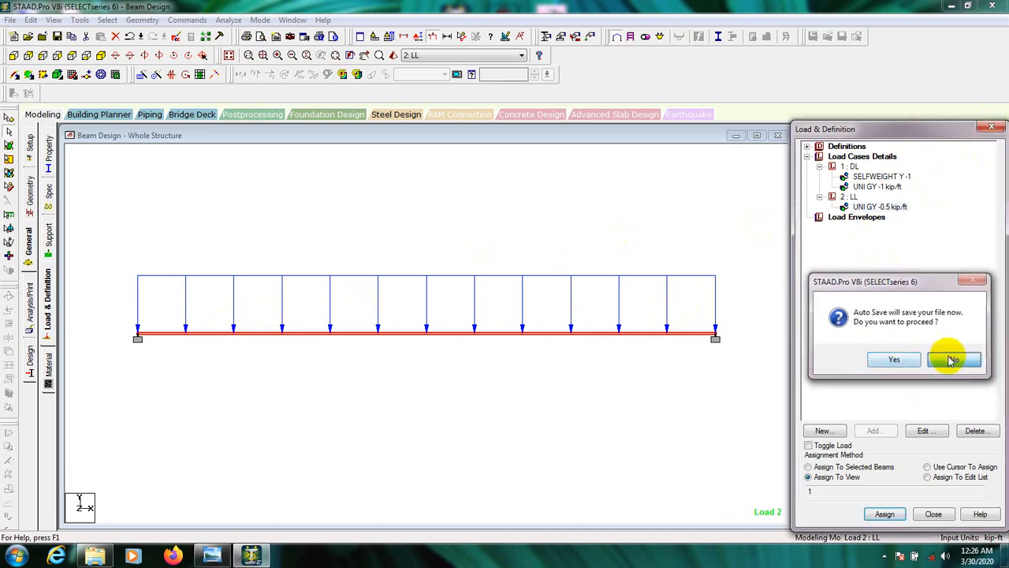
# - Decline auto-save, run the analysis with no print option, and save when prompted
pyautogui.click(954, 360)
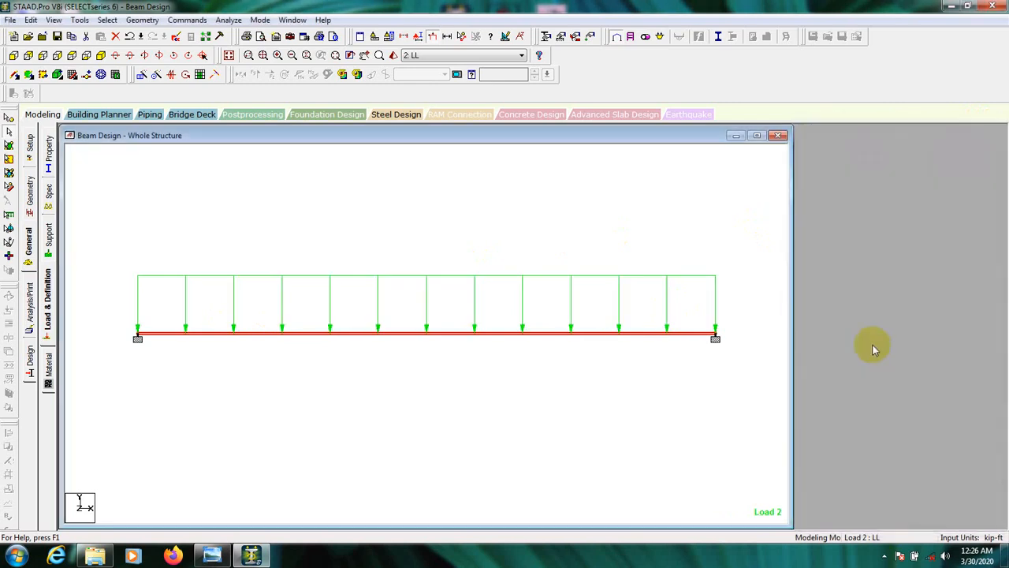
pyautogui.moveTo(652, 241)
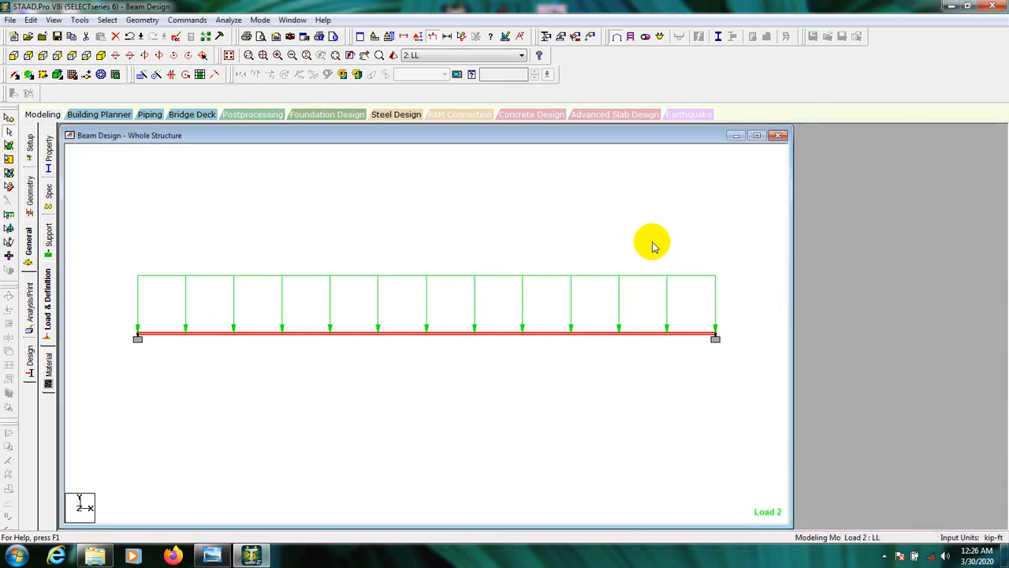
pyautogui.moveTo(469, 254)
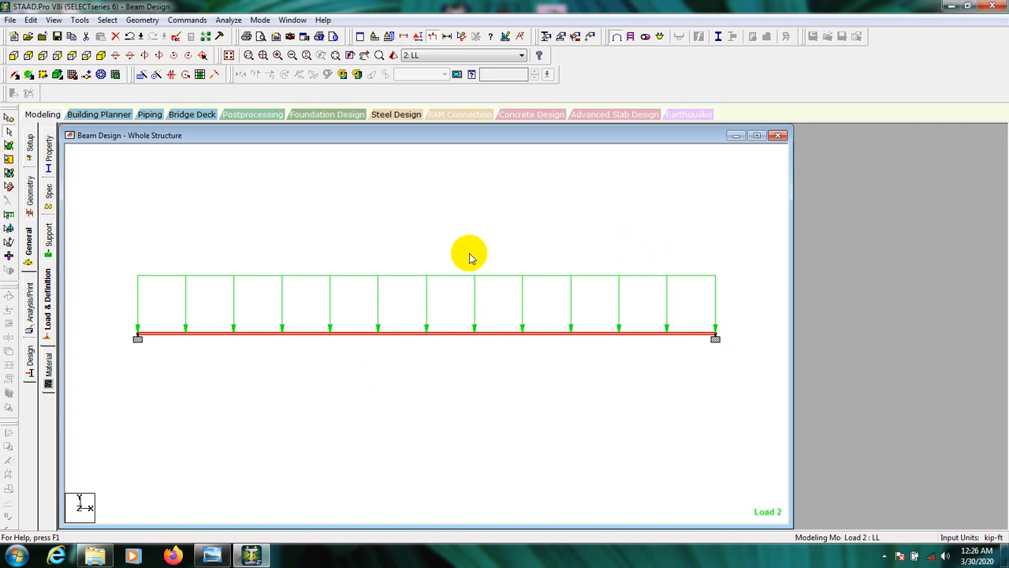
pyautogui.moveTo(219, 30)
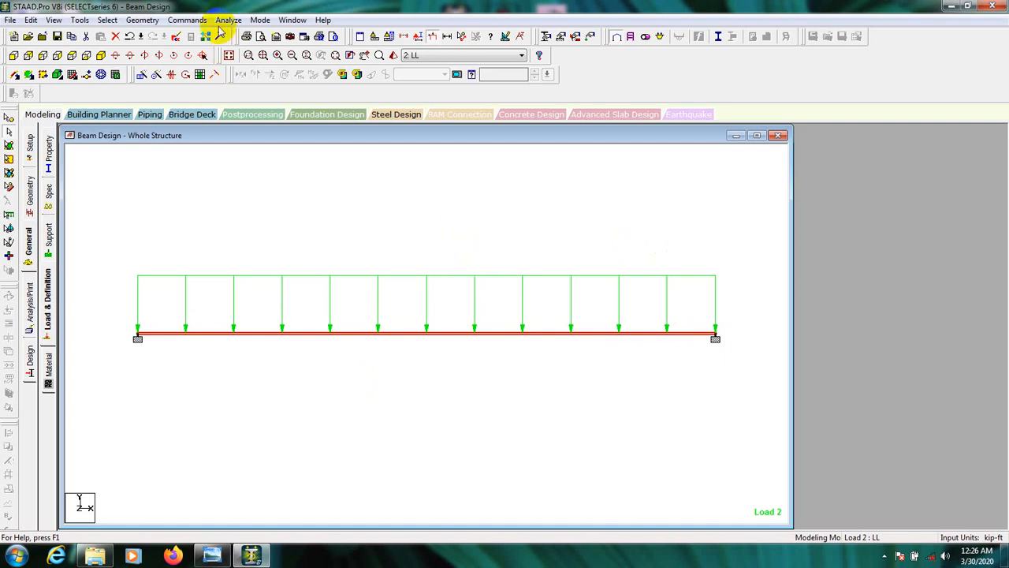
pyautogui.click(228, 20)
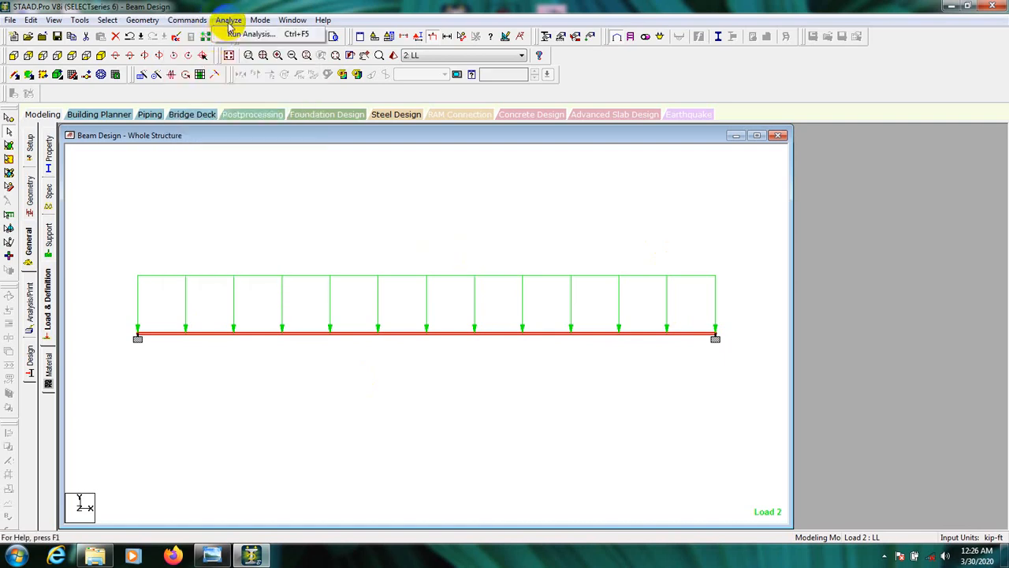
pyautogui.click(187, 20)
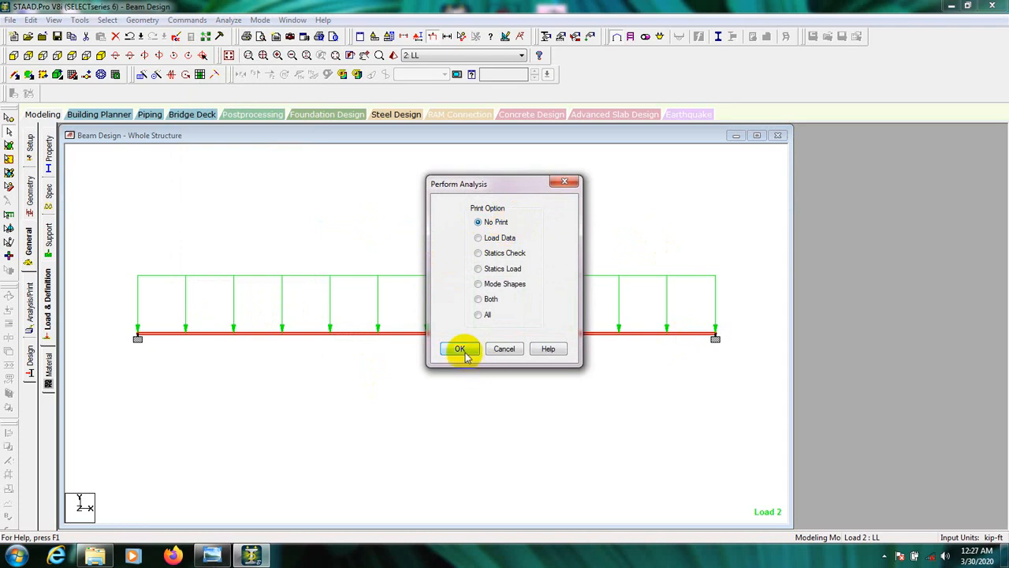
pyautogui.click(460, 348)
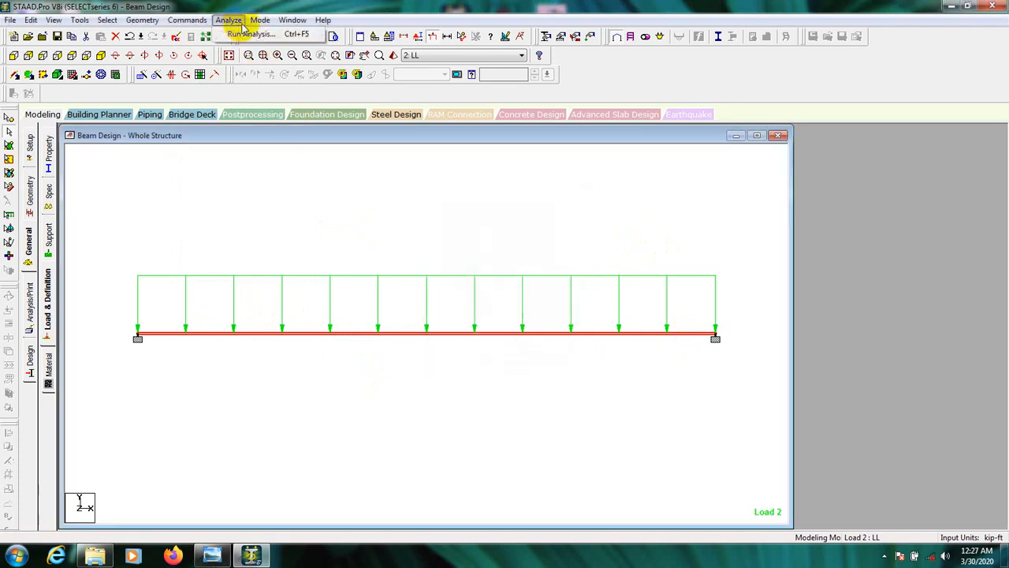
pyautogui.click(251, 33)
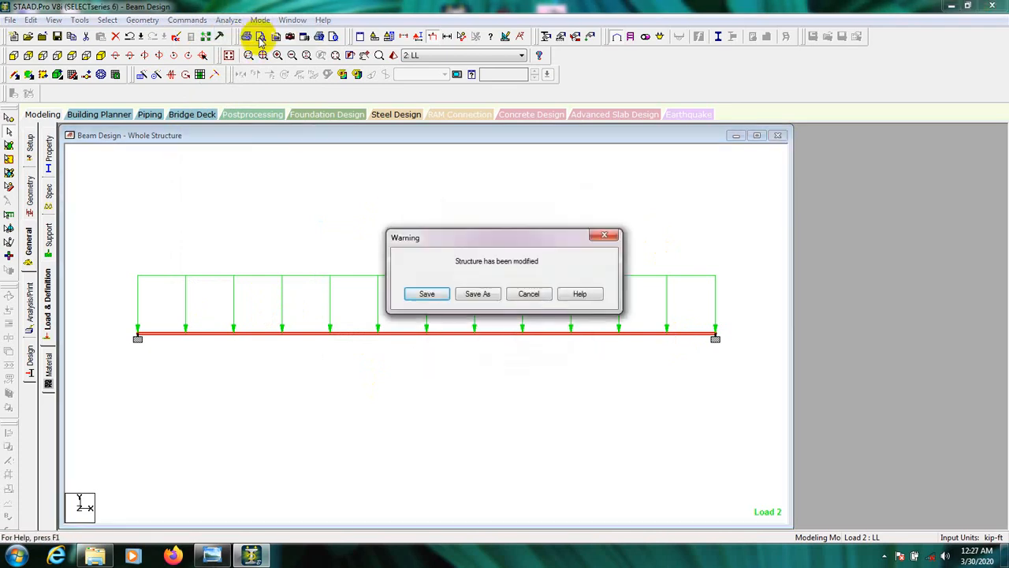
pyautogui.click(426, 293)
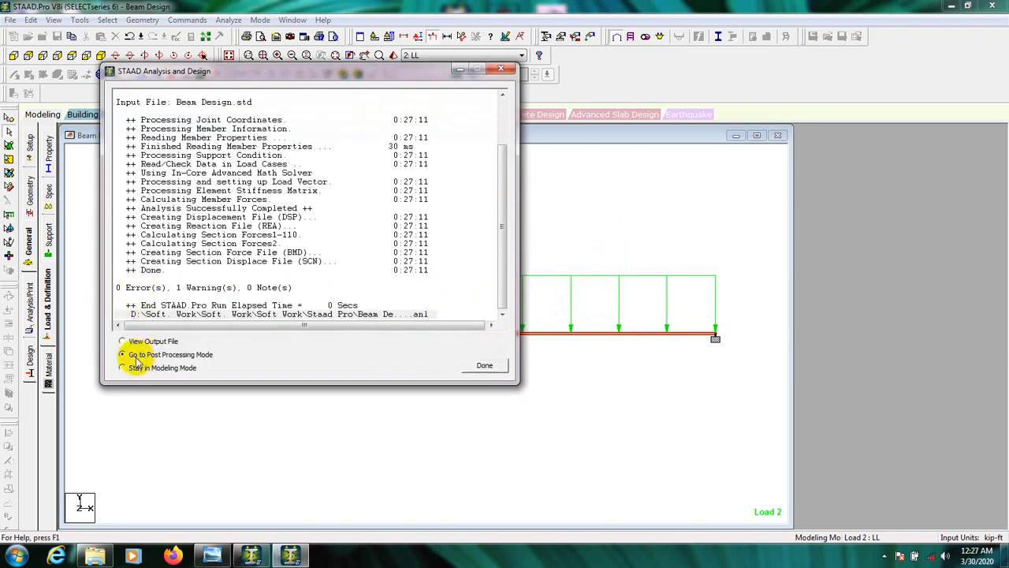
# - Enter post-processing with both load cases and display deflection results for load case 1 DL
pyautogui.click(485, 365)
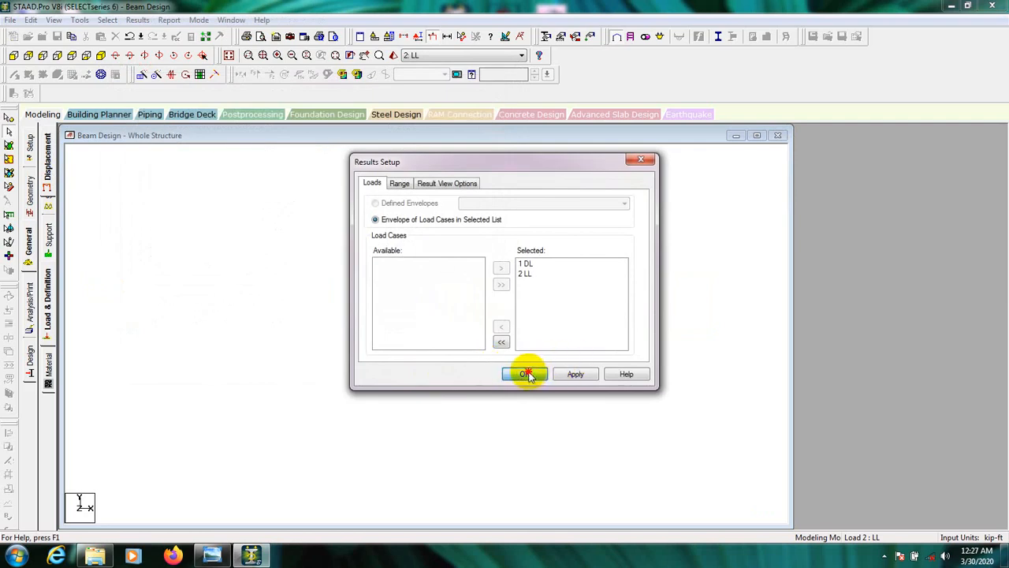
pyautogui.click(526, 373)
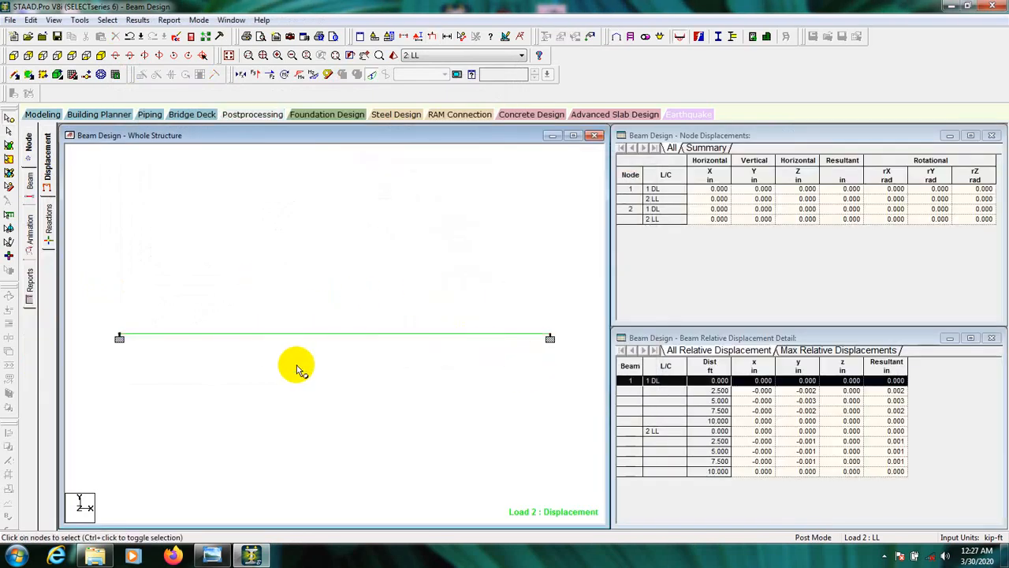
pyautogui.click(520, 55)
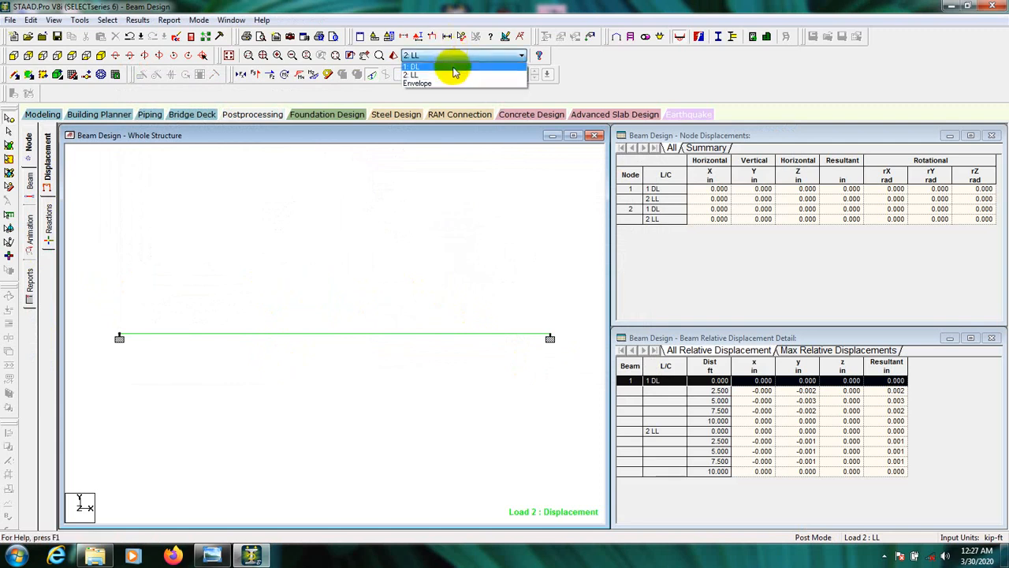
pyautogui.click(414, 65)
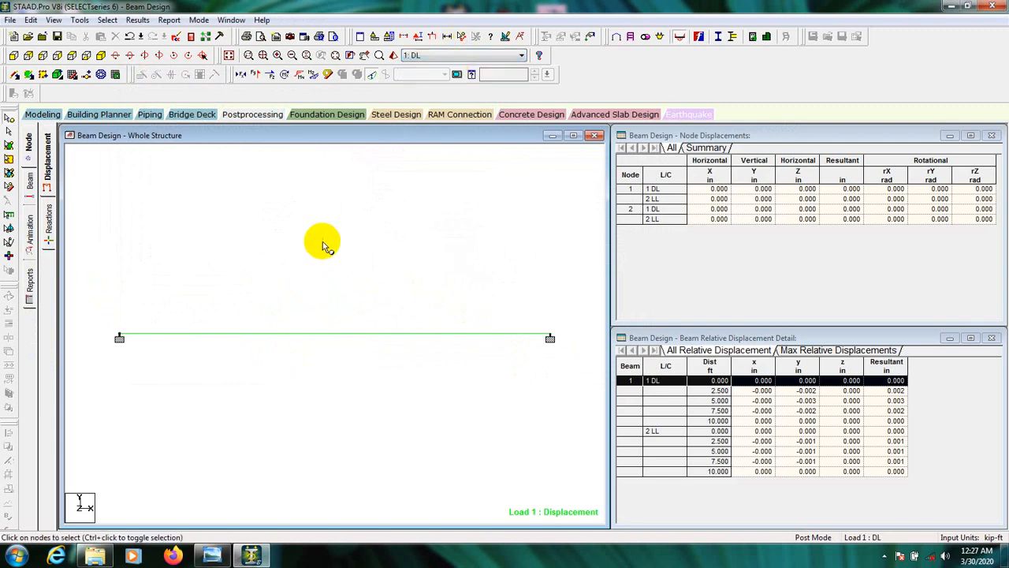
pyautogui.moveTo(229, 281)
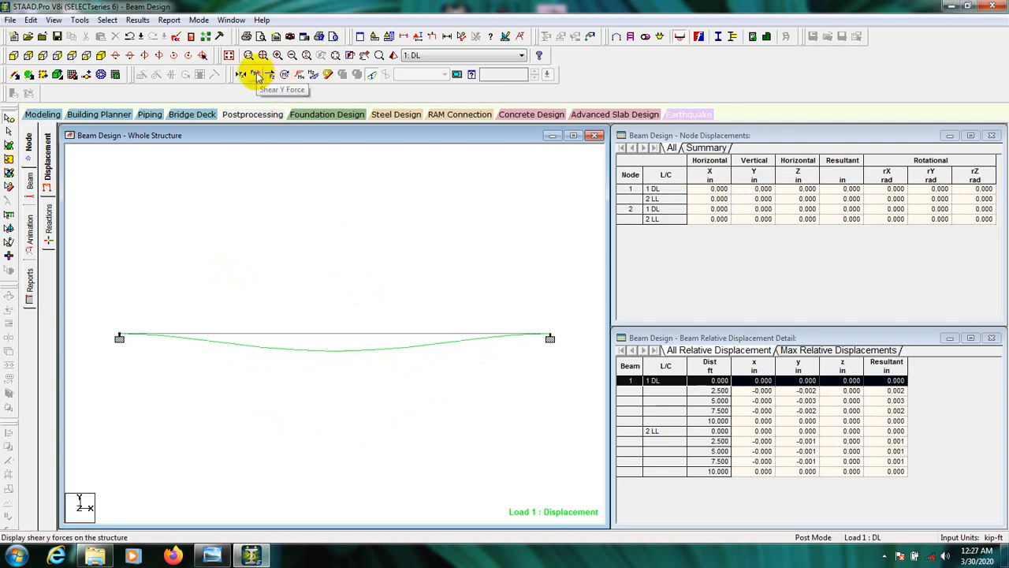
# - Display the Shear Y force diagram for load case 1 DL with the deflected shape hidden
pyautogui.click(257, 74)
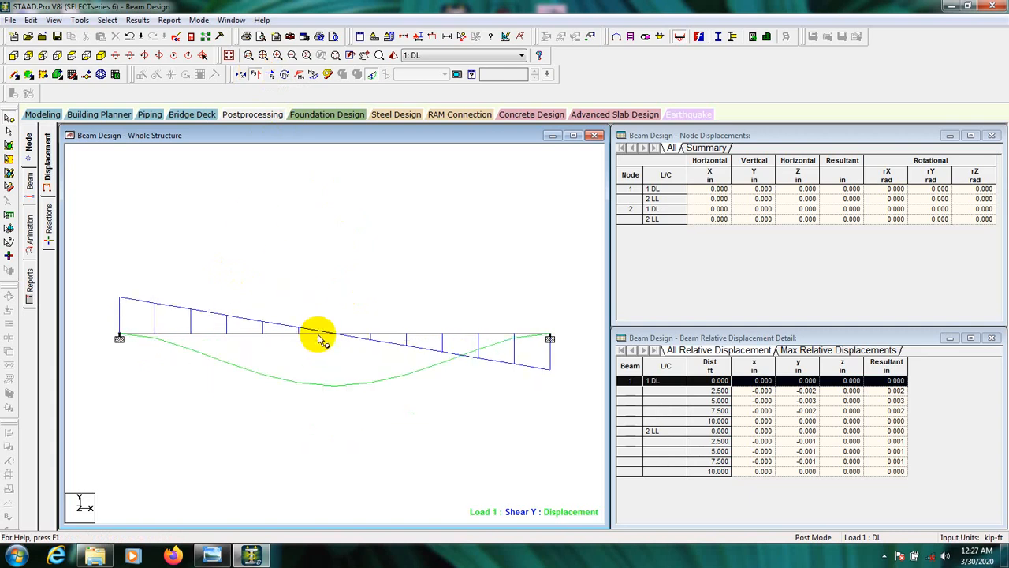
pyautogui.moveTo(365, 89)
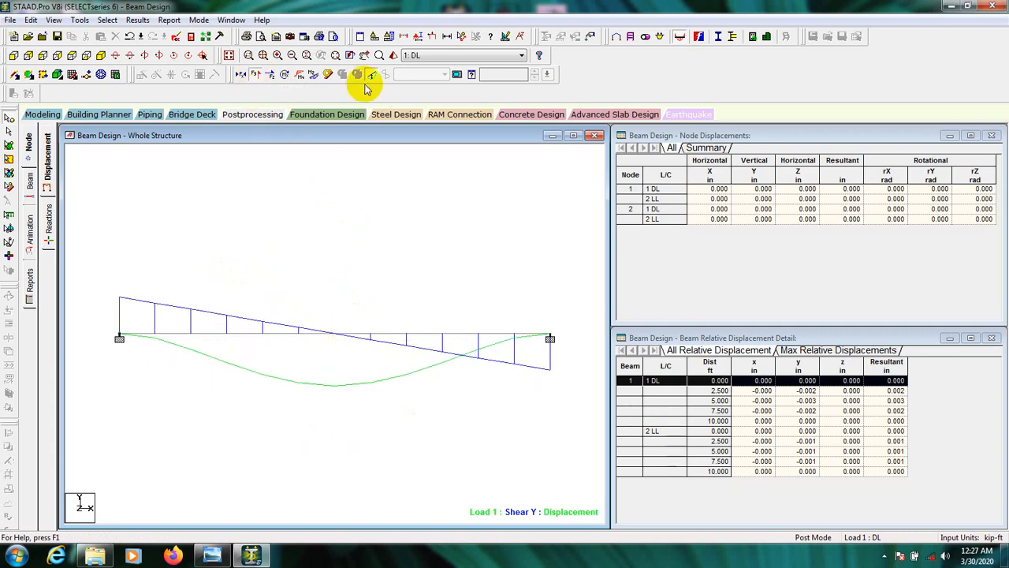
pyautogui.click(372, 74)
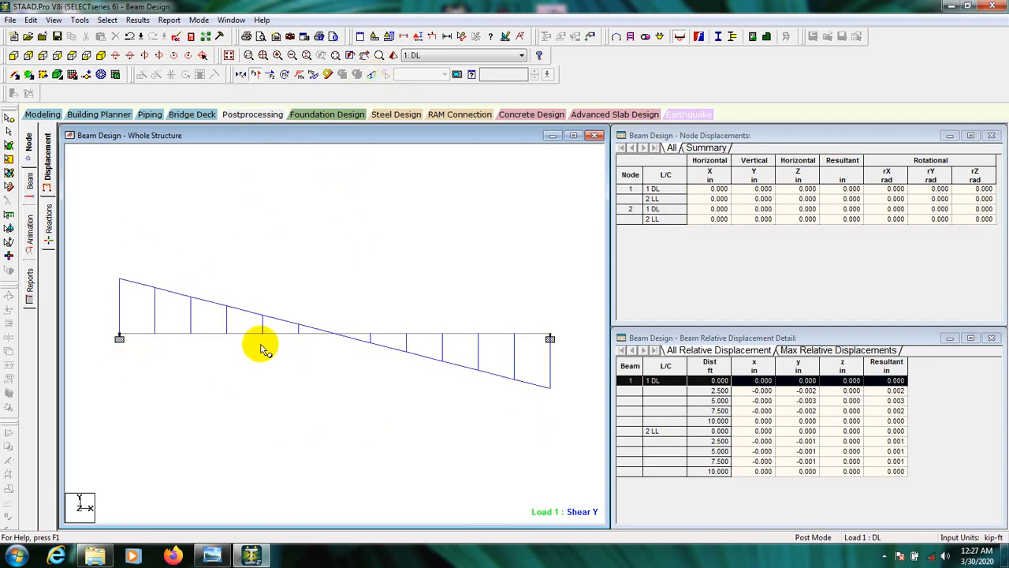
pyautogui.moveTo(294, 258)
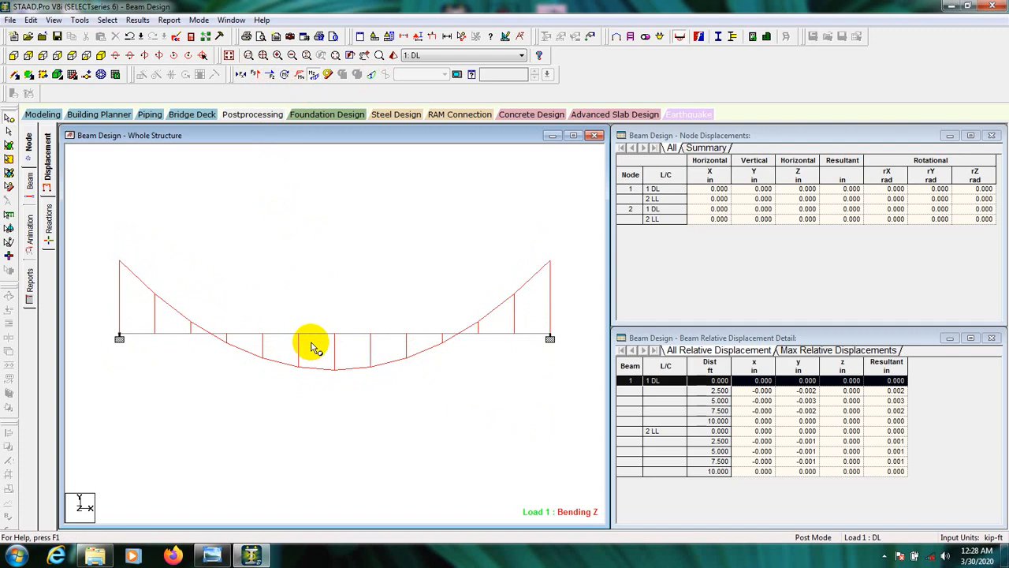
pyautogui.moveTo(329, 347)
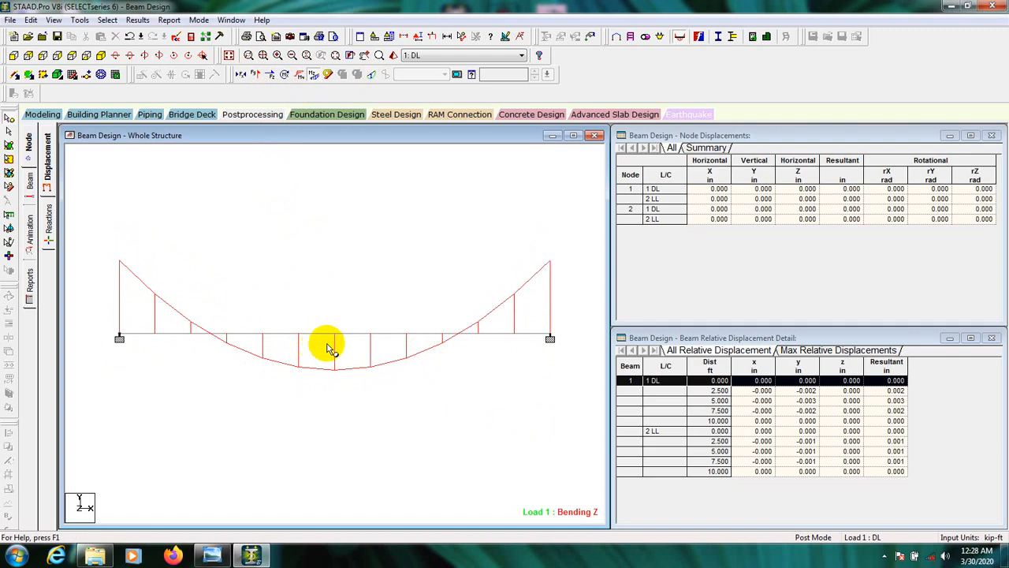
pyautogui.moveTo(223, 362)
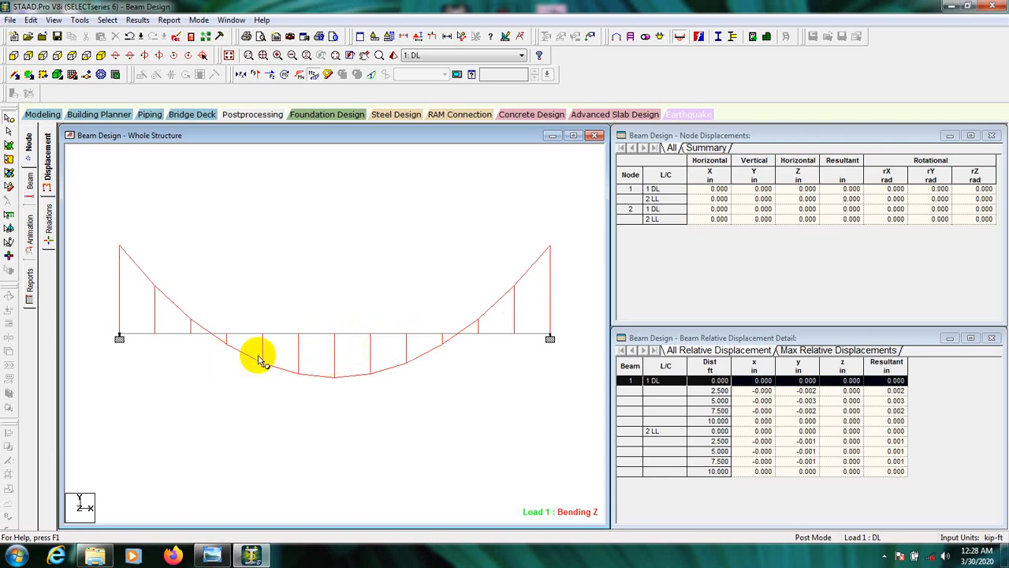
pyautogui.moveTo(562, 270)
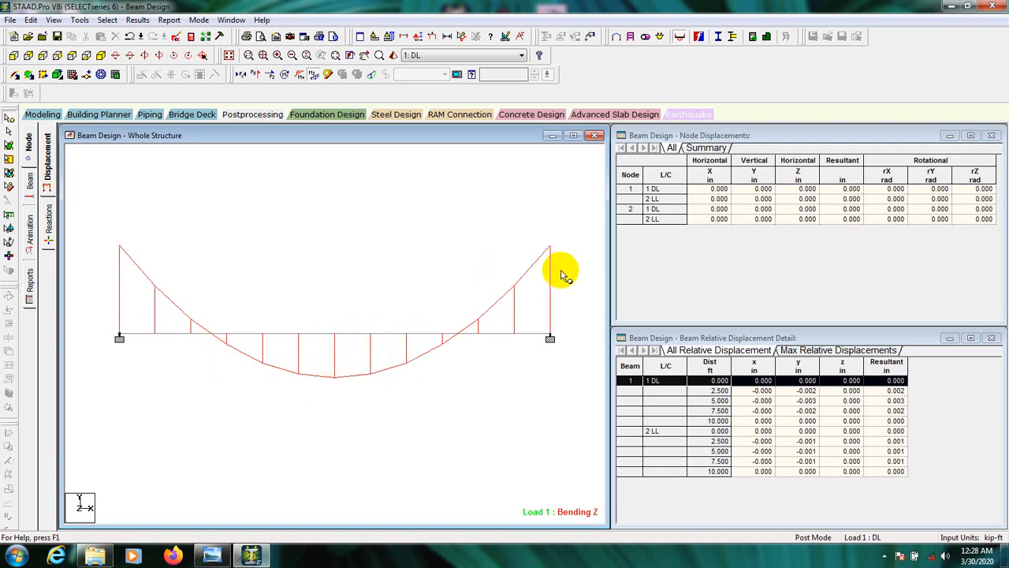
pyautogui.moveTo(107, 310)
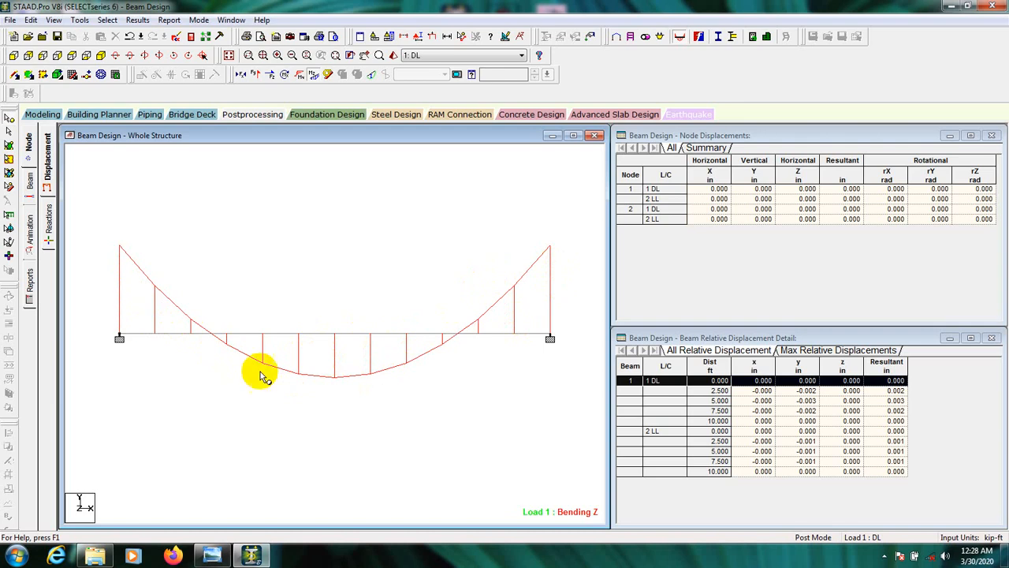
pyautogui.moveTo(529, 306)
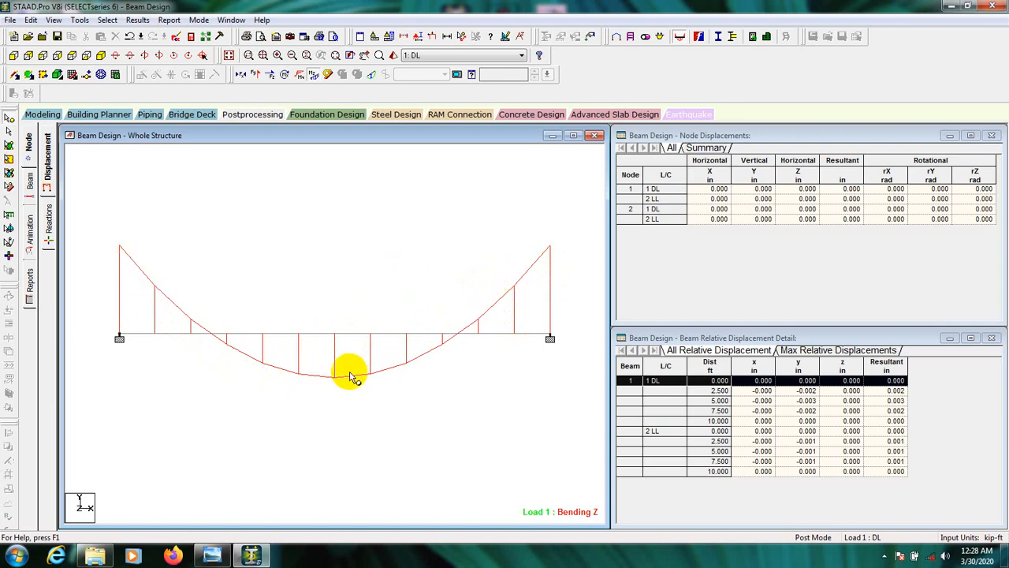
pyautogui.moveTo(365, 387)
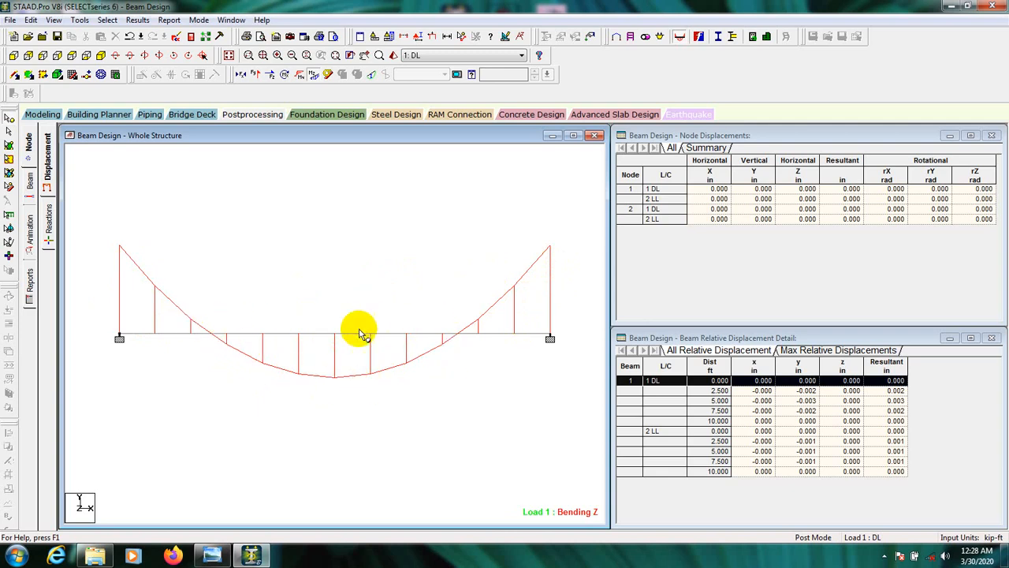
pyautogui.moveTo(241, 351)
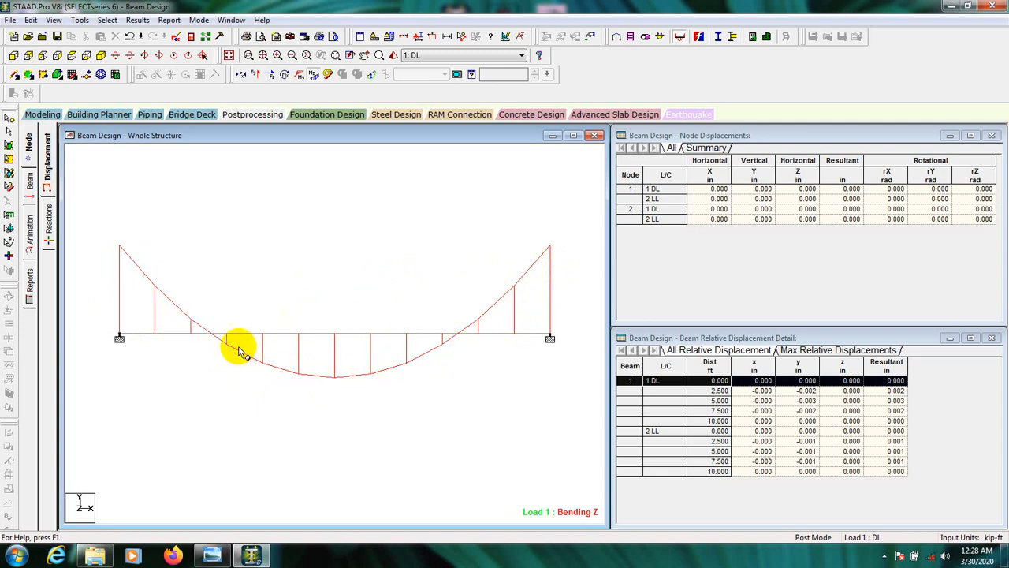
pyautogui.moveTo(540, 287)
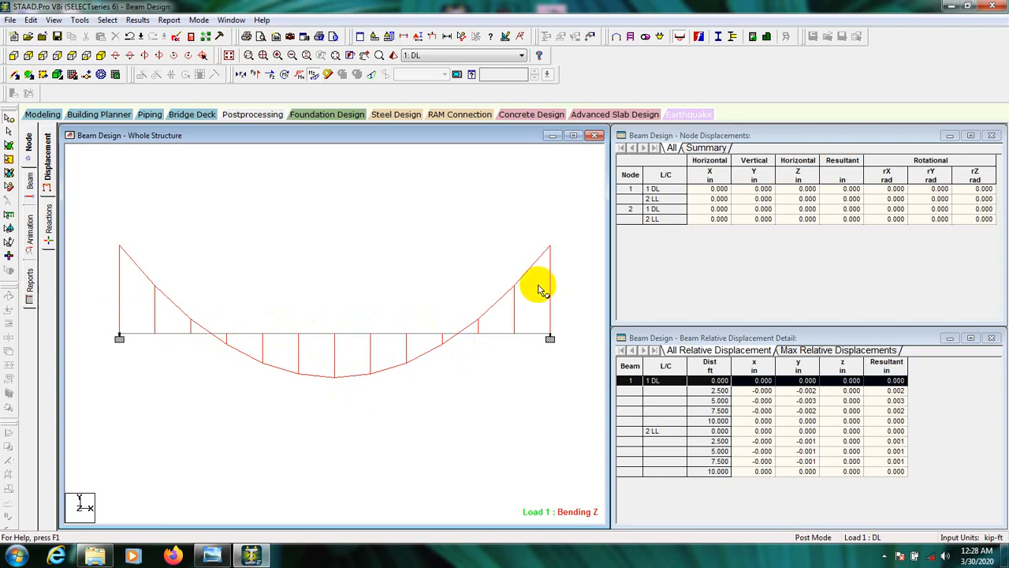
pyautogui.moveTo(495, 275)
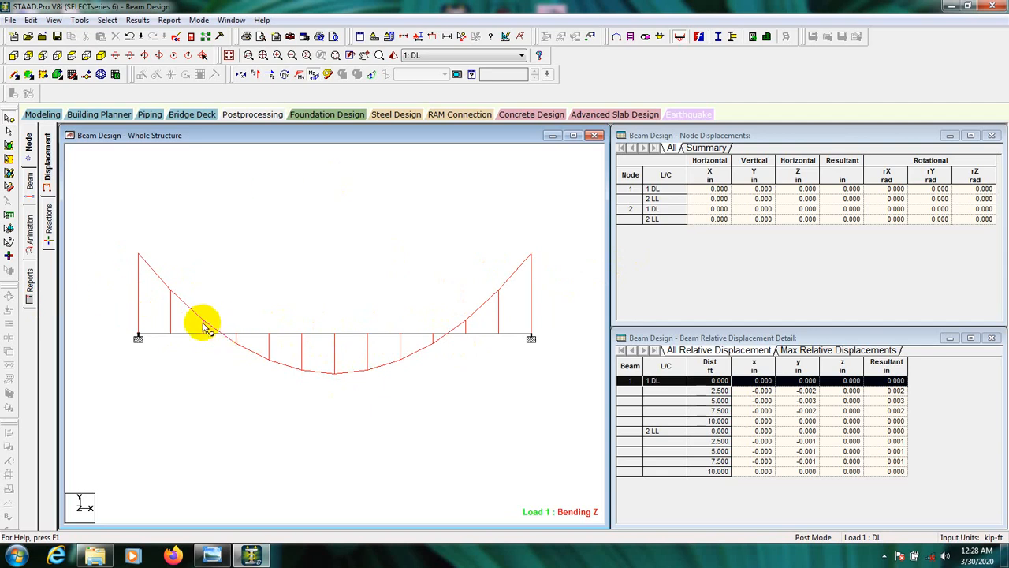
pyautogui.moveTo(306, 232)
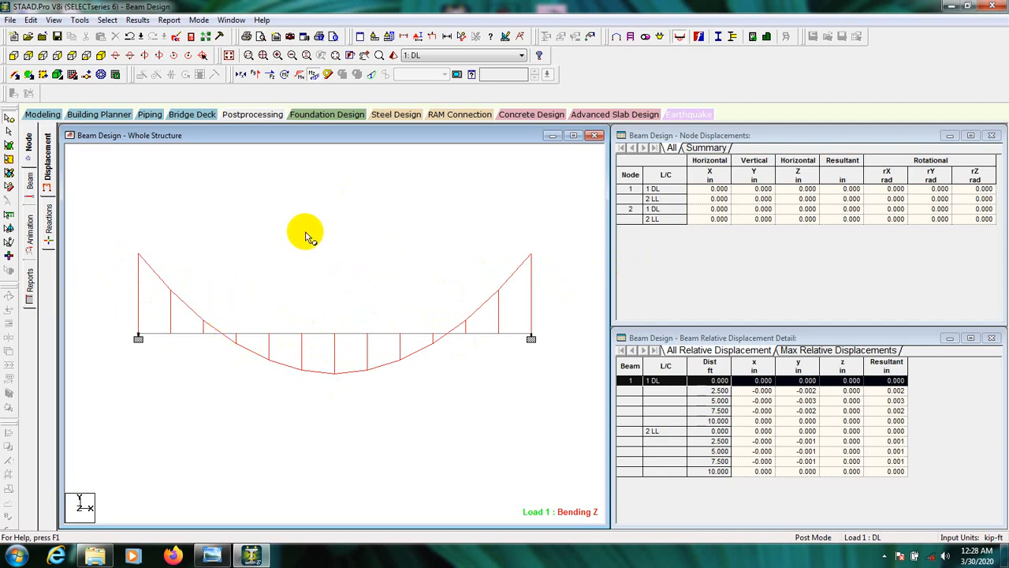
pyautogui.moveTo(219, 189)
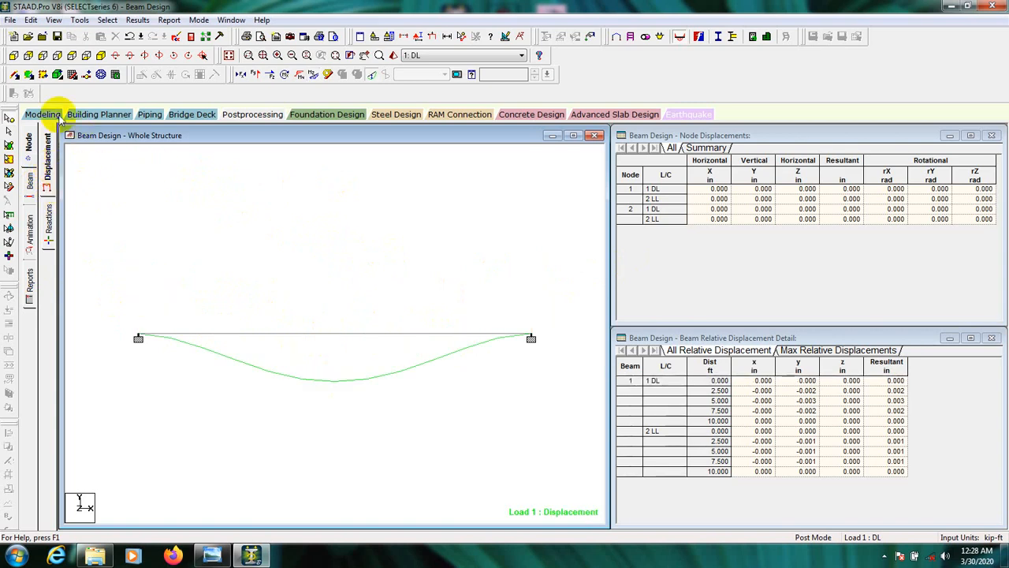
# - Return to Modeling, open Design > Concrete, and keep ACI 318 2011 as the current code
pyautogui.click(42, 115)
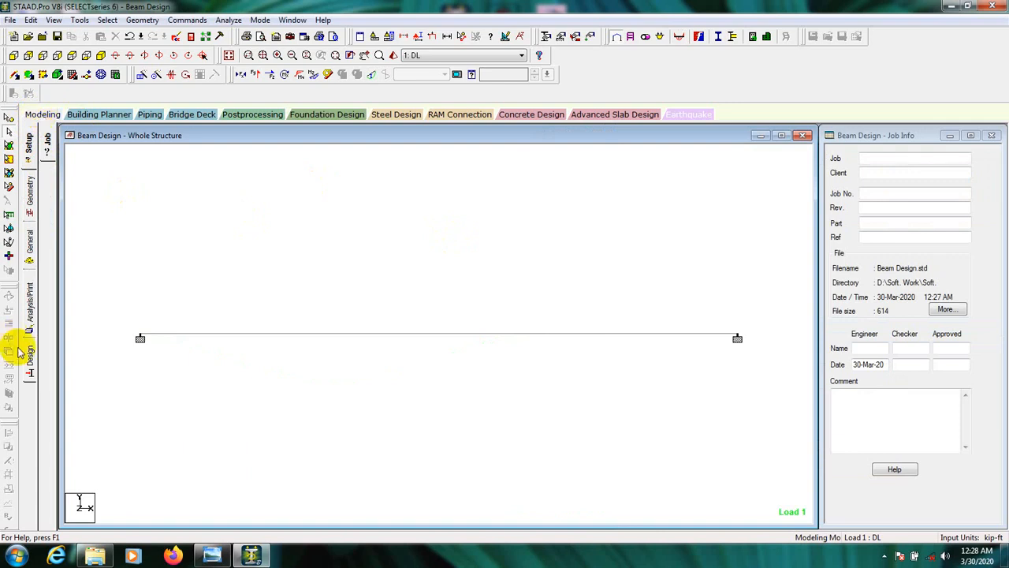
pyautogui.click(29, 355)
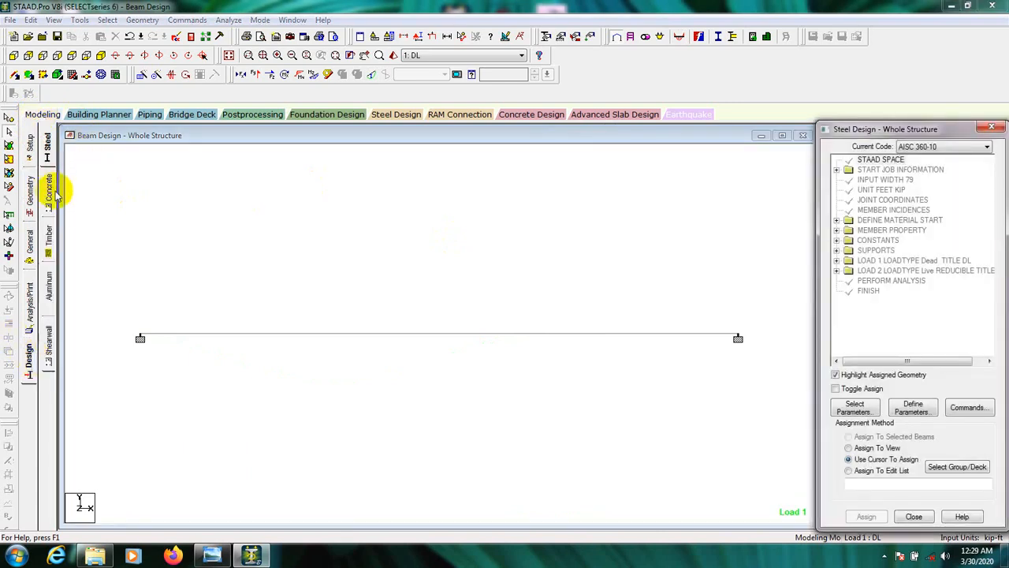
pyautogui.click(47, 189)
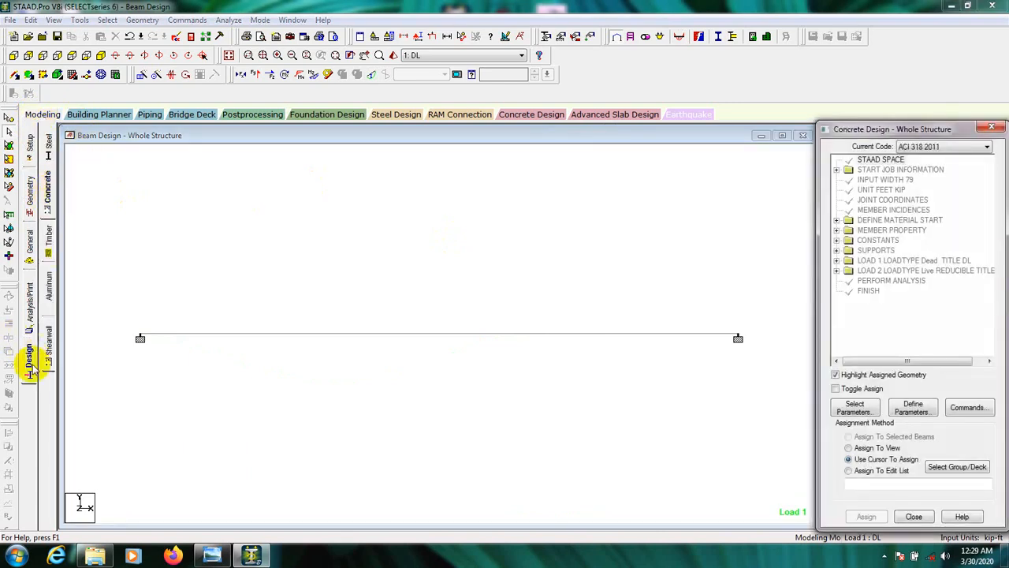
pyautogui.moveTo(48, 185)
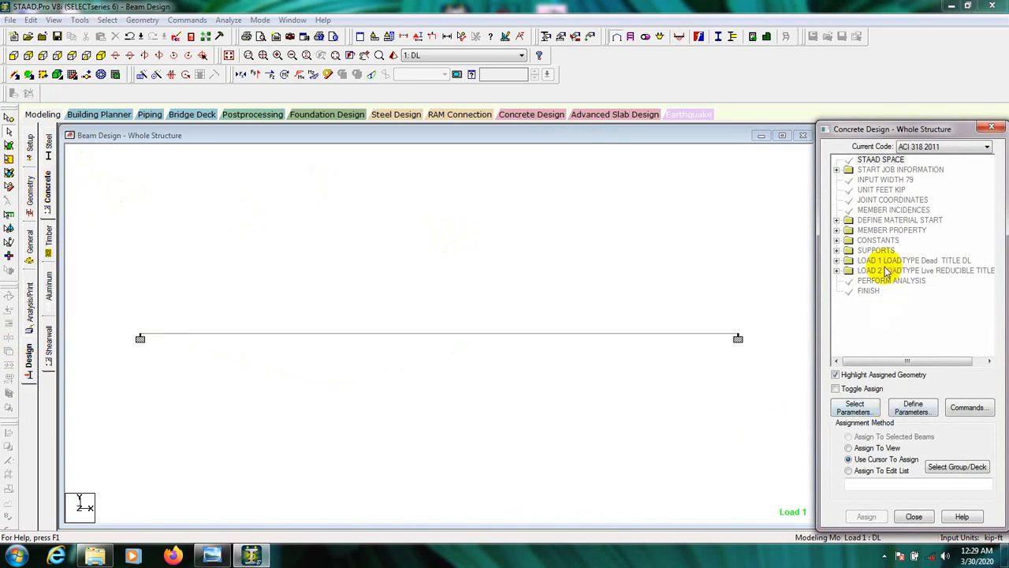
pyautogui.click(986, 147)
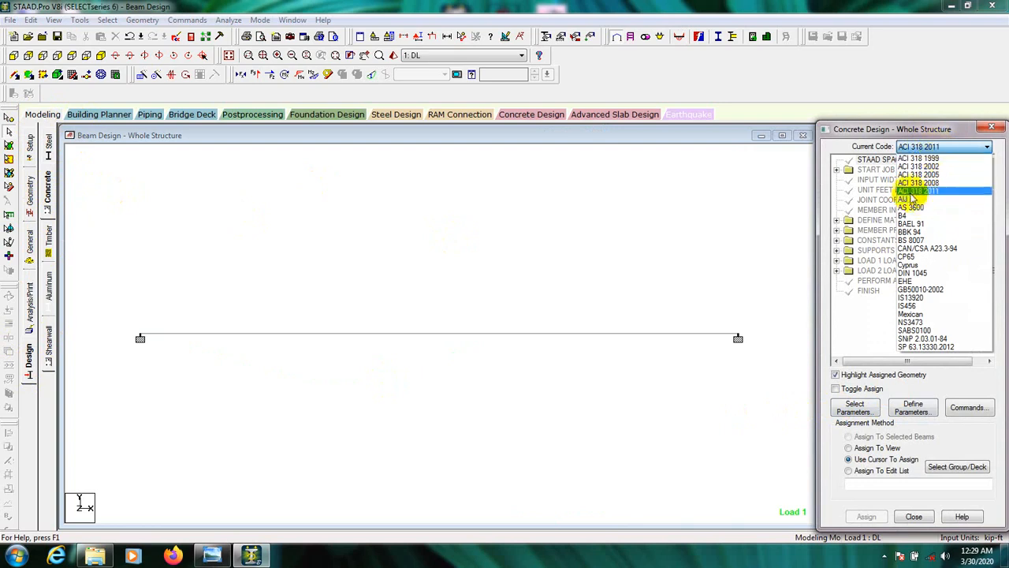
pyautogui.moveTo(922, 196)
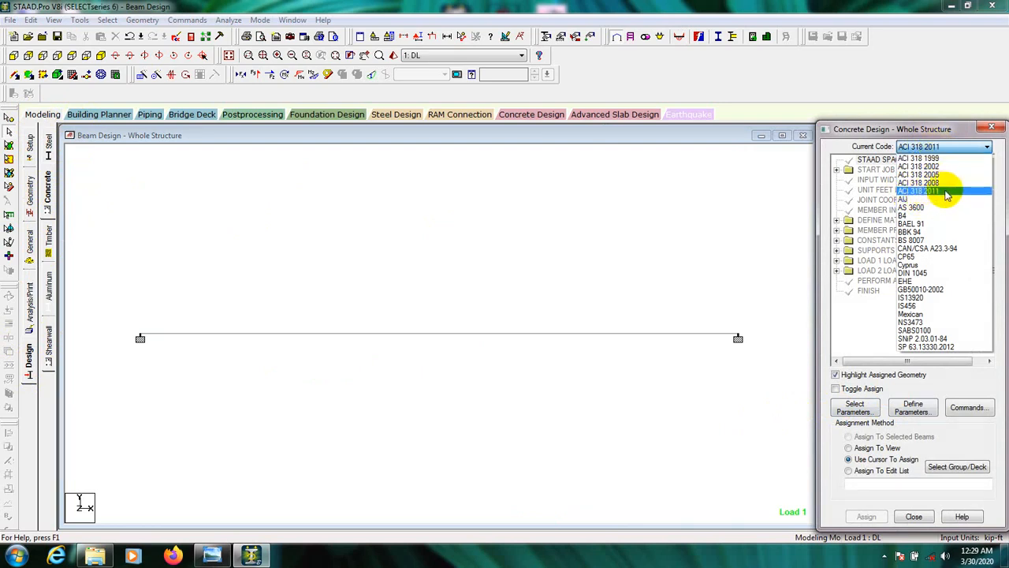
pyautogui.click(946, 190)
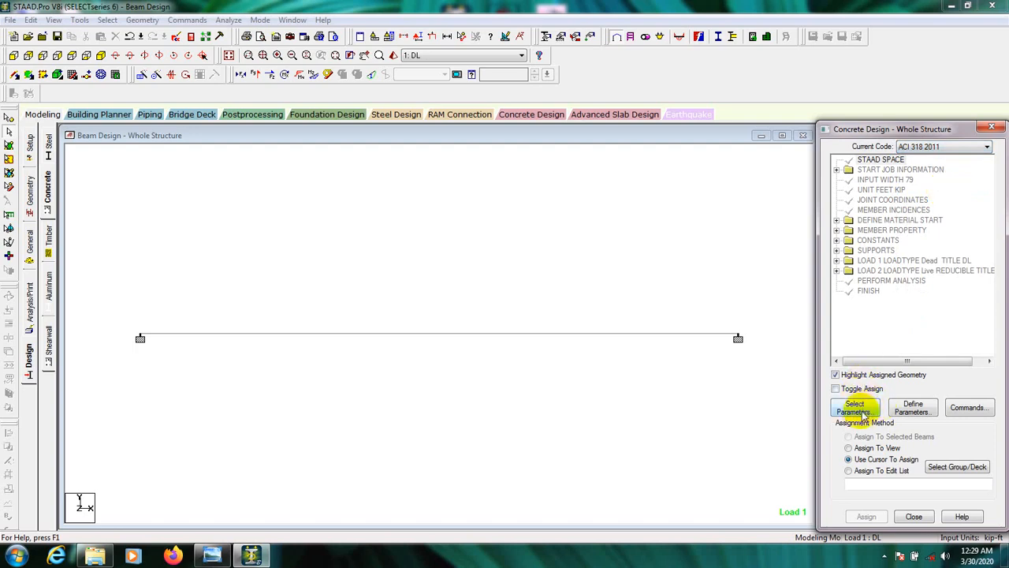
pyautogui.moveTo(859, 416)
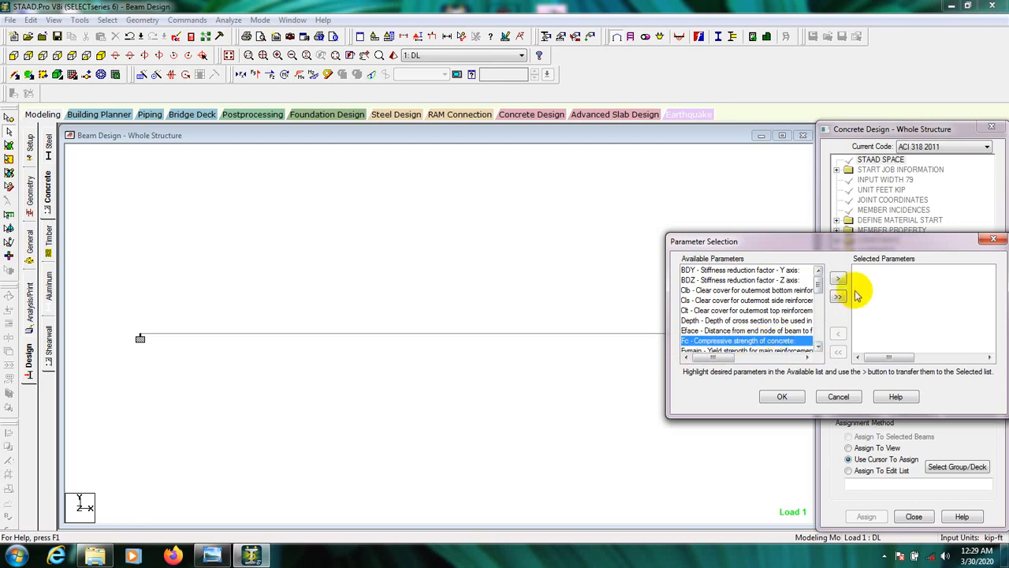
# - Move Fc, Fymain, Clb, Cls and Clt into the Selected Parameters list
pyautogui.click(838, 279)
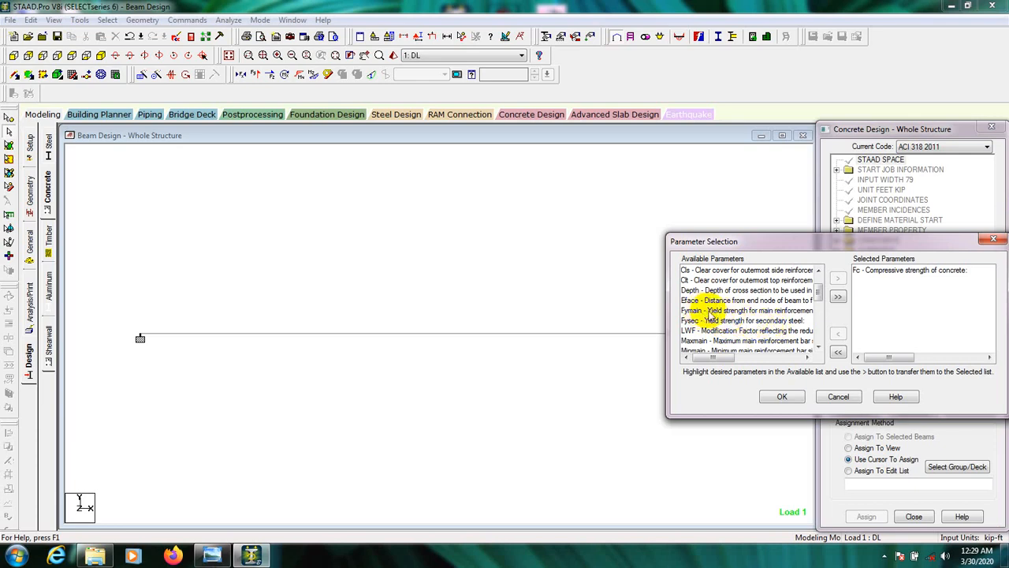
pyautogui.click(745, 310)
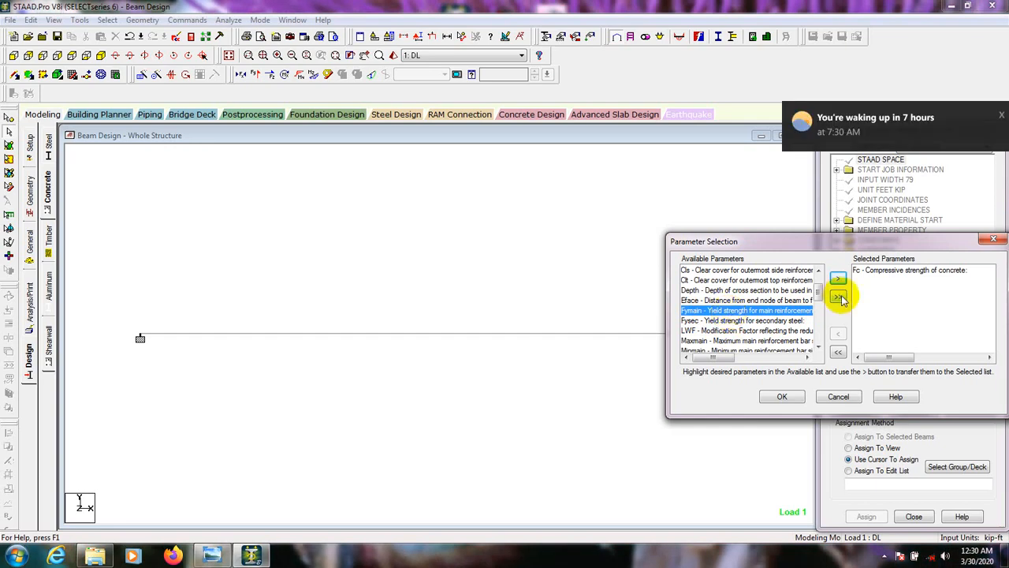
pyautogui.click(838, 277)
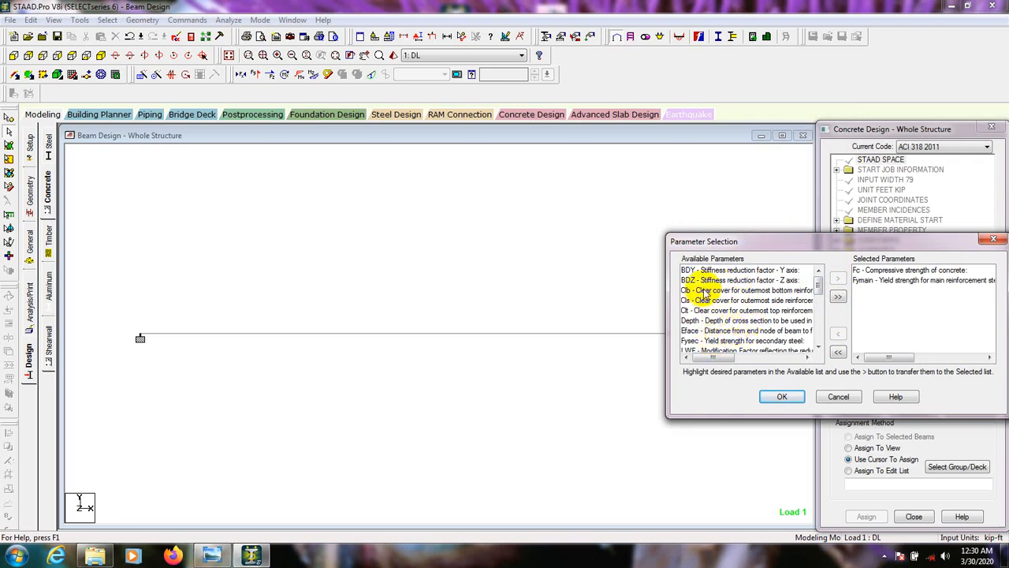
pyautogui.click(746, 290)
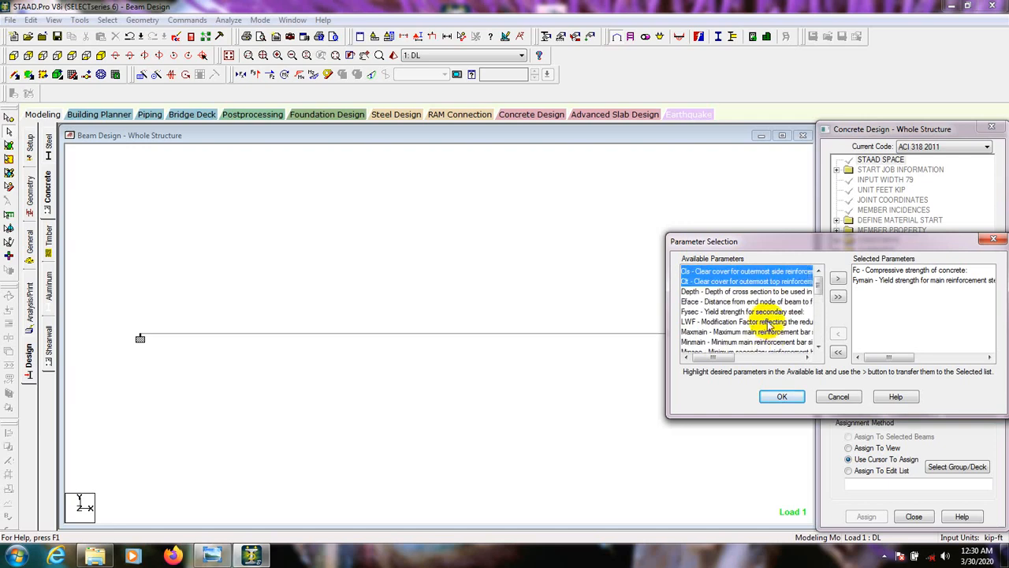
pyautogui.click(838, 277)
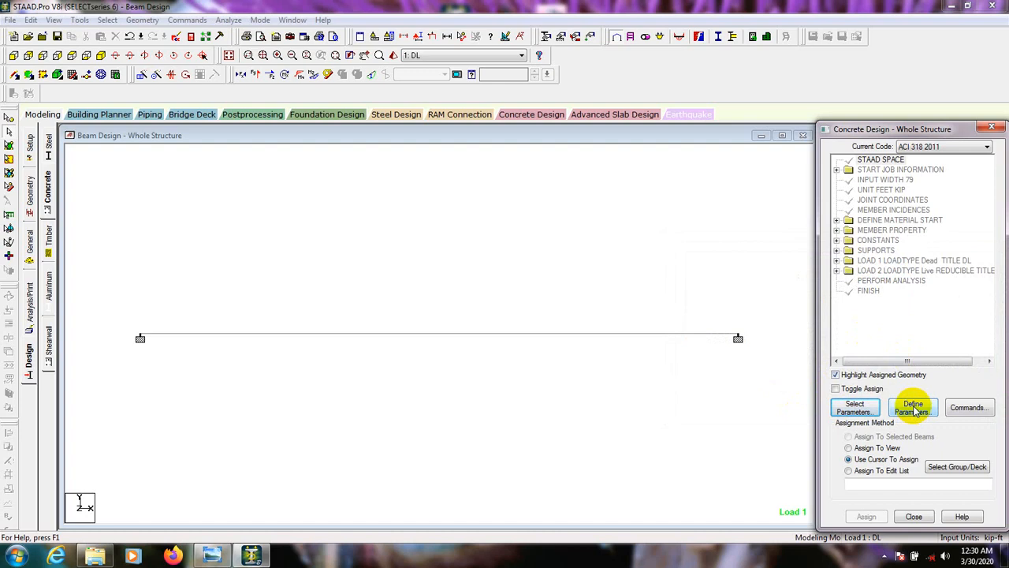
# - Open Define Parameters and review the side and top clear cover values of 0.125 ft
pyautogui.click(912, 407)
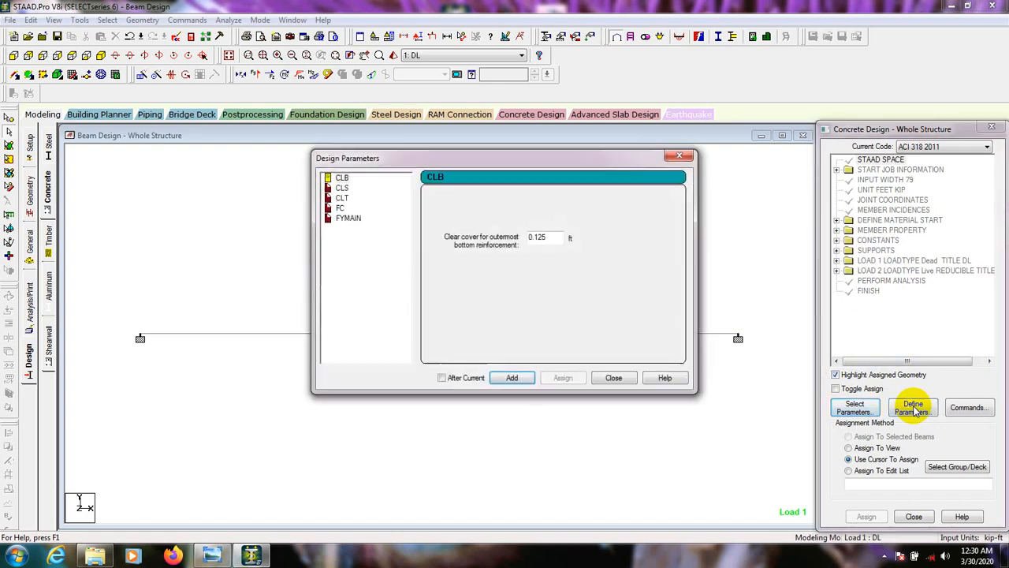
pyautogui.moveTo(355, 188)
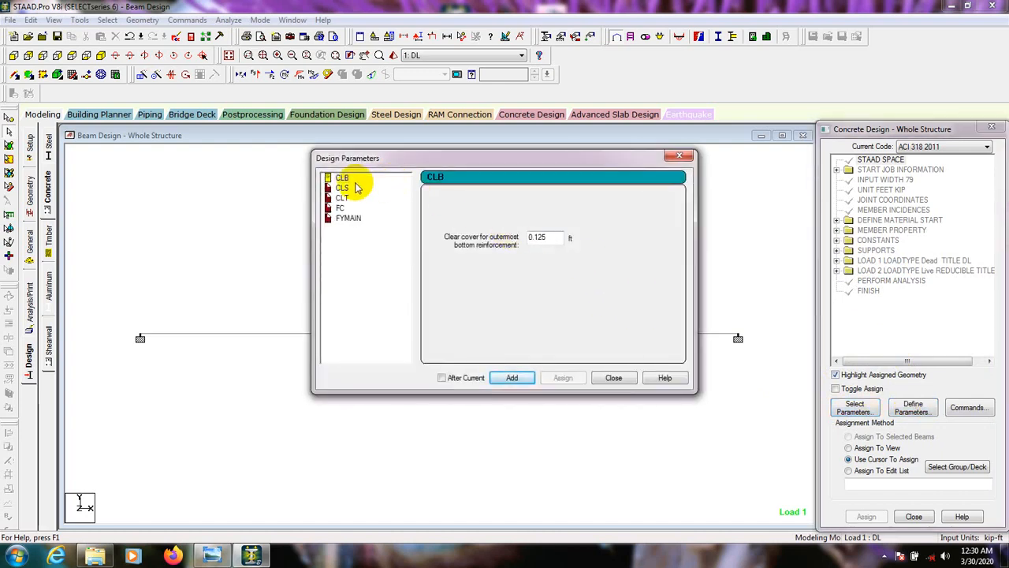
pyautogui.moveTo(477, 240)
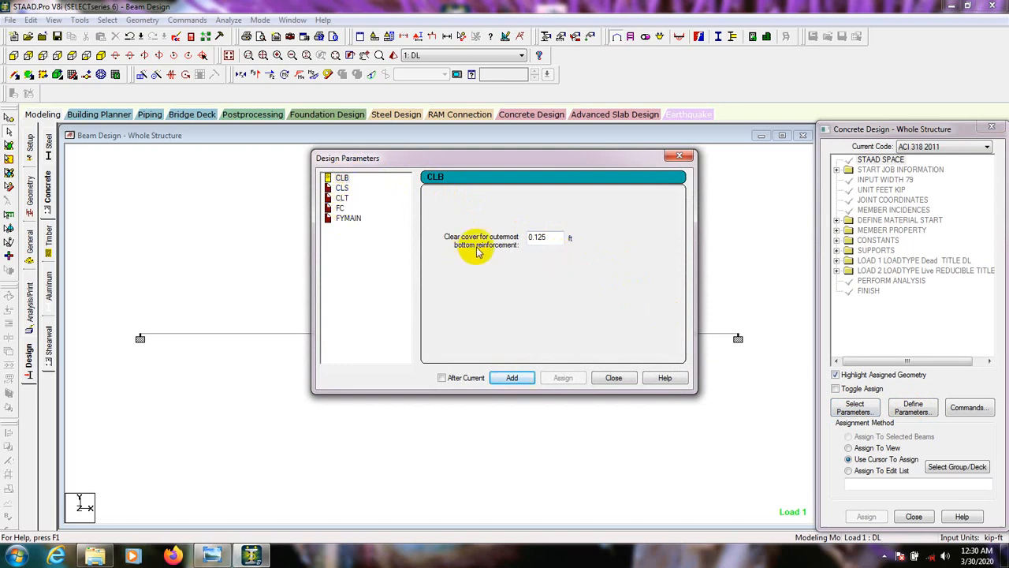
pyautogui.moveTo(475, 251)
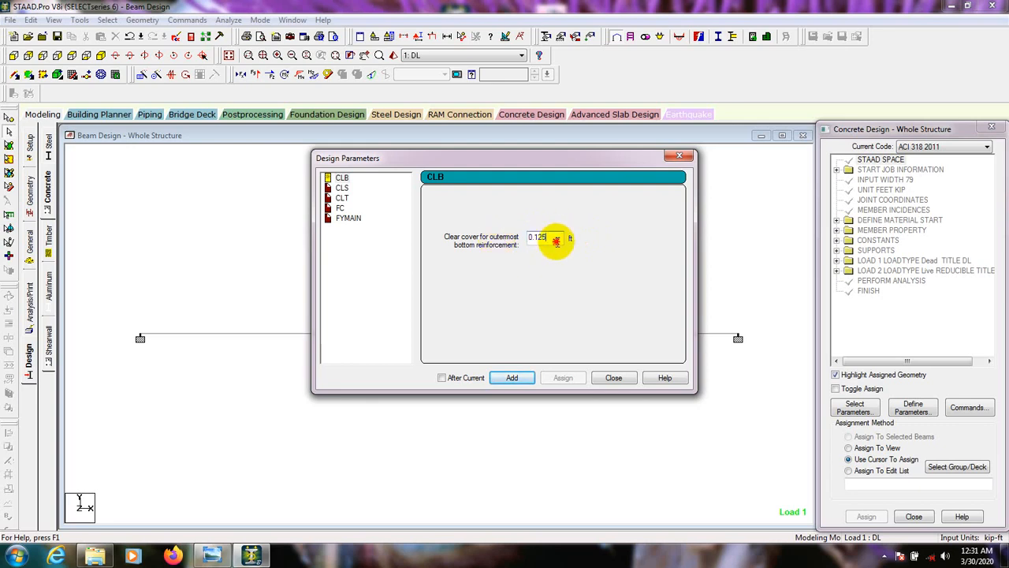
pyautogui.click(341, 188)
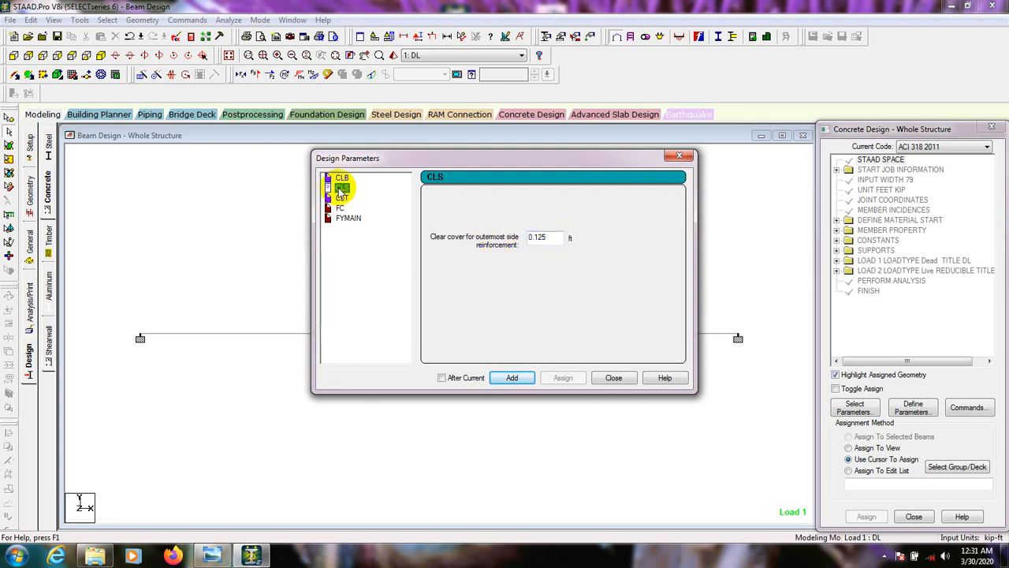
pyautogui.click(343, 198)
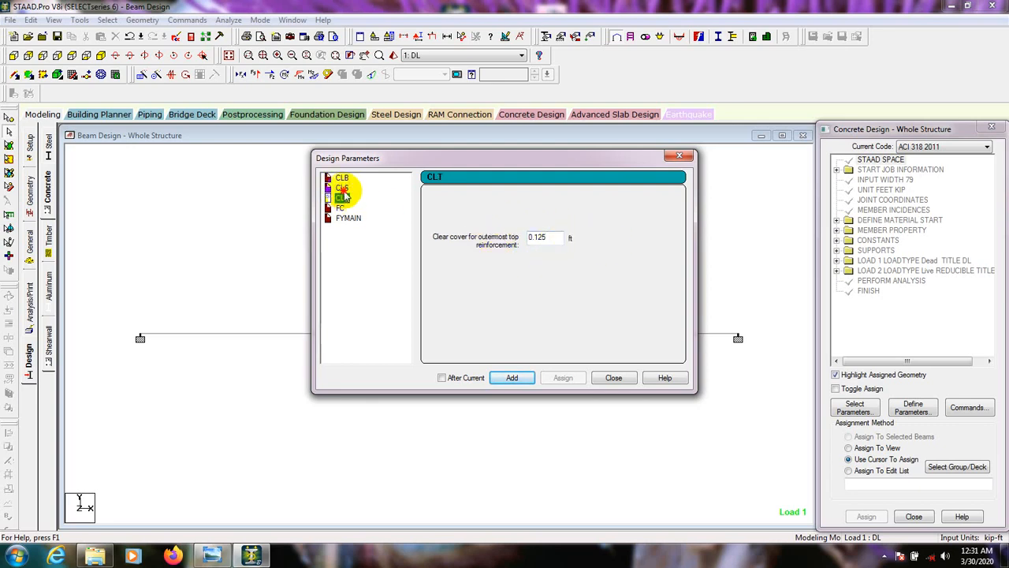
pyautogui.click(342, 187)
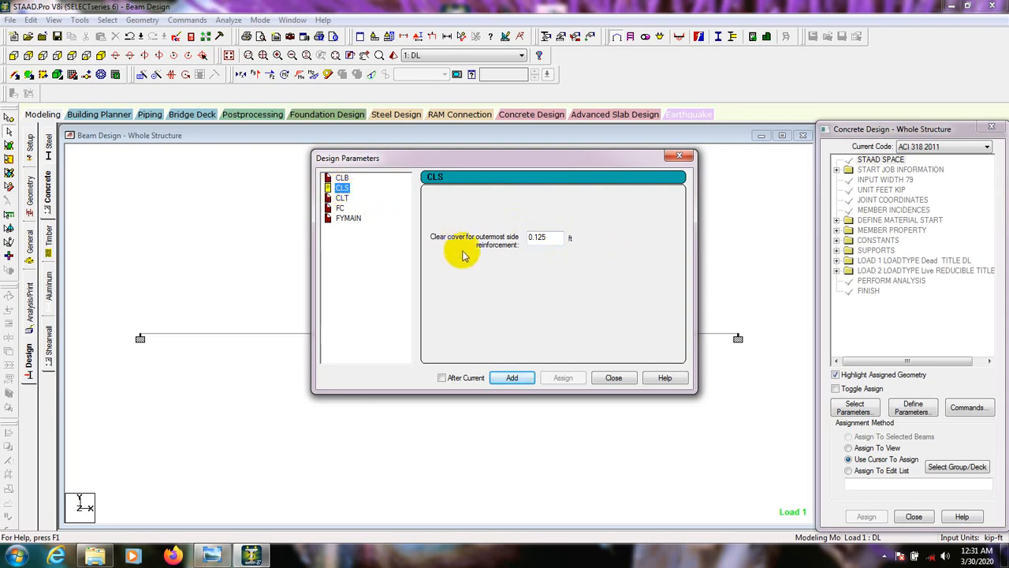
pyautogui.moveTo(487, 245)
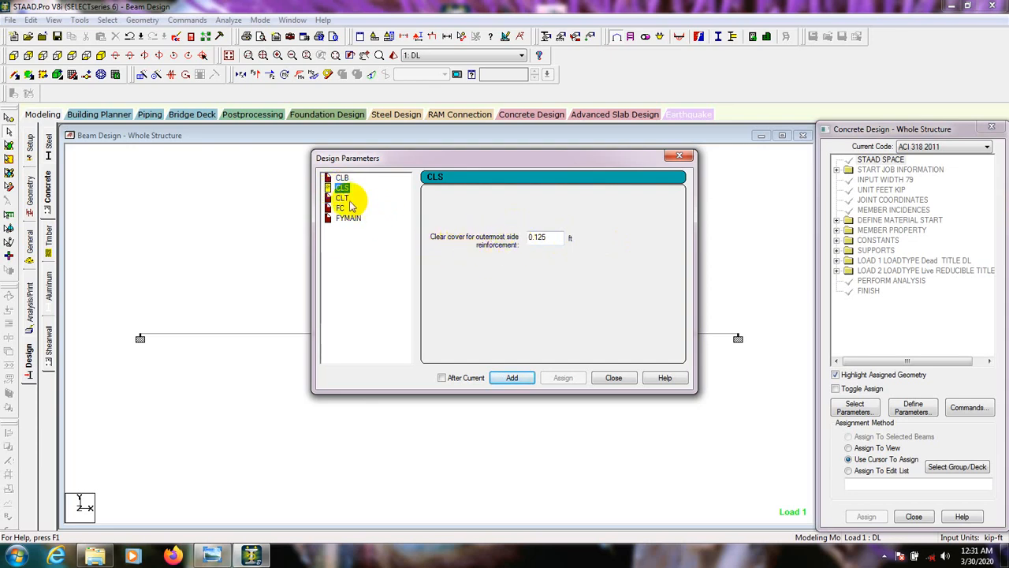
# - Enter values for concrete strength FC and main bar yield strength FYMAIN
pyautogui.click(342, 198)
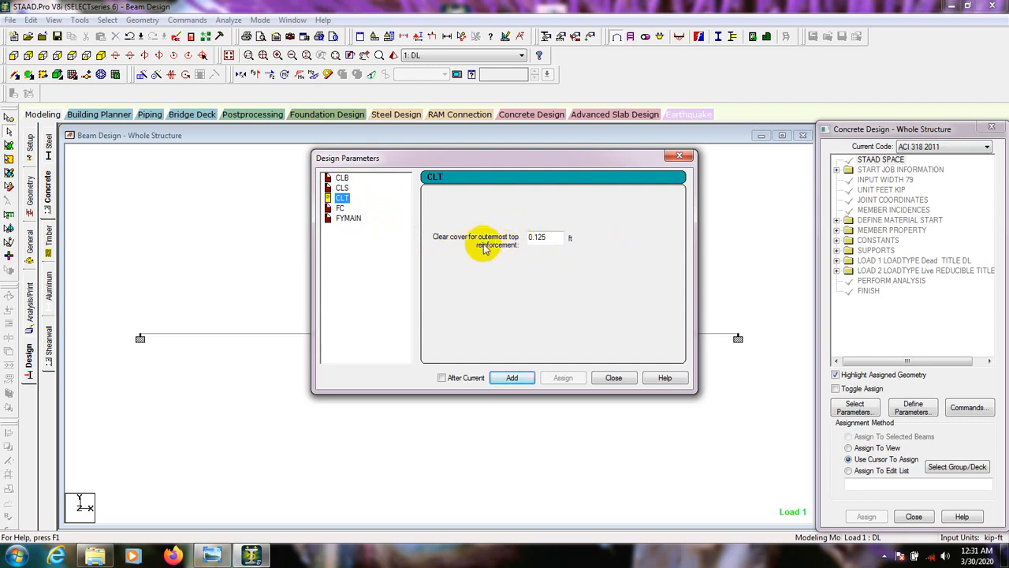
pyautogui.click(339, 207)
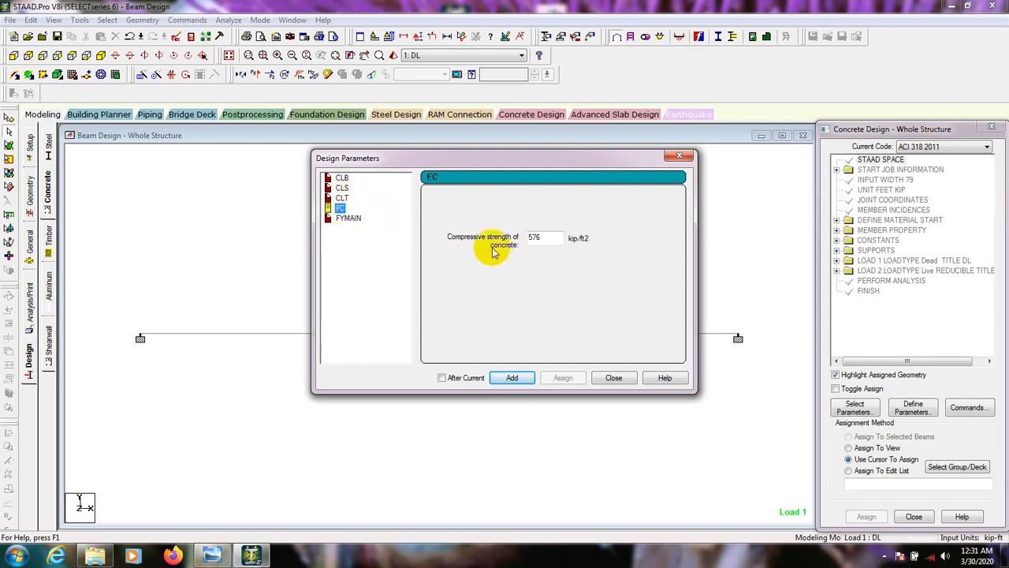
pyautogui.tripleClick(542, 238)
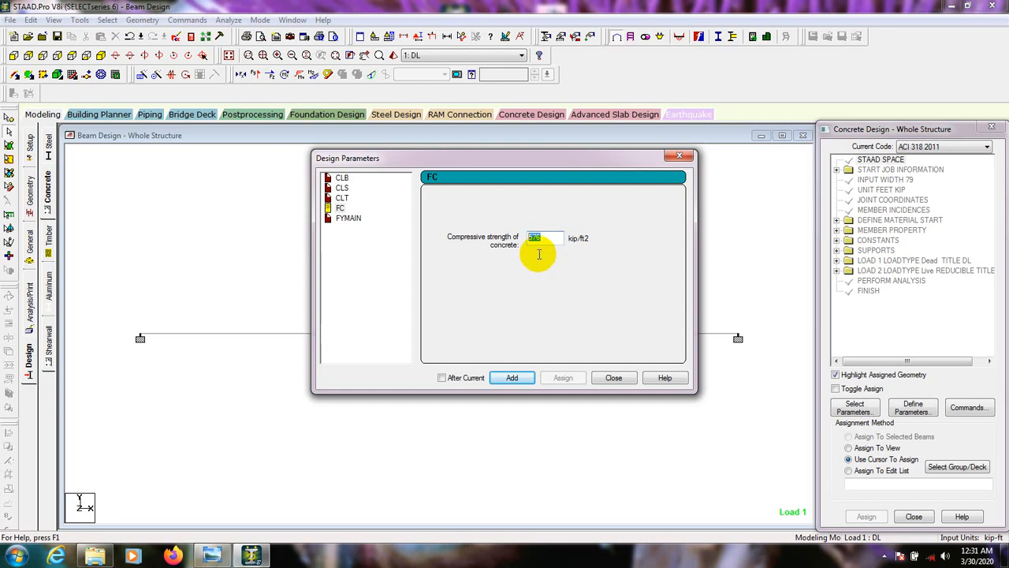
pyautogui.write('3')
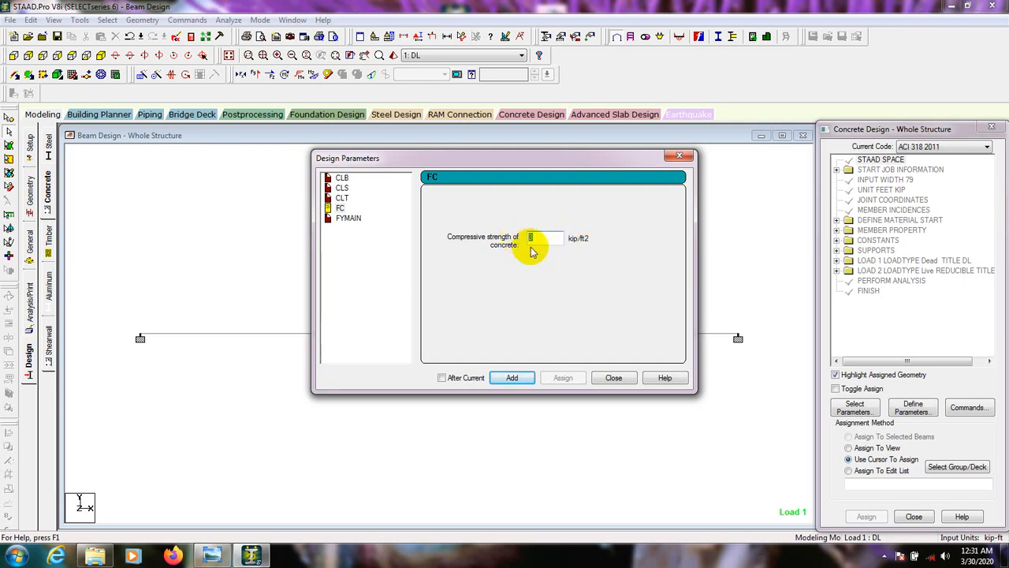
pyautogui.click(349, 218)
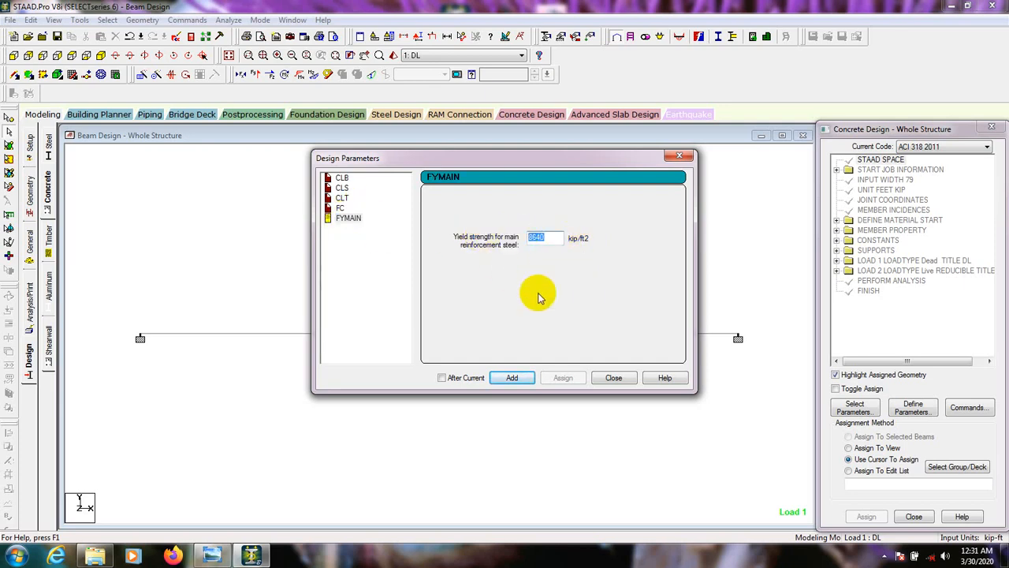
pyautogui.write('60')
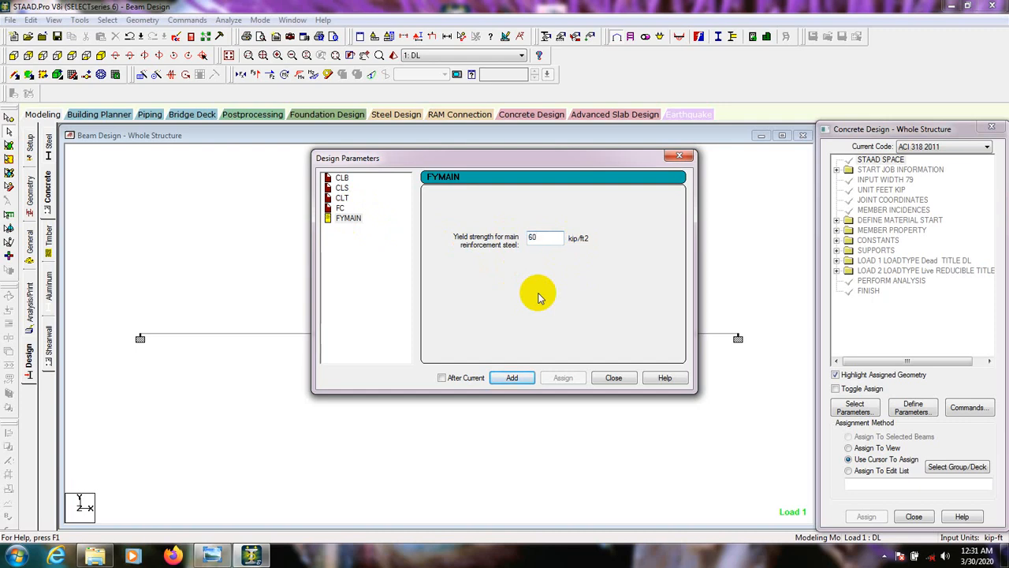
pyautogui.moveTo(520, 244)
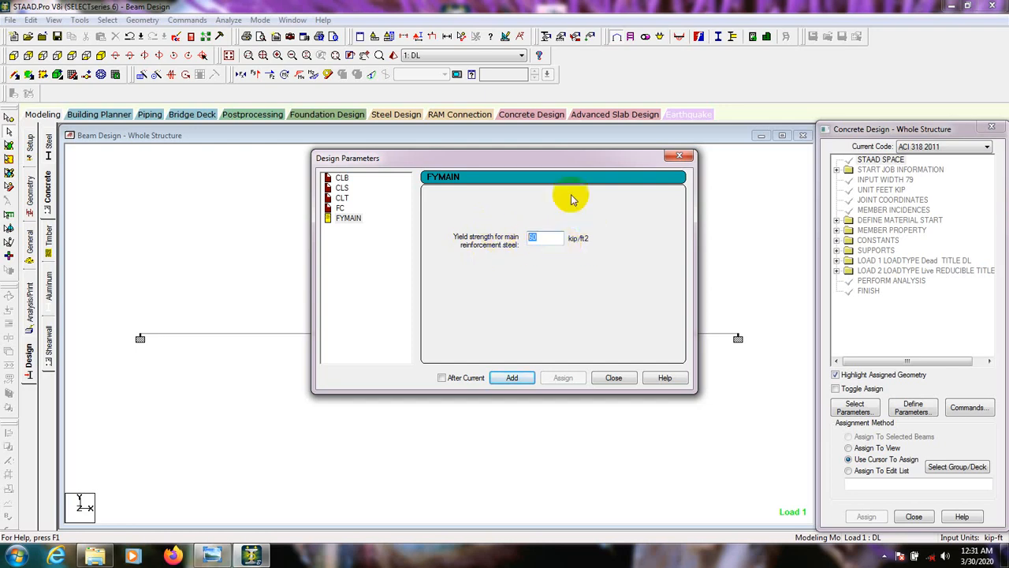
pyautogui.moveTo(587, 257)
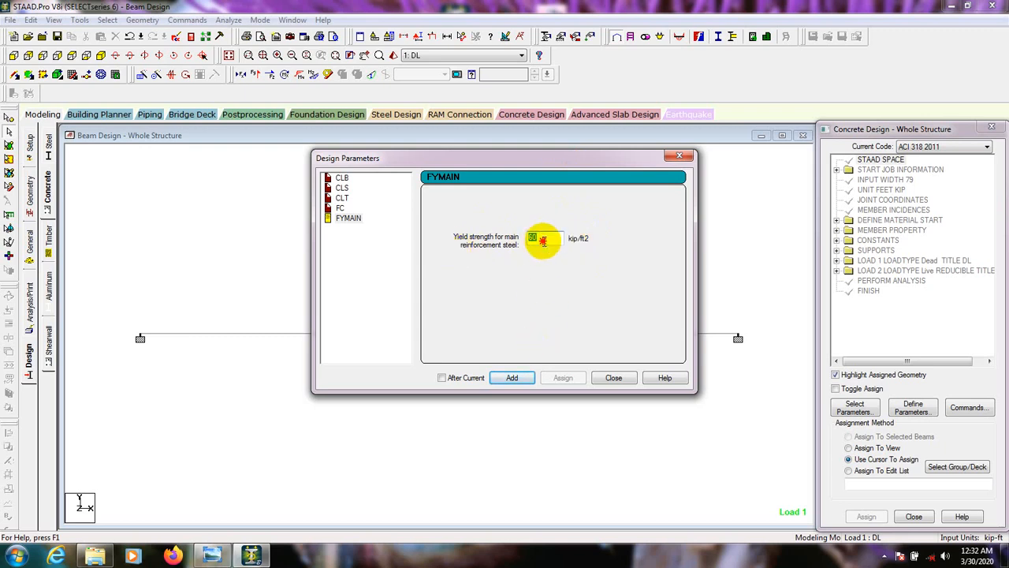
pyautogui.write('60')
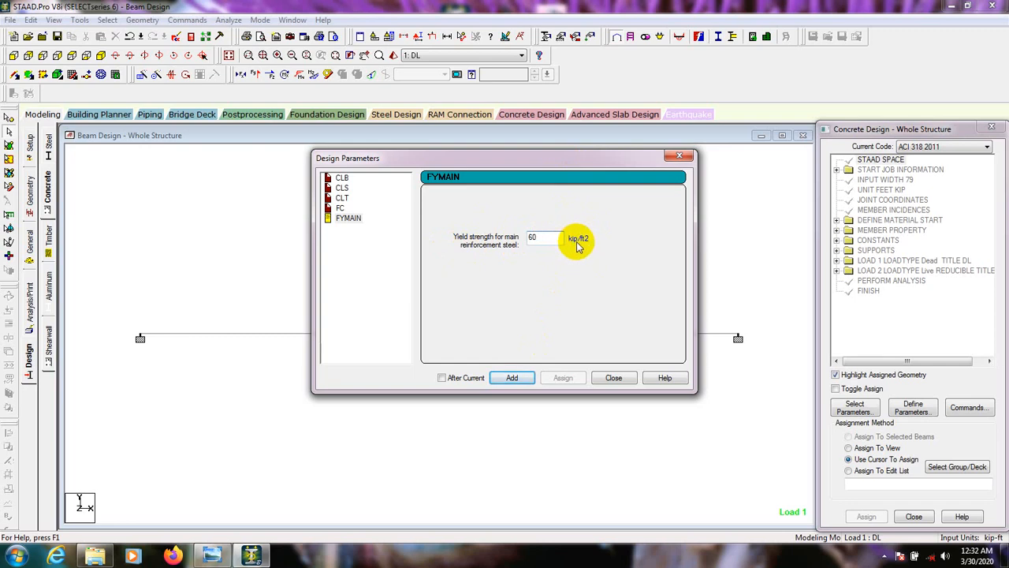
pyautogui.moveTo(587, 247)
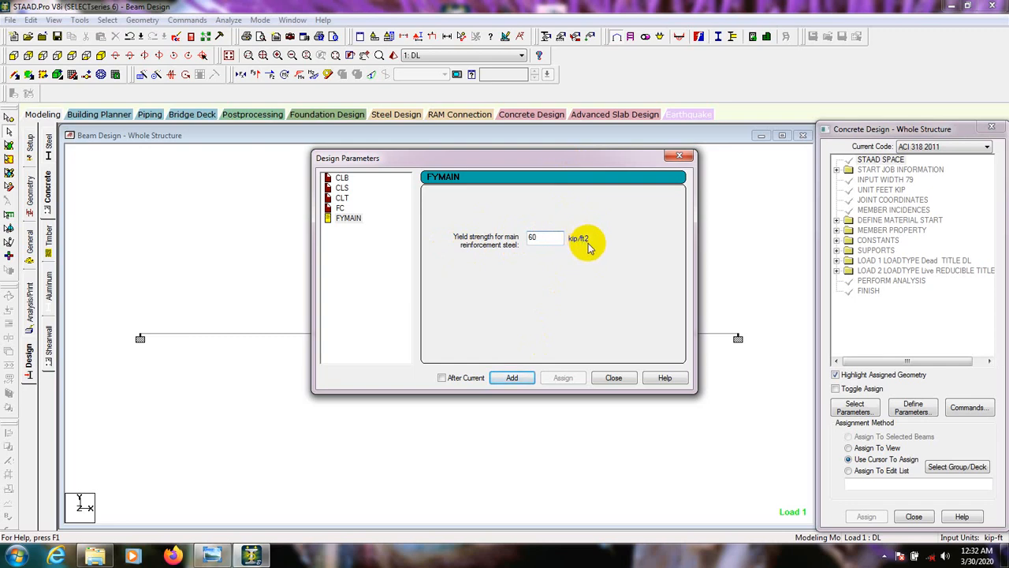
# - Reopen Design Parameters to recheck FC 576 and FYMAIN 8640 kip/ft²
pyautogui.click(613, 377)
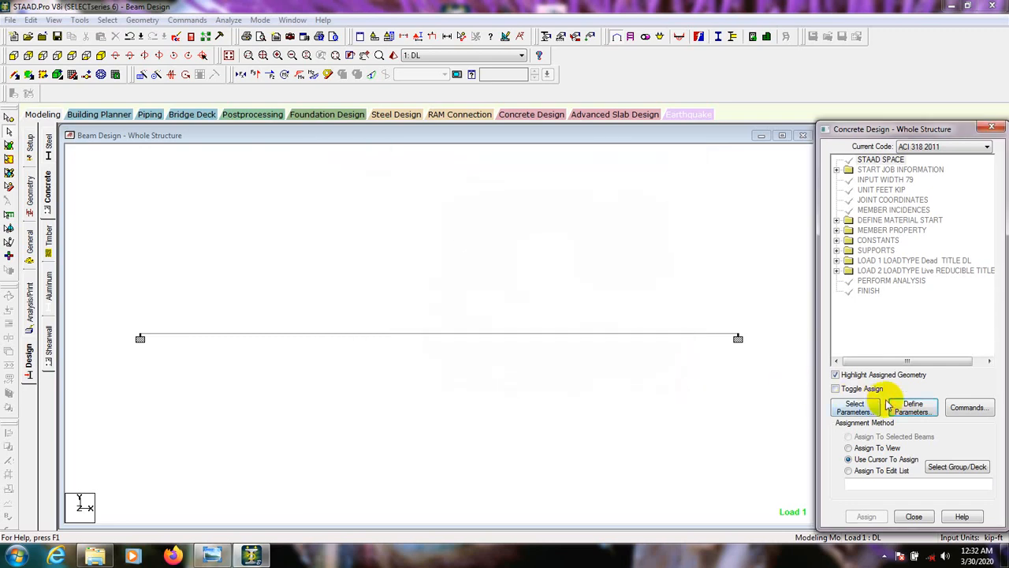
pyautogui.click(912, 407)
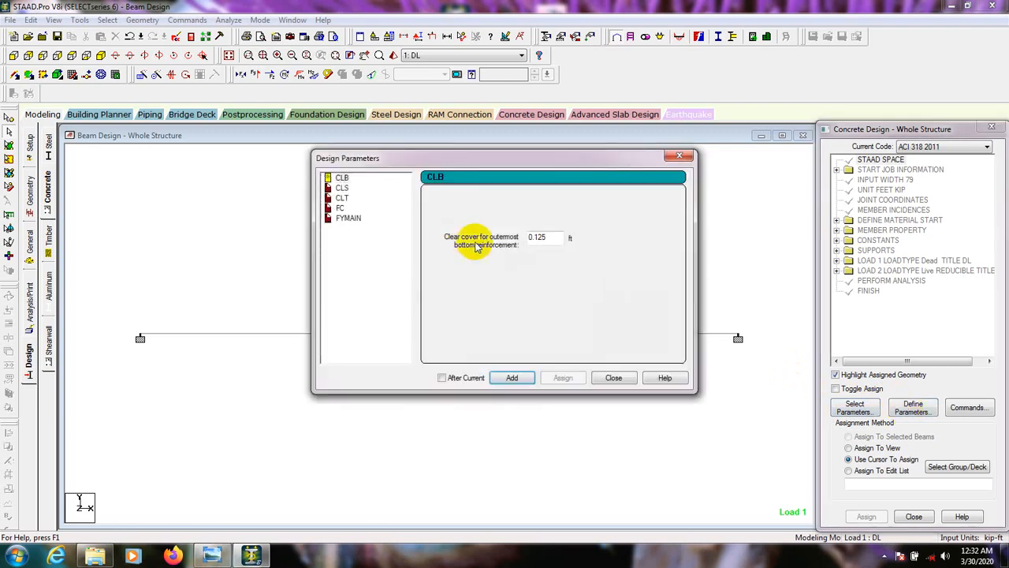
pyautogui.click(339, 207)
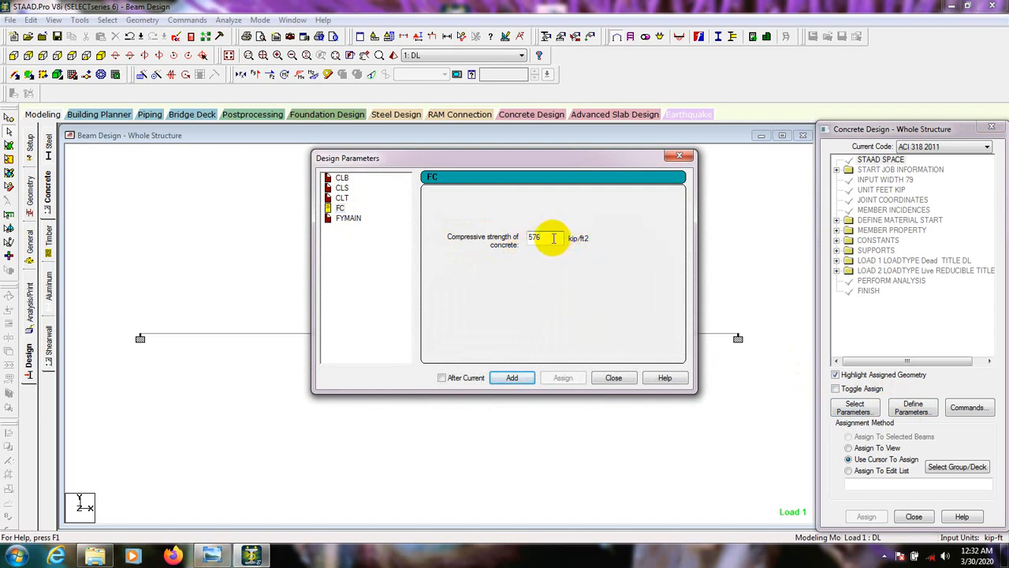
pyautogui.tripleClick(534, 237)
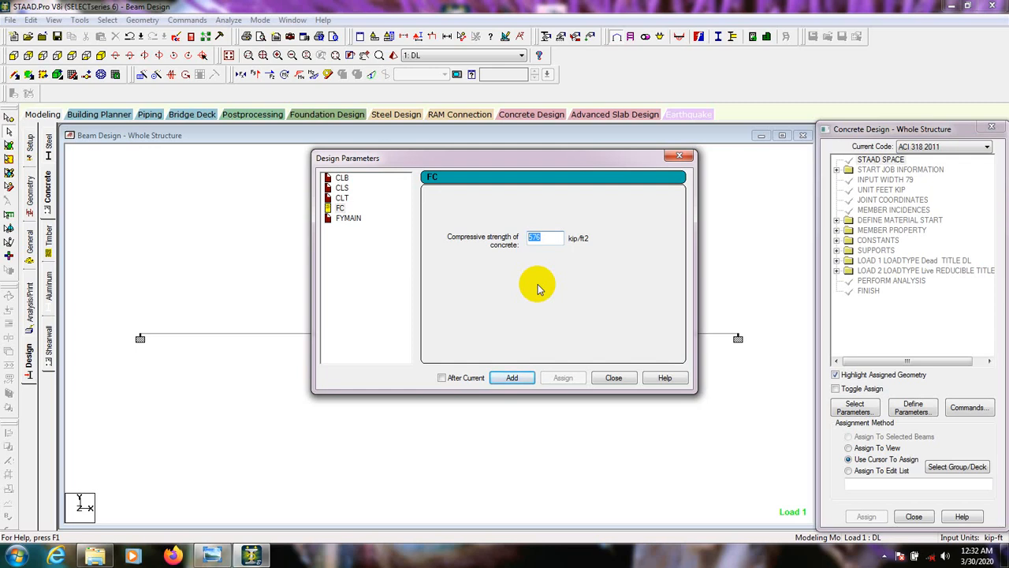
pyautogui.moveTo(569, 243)
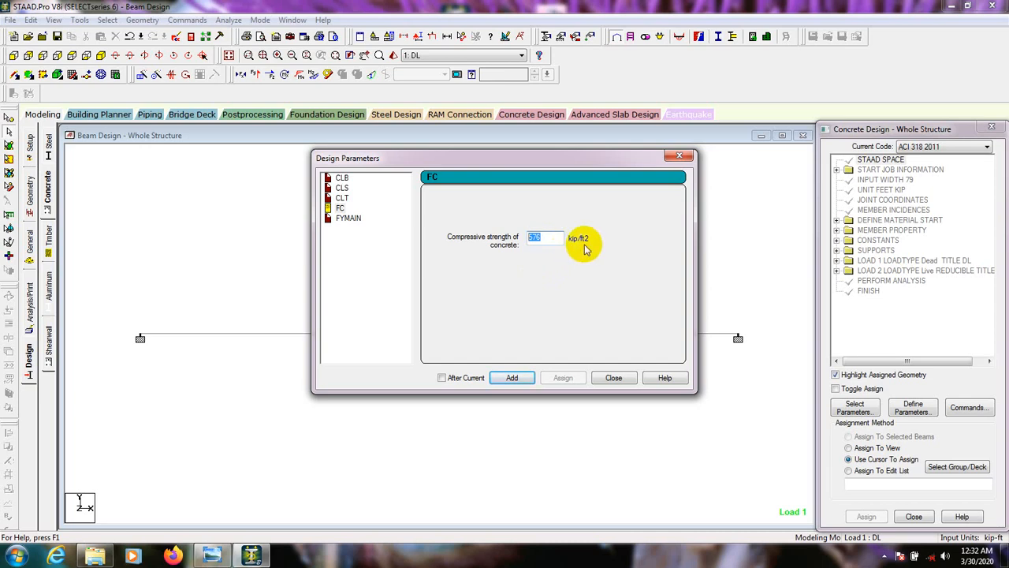
pyautogui.moveTo(374, 233)
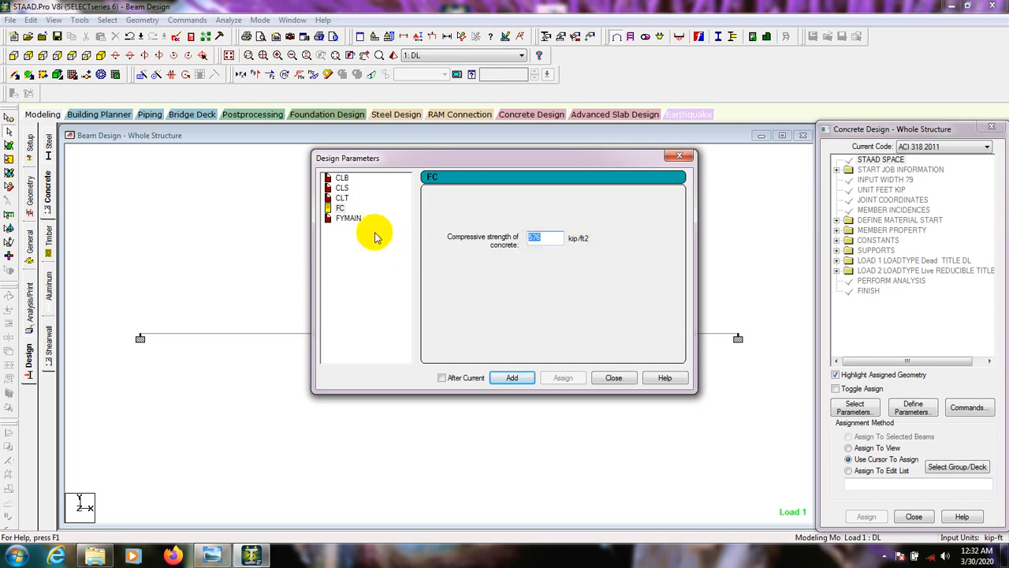
pyautogui.click(348, 218)
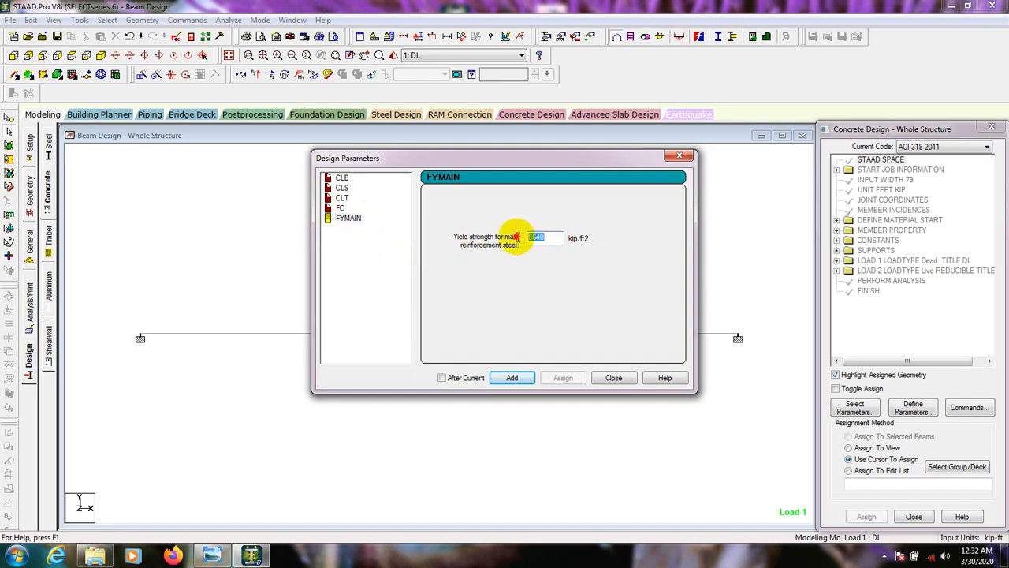
pyautogui.moveTo(528, 271)
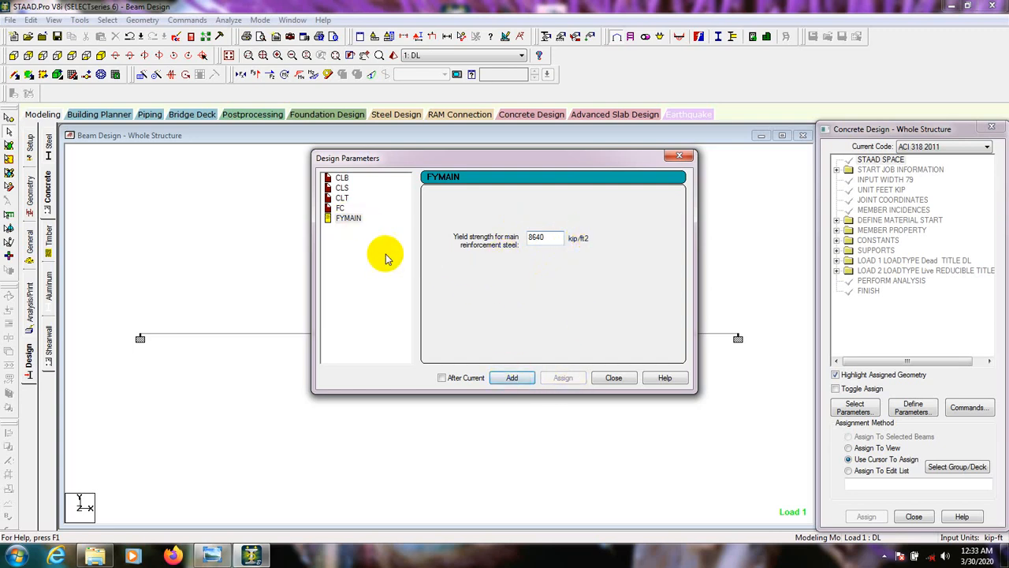
# - Add CLB, CLS, CLT 0.125, FC 576 and FYMAIN 8640 to the concrete design commands
pyautogui.click(342, 177)
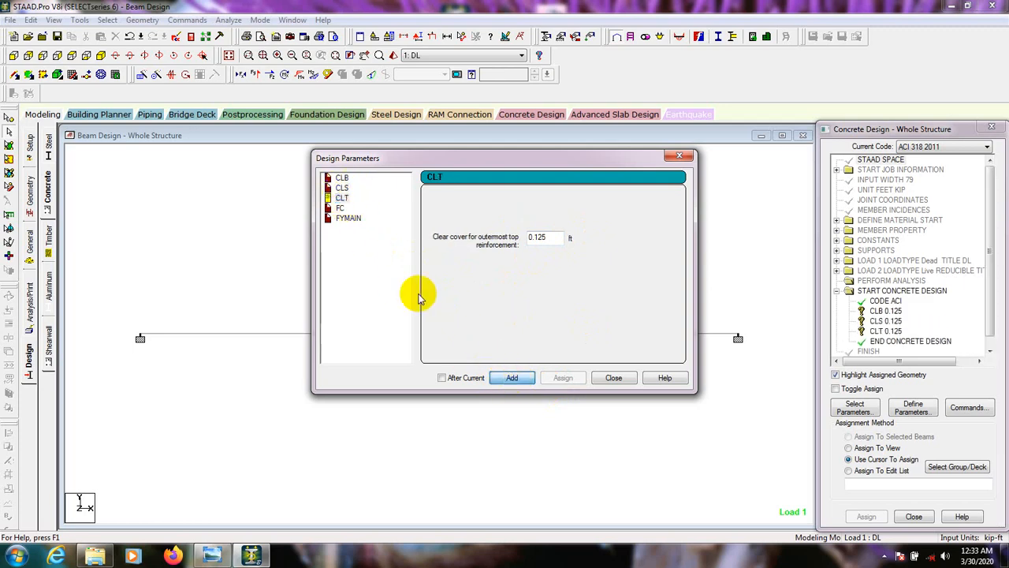
pyautogui.click(340, 208)
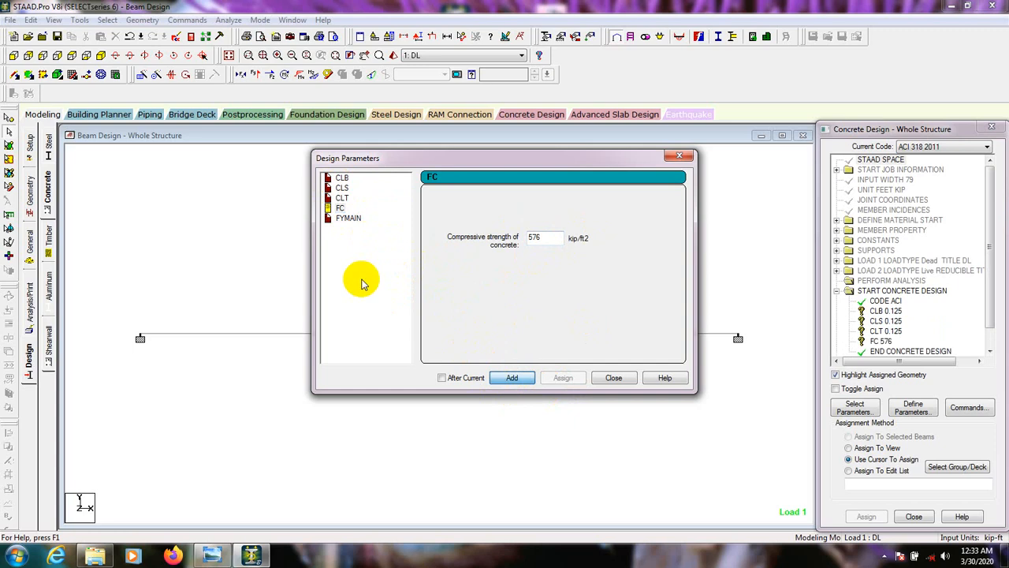
pyautogui.click(511, 377)
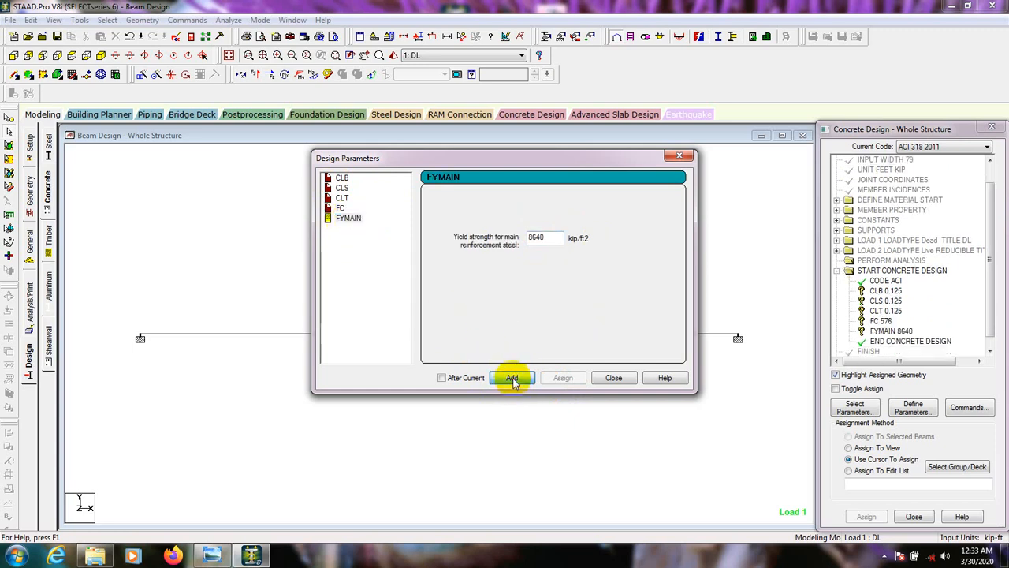
pyautogui.click(613, 377)
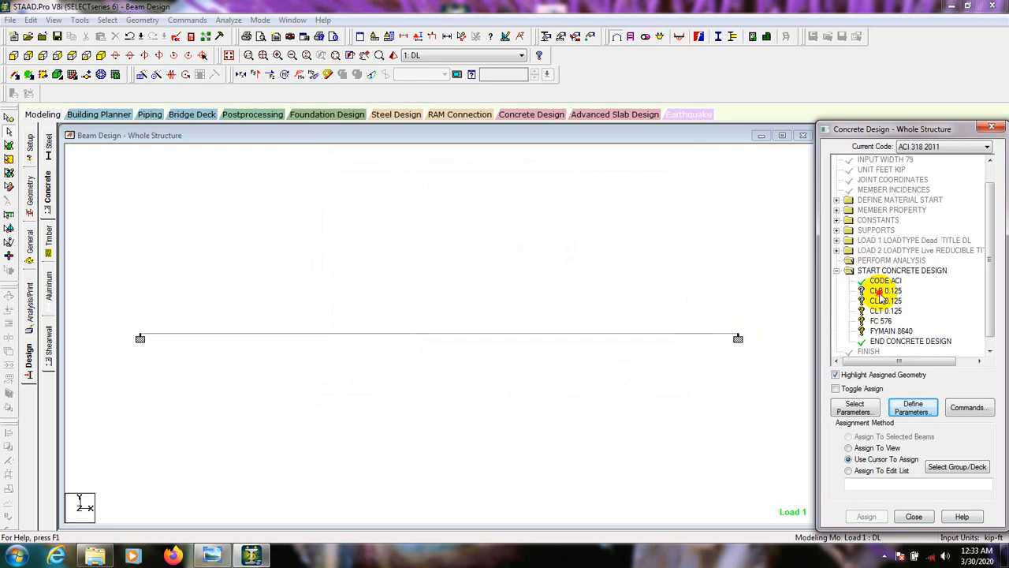
# - Assign the CLB 0.125 command to everything in view and confirm
pyautogui.click(884, 290)
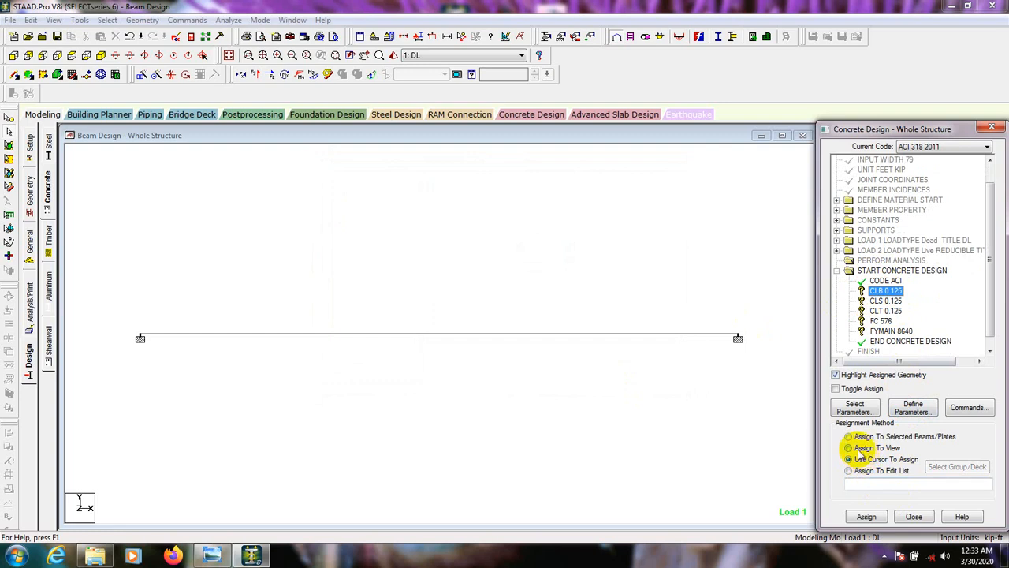
pyautogui.click(848, 447)
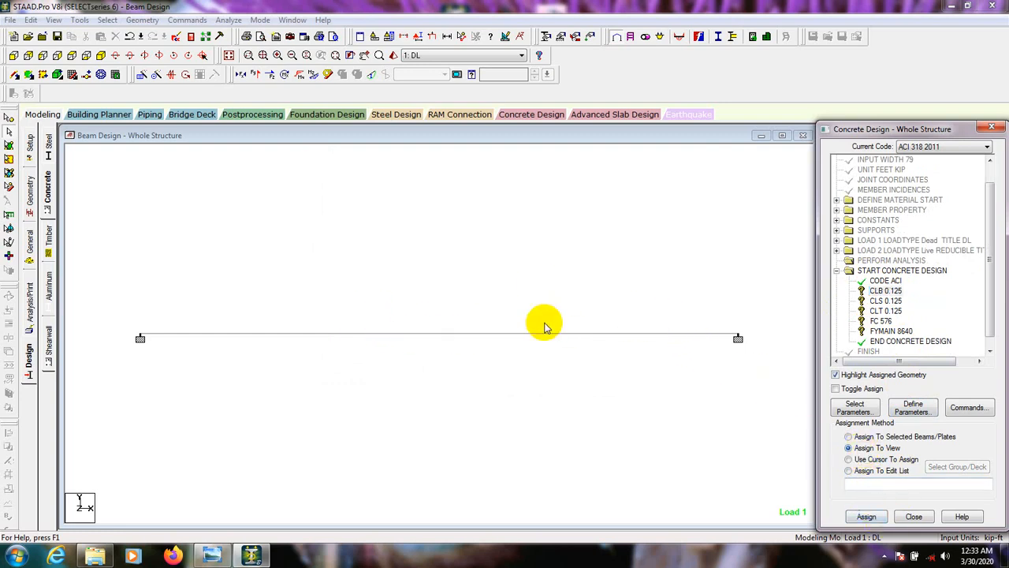
pyautogui.moveTo(495, 323)
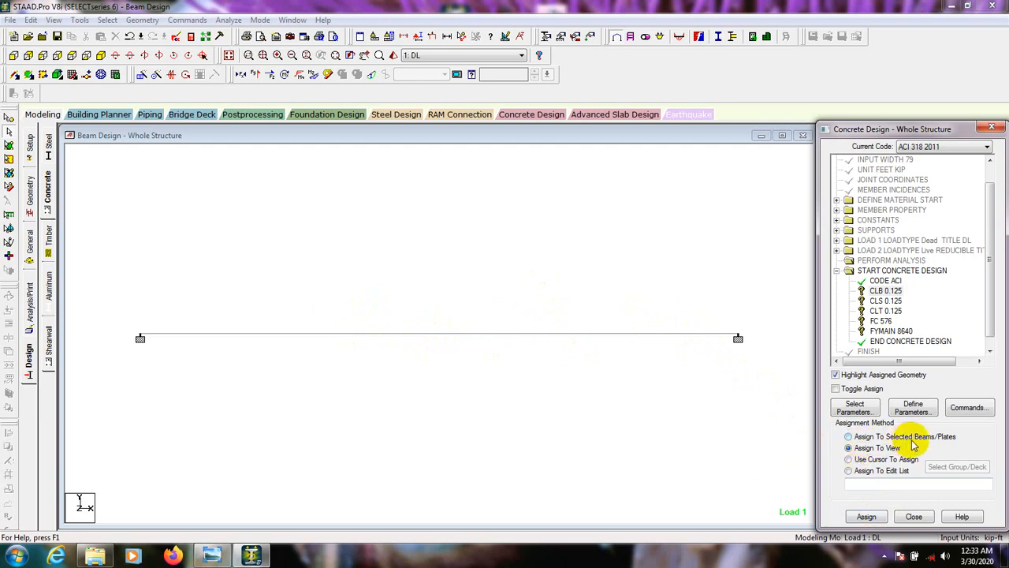
pyautogui.click(866, 516)
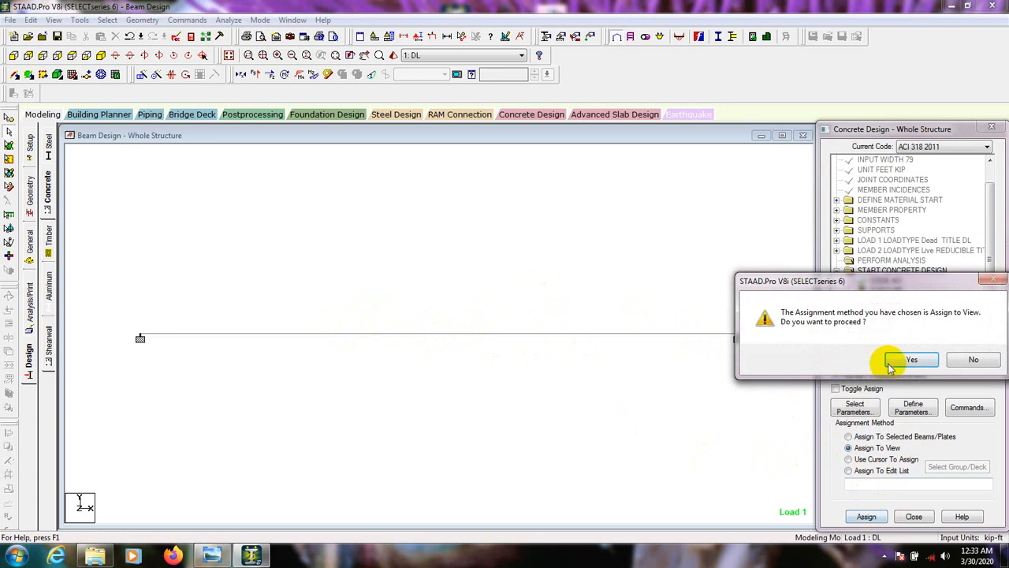
pyautogui.click(911, 359)
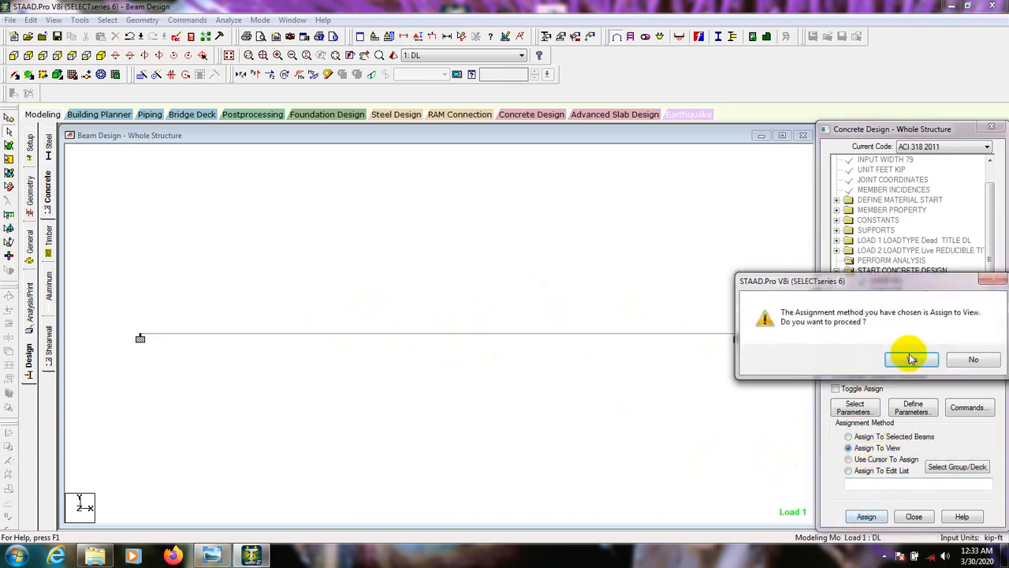
pyautogui.click(912, 359)
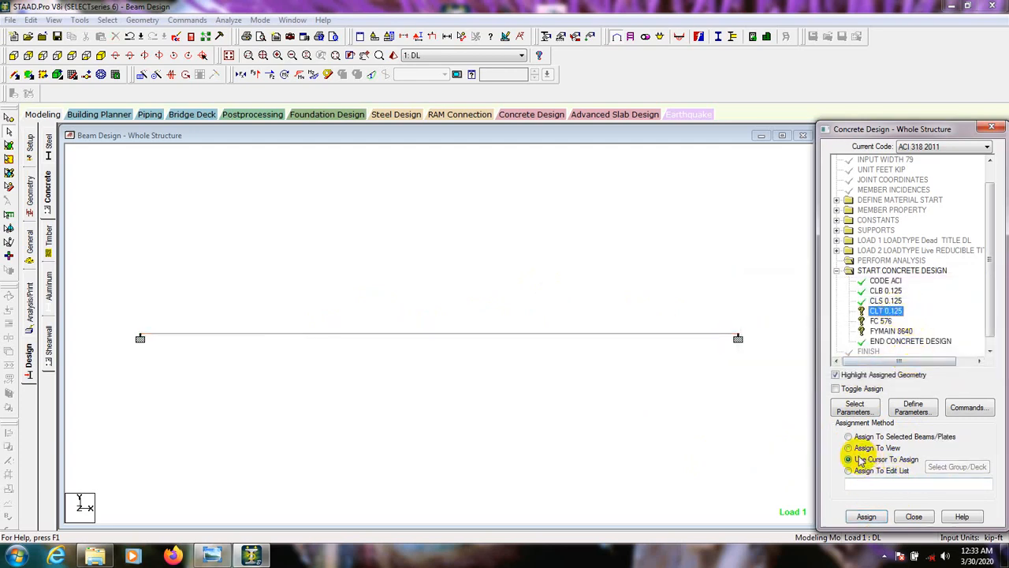
pyautogui.moveTo(917, 465)
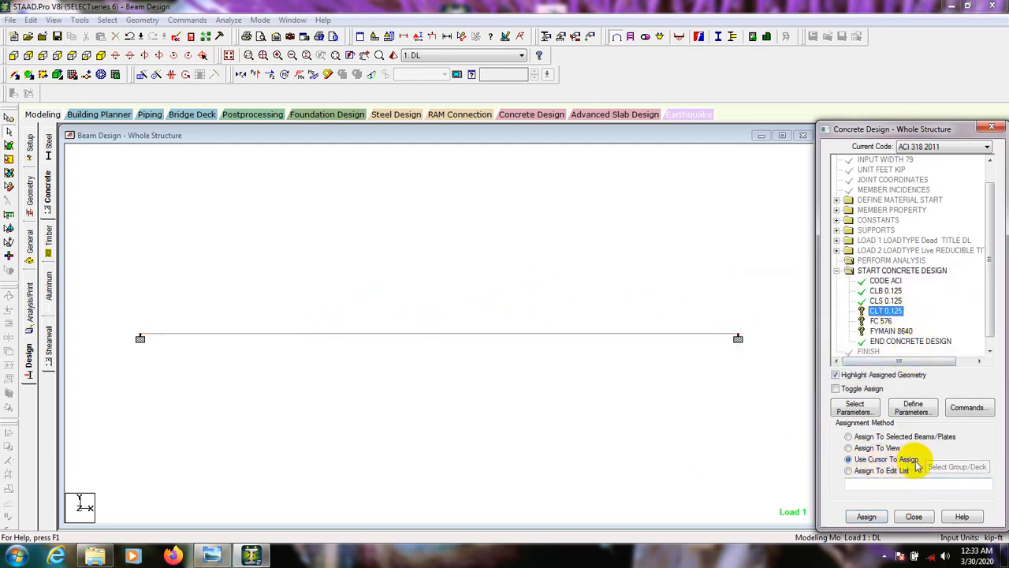
# - Assign the design commands, including FYMAIN 8640, to the selected beam and confirm
pyautogui.click(866, 516)
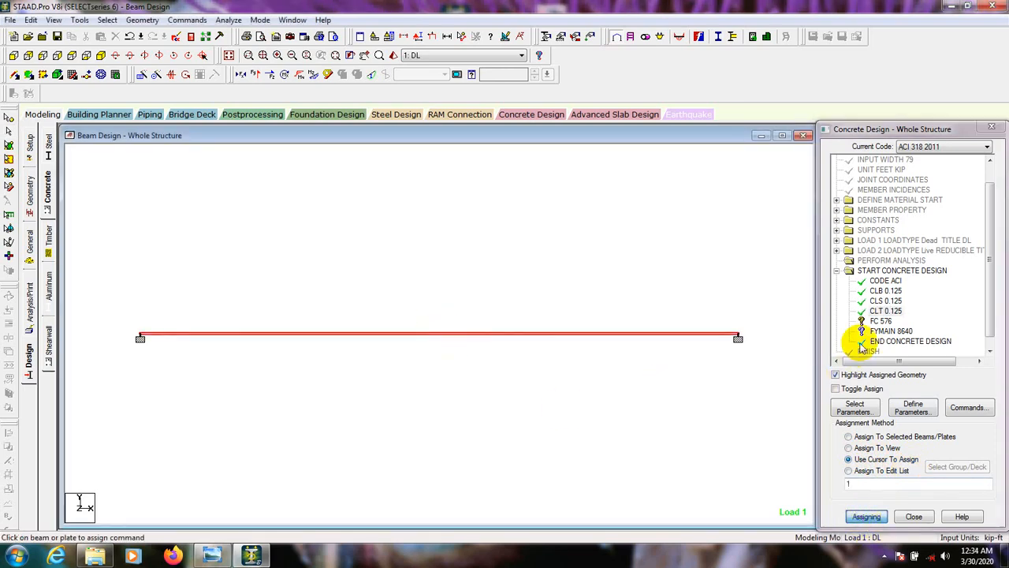
pyautogui.click(881, 320)
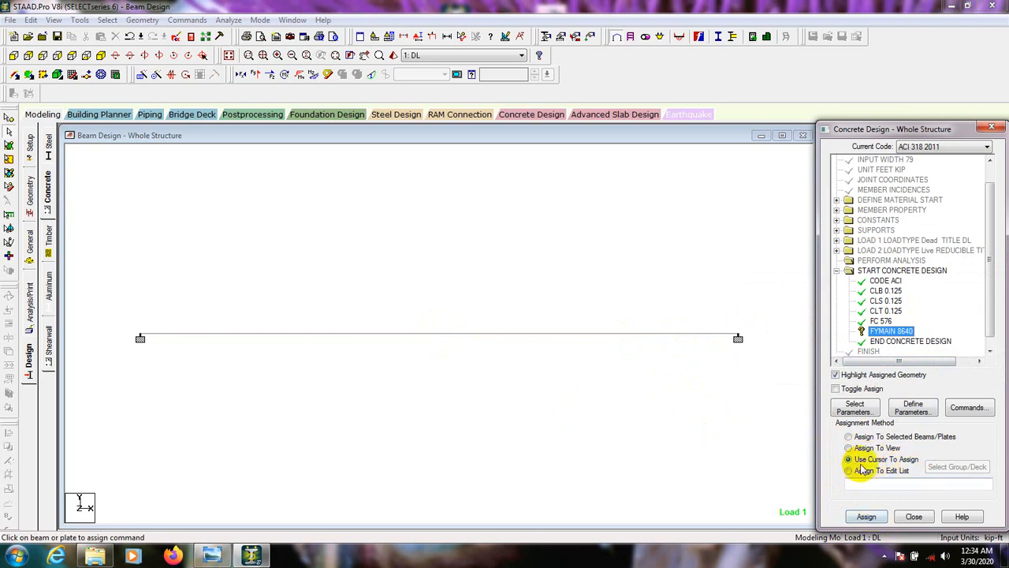
pyautogui.click(849, 436)
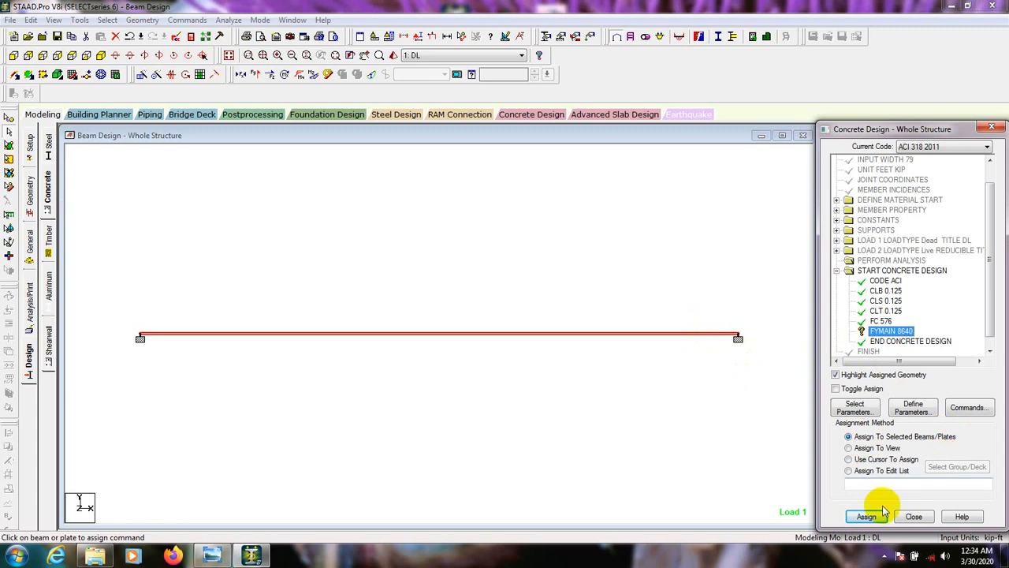
pyautogui.click(866, 517)
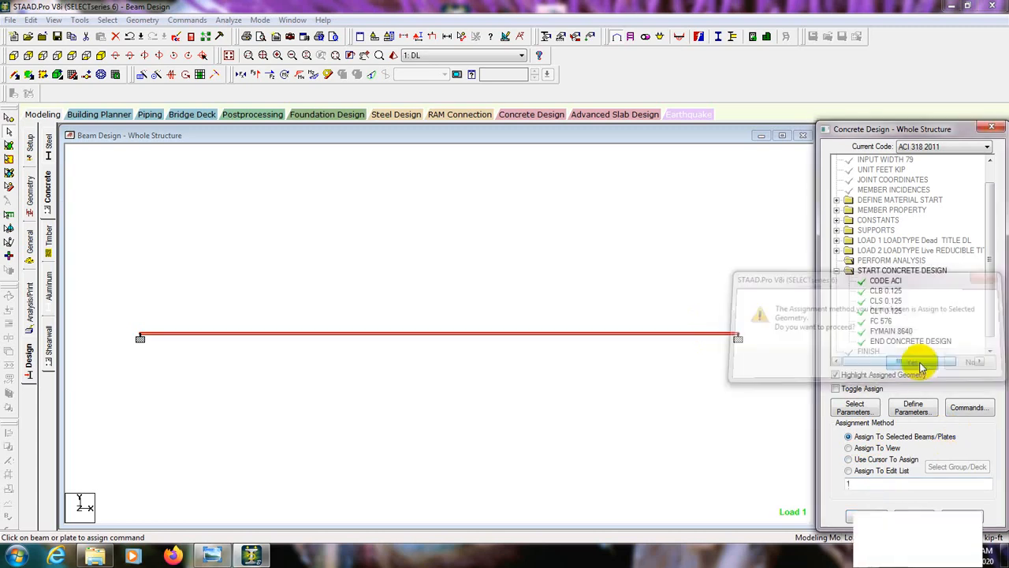
pyautogui.click(920, 361)
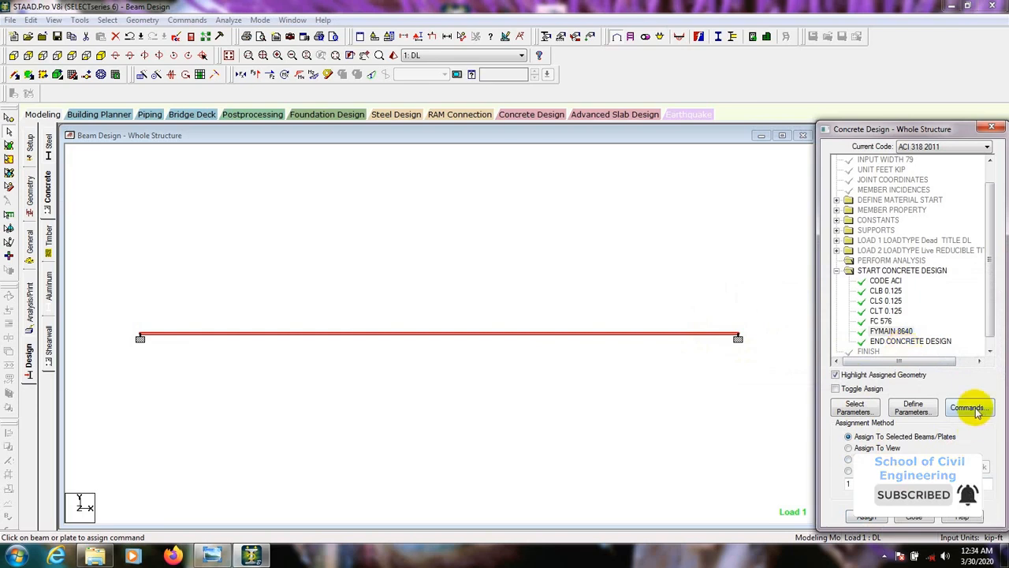
# - Add a DESIGN BEAM command to the concrete design block and select it for the beam
pyautogui.click(968, 407)
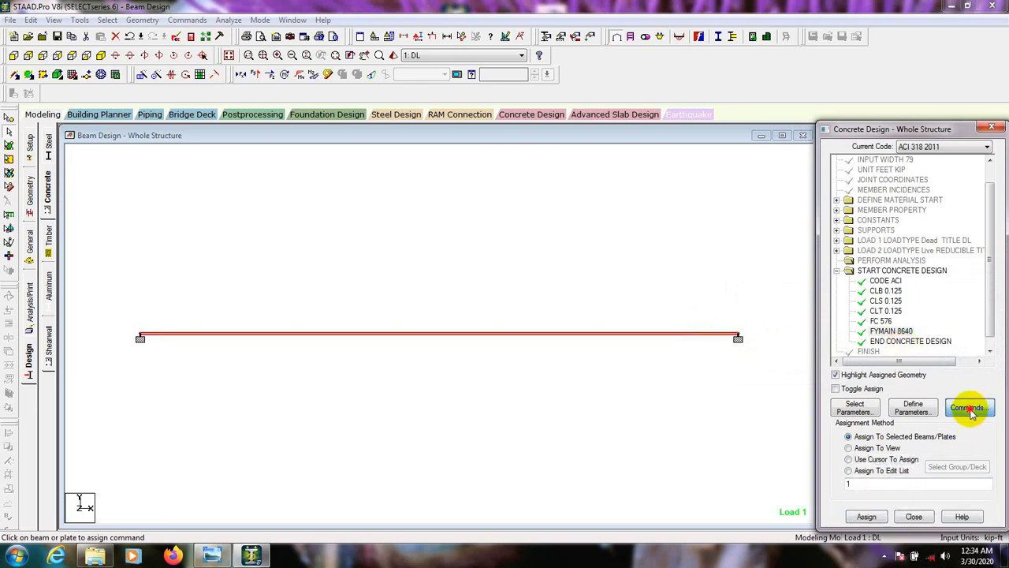
pyautogui.click(968, 407)
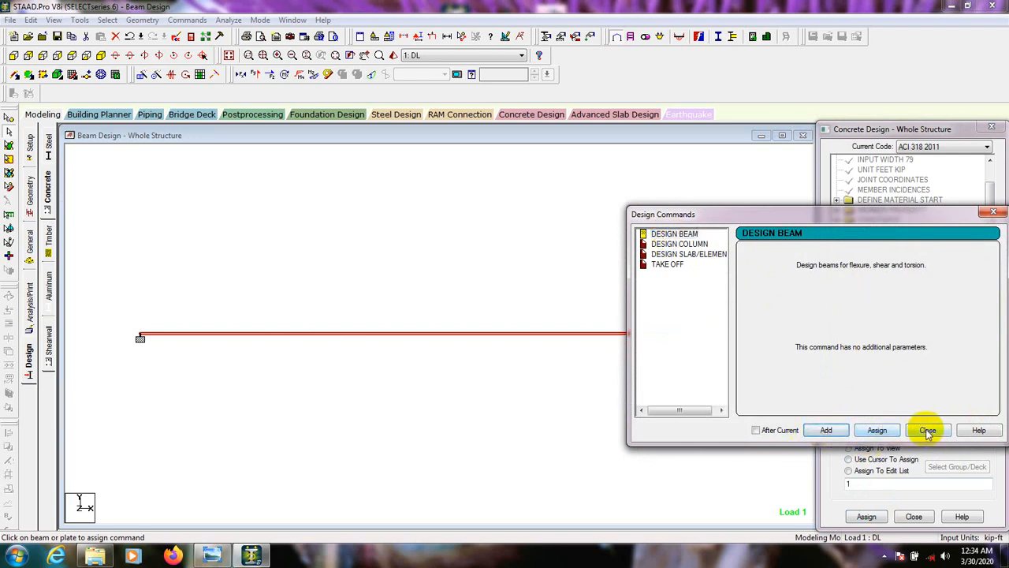
pyautogui.click(927, 429)
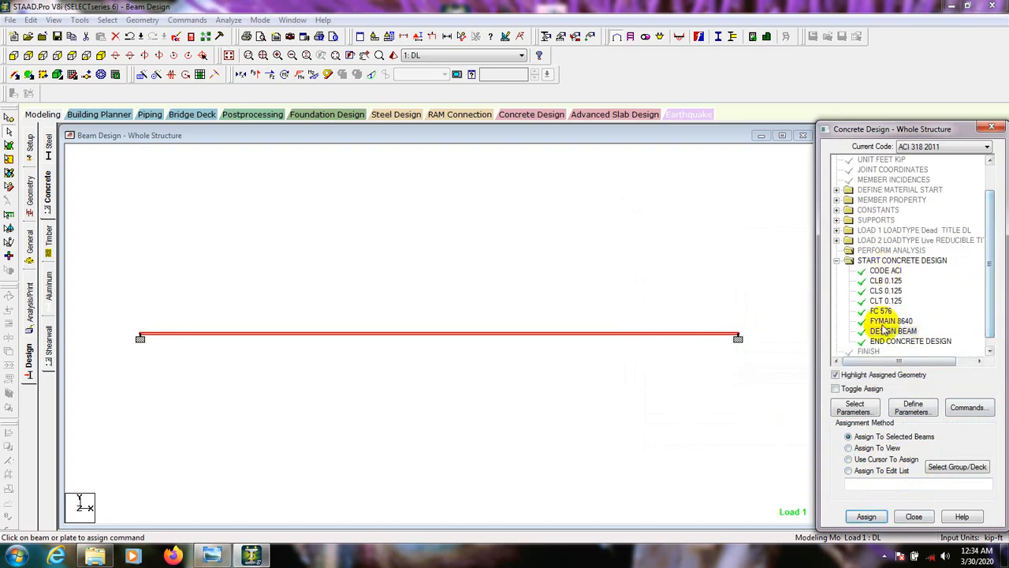
pyautogui.click(890, 320)
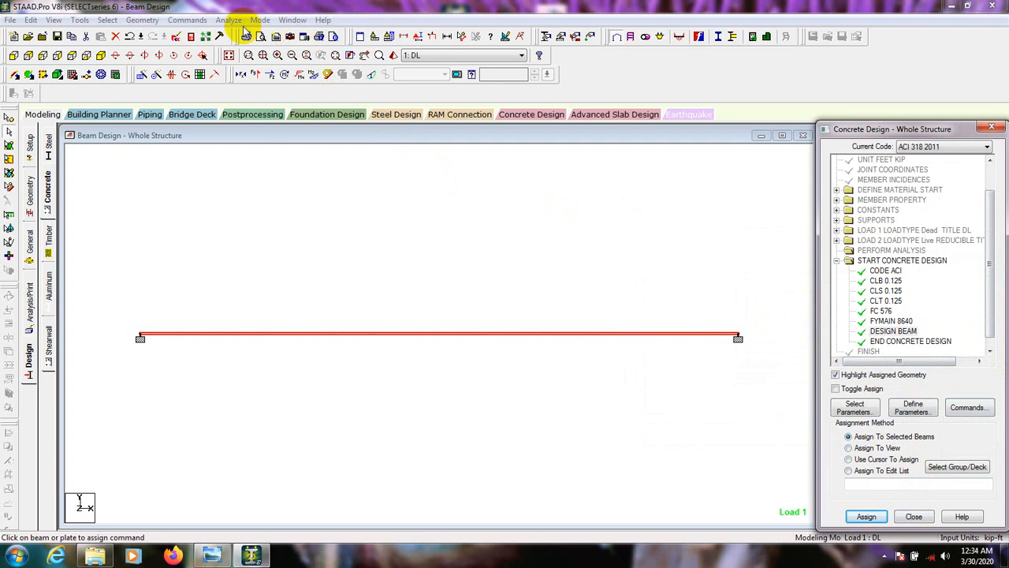
# - Run analysis and concrete design to 0 errors, then choose View Output File
pyautogui.click(228, 20)
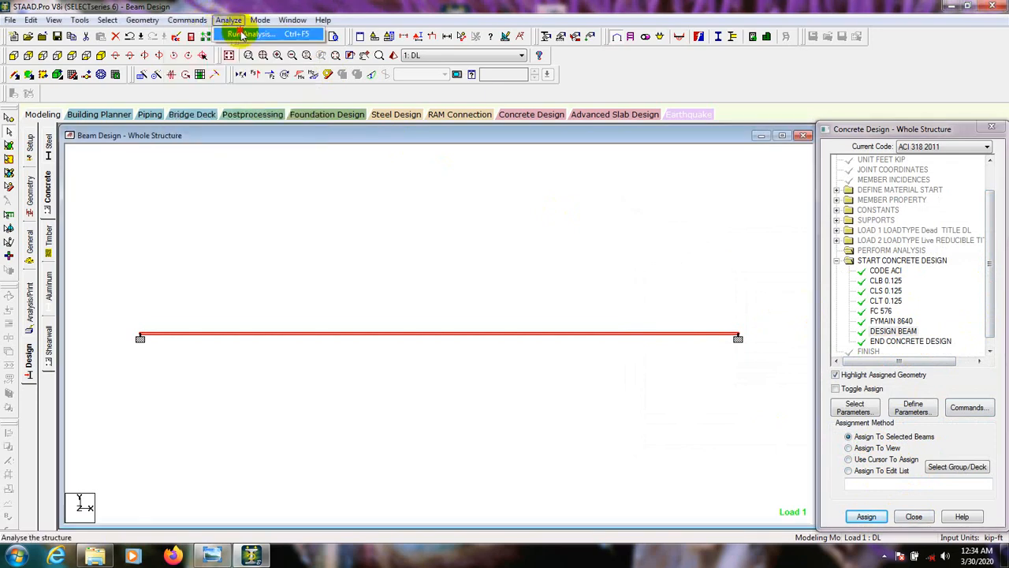
pyautogui.click(251, 34)
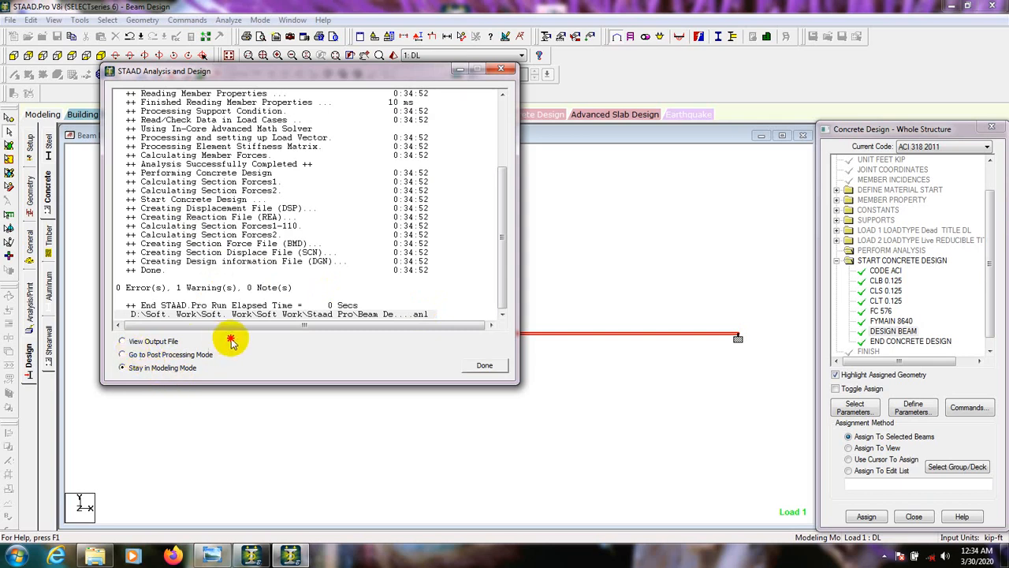
pyautogui.moveTo(298, 110)
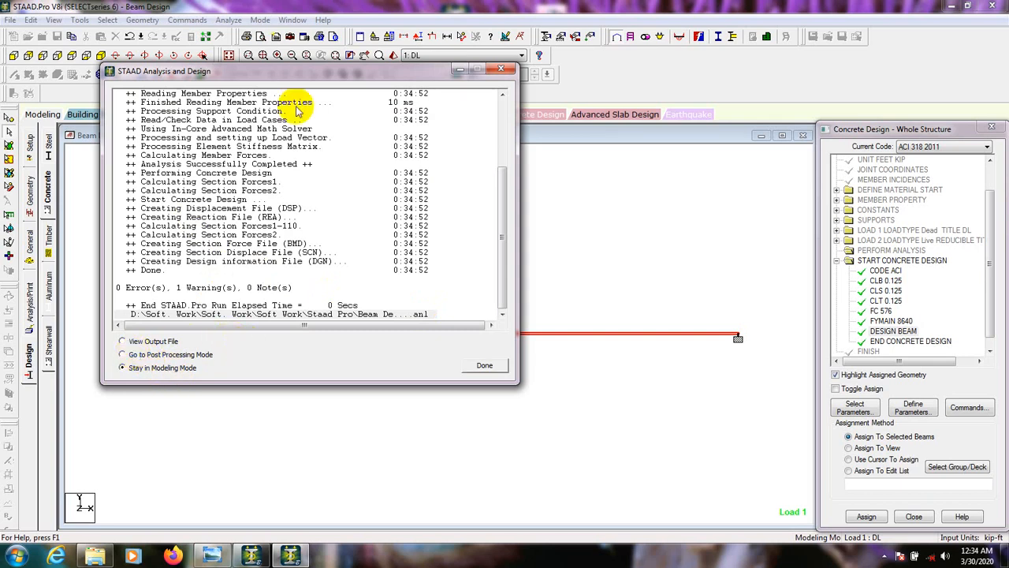
pyautogui.moveTo(300, 71); pyautogui.dragTo(457, 75)
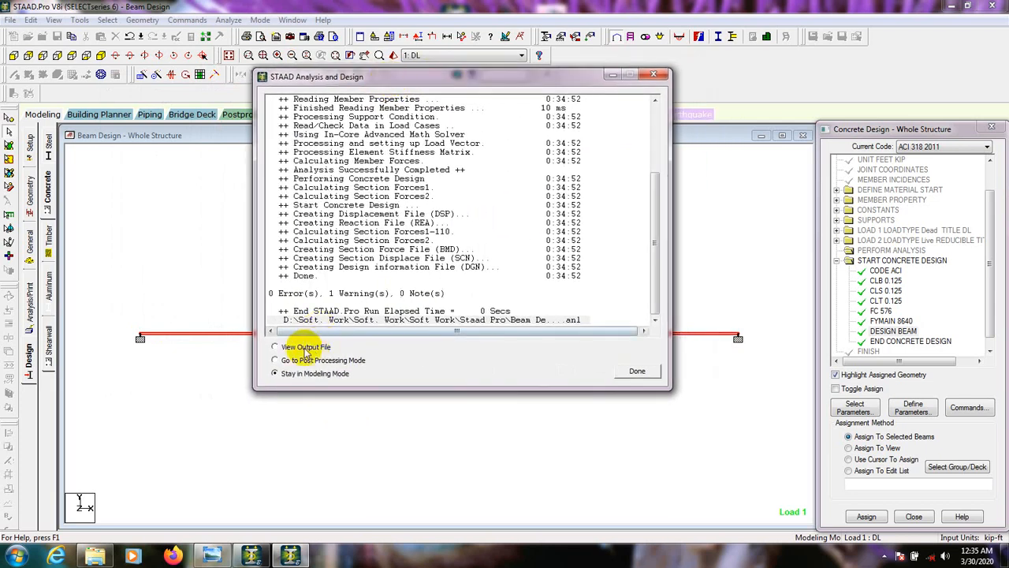
pyautogui.click(274, 347)
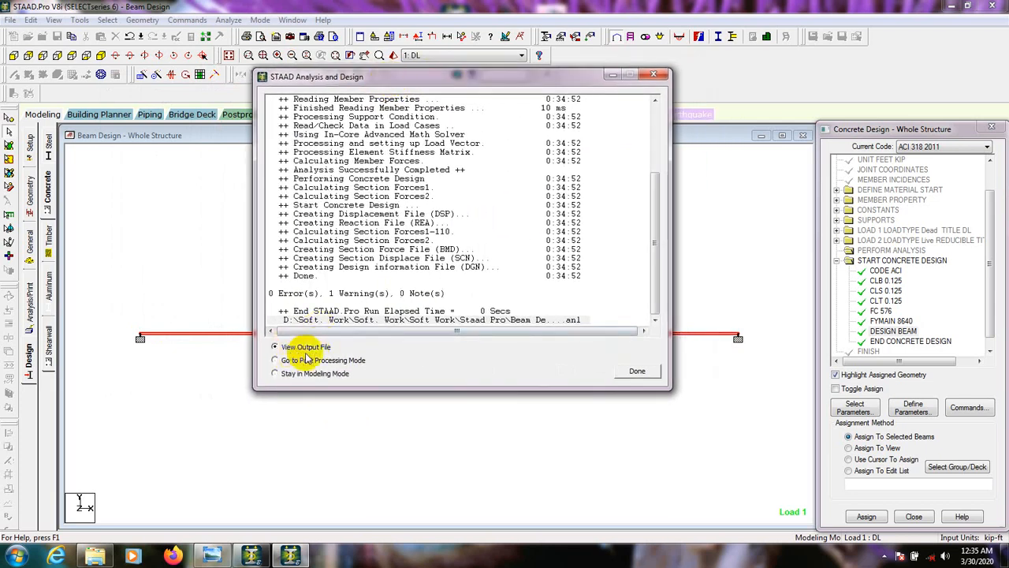
# - Open Beam Design.anl and scroll to the 2#4 top/bottom bar layout and sections
pyautogui.click(637, 371)
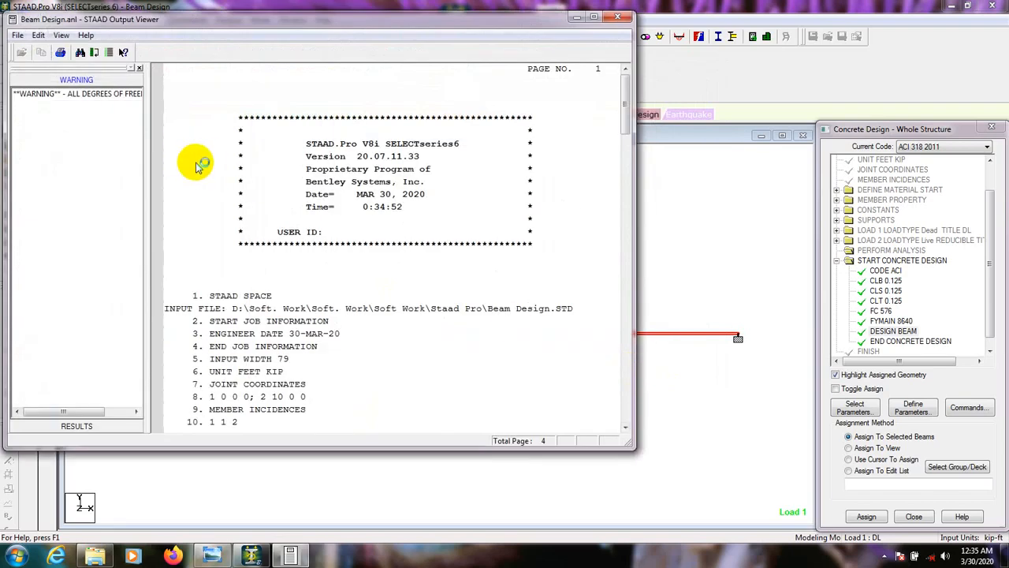
pyautogui.scroll(-3)
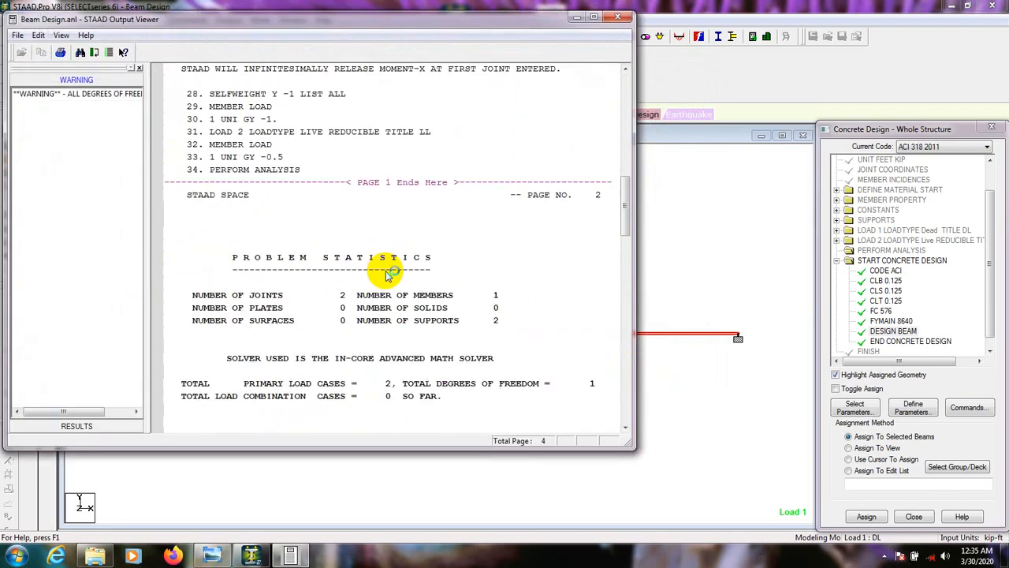
pyautogui.scroll(-3)
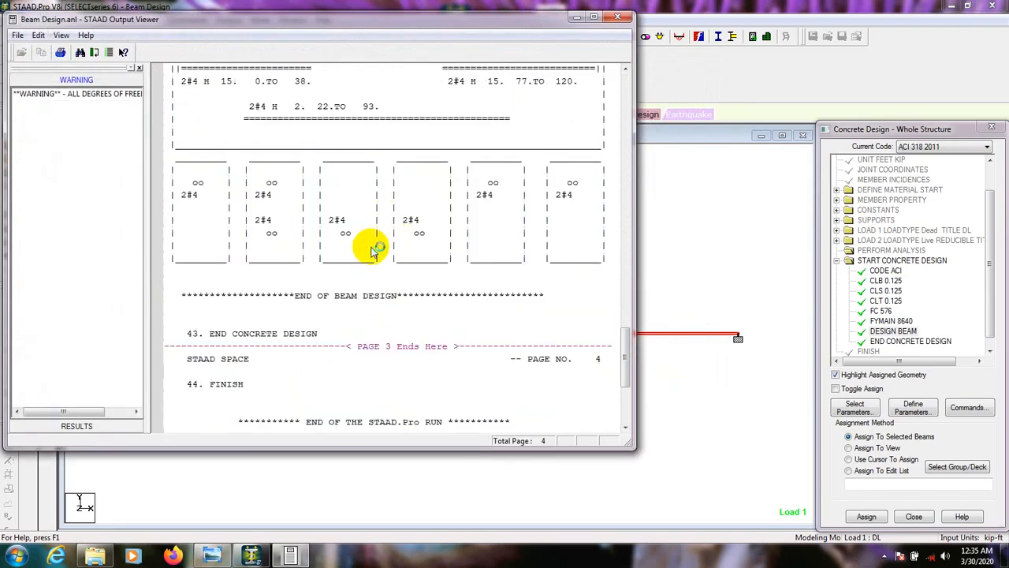
pyautogui.scroll(-3)
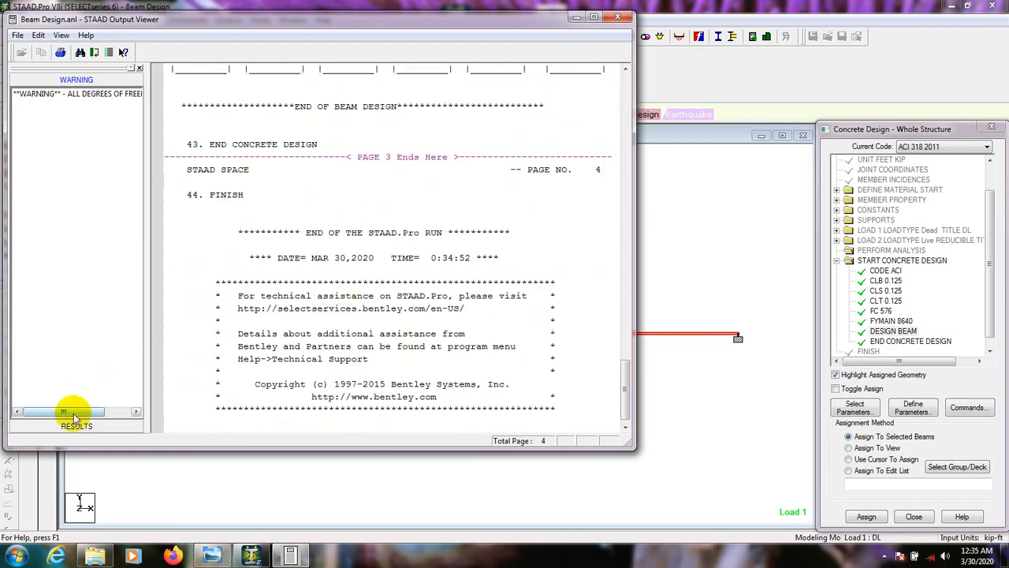
pyautogui.click(45, 107)
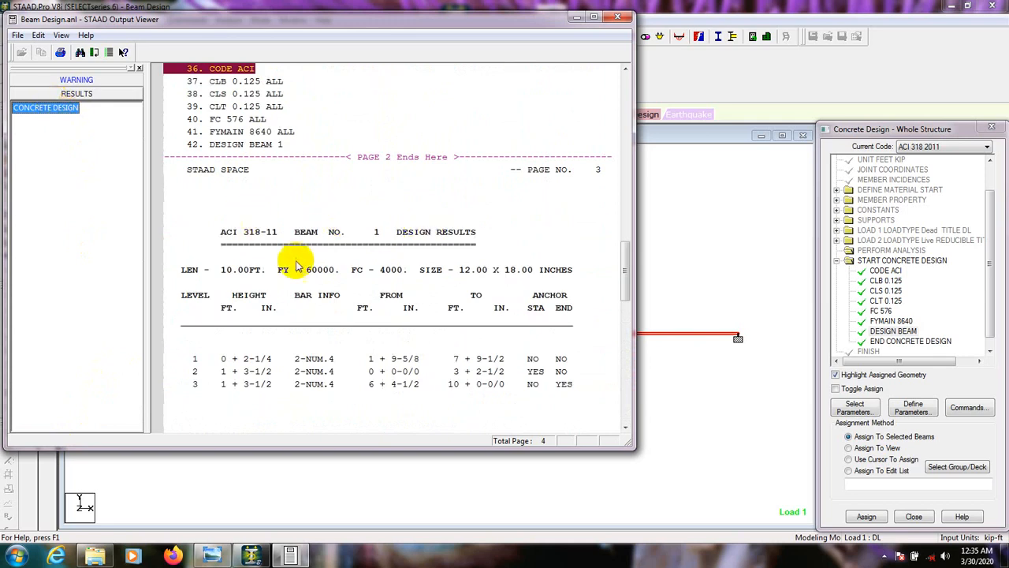
pyautogui.moveTo(236, 300)
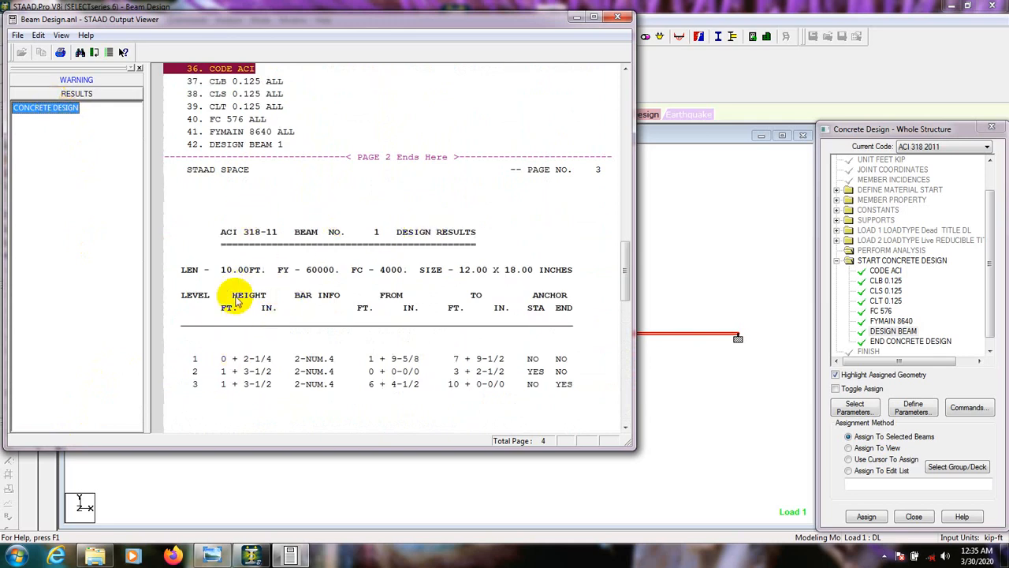
pyautogui.moveTo(323, 241)
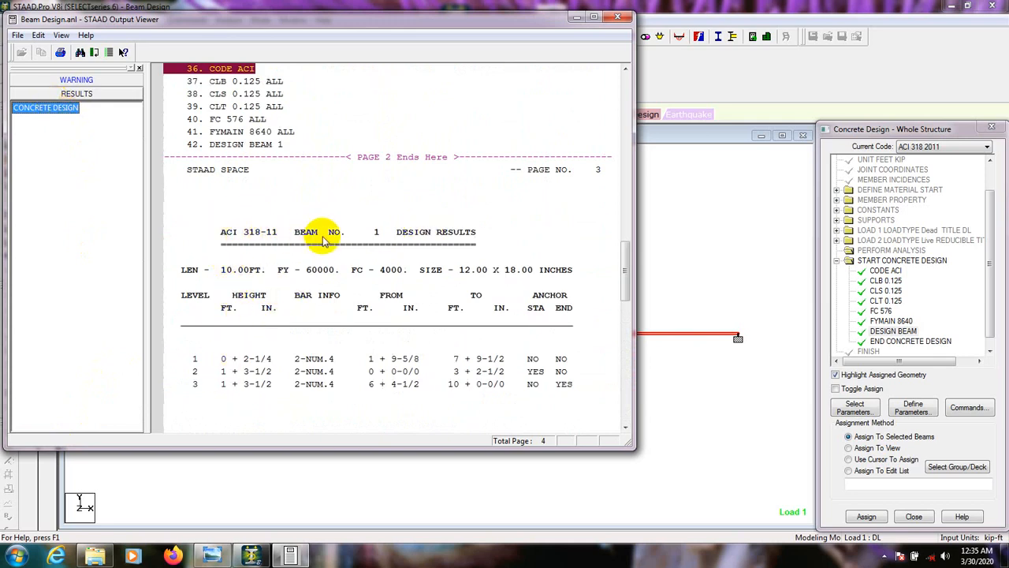
pyautogui.scroll(-3)
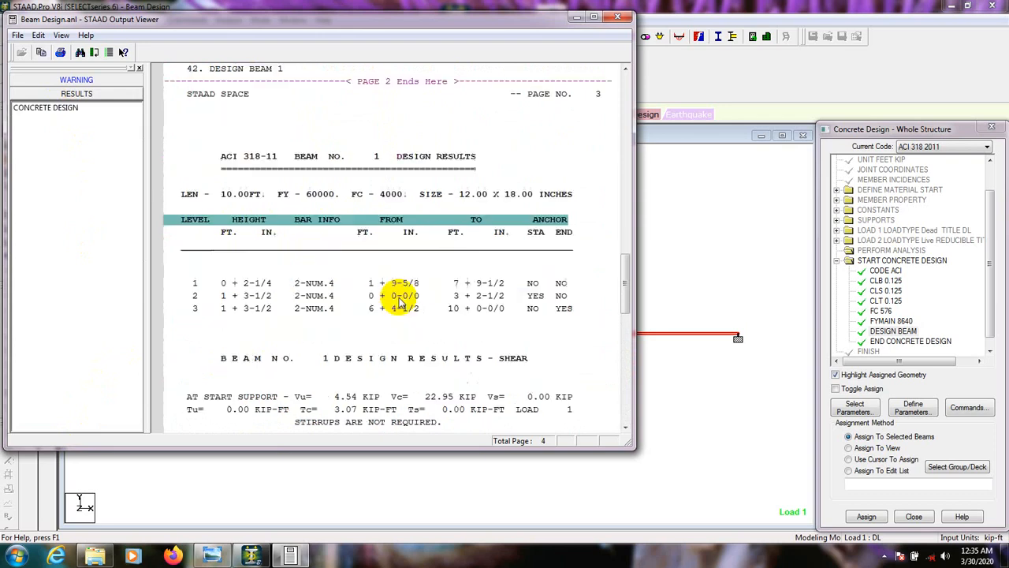
pyautogui.scroll(-3)
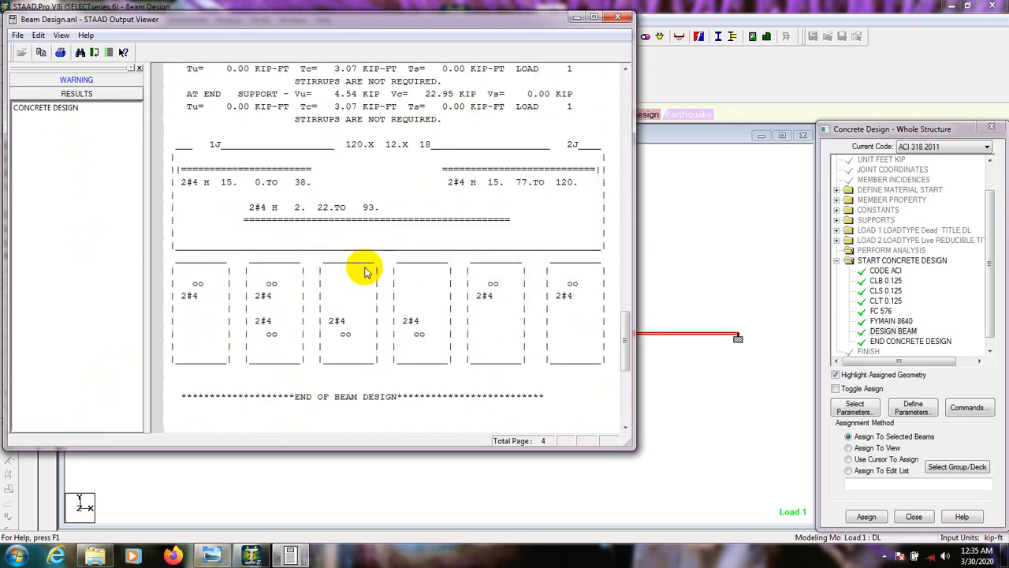
pyautogui.moveTo(212, 175)
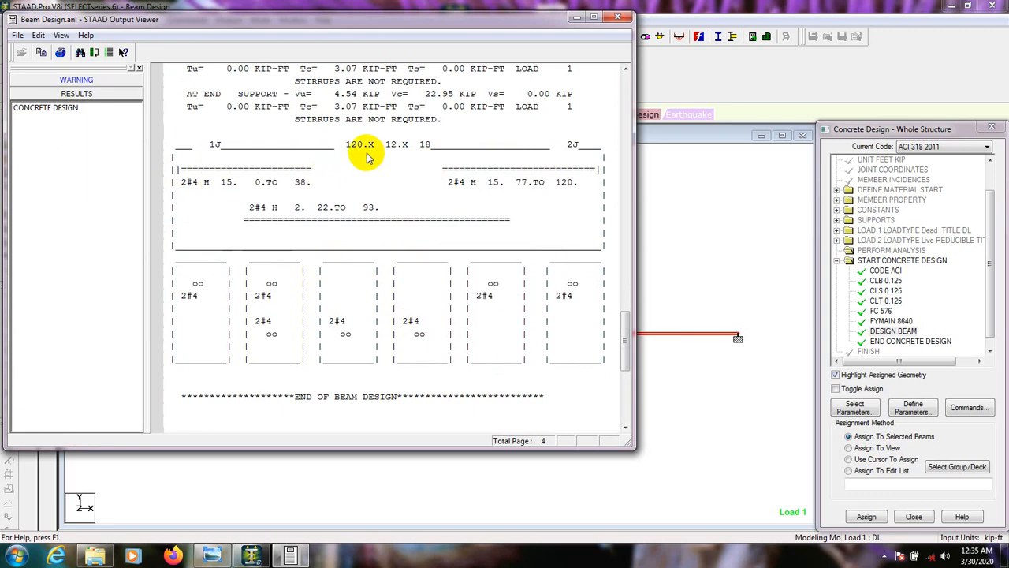
pyautogui.moveTo(369, 150)
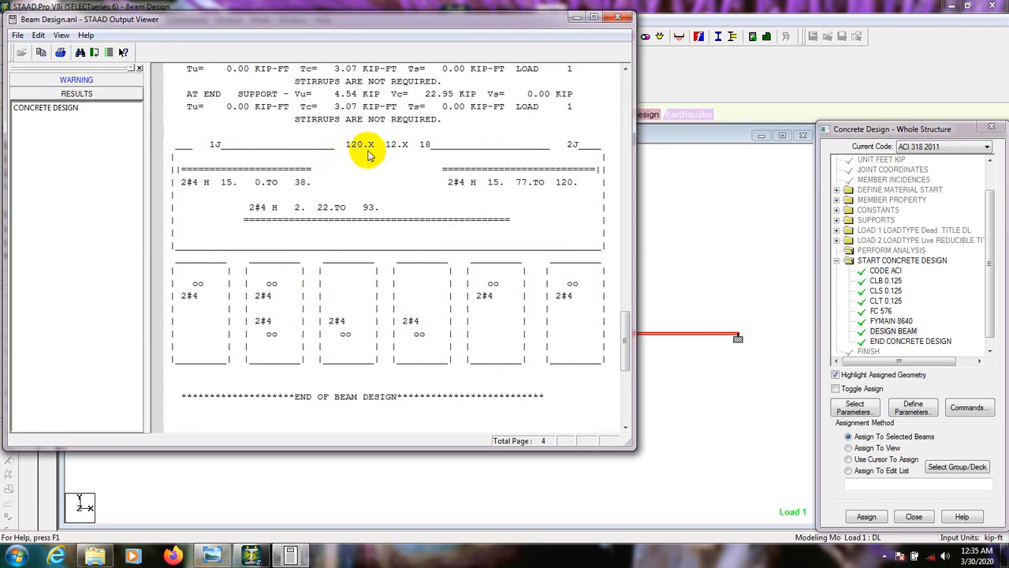
pyautogui.moveTo(353, 148)
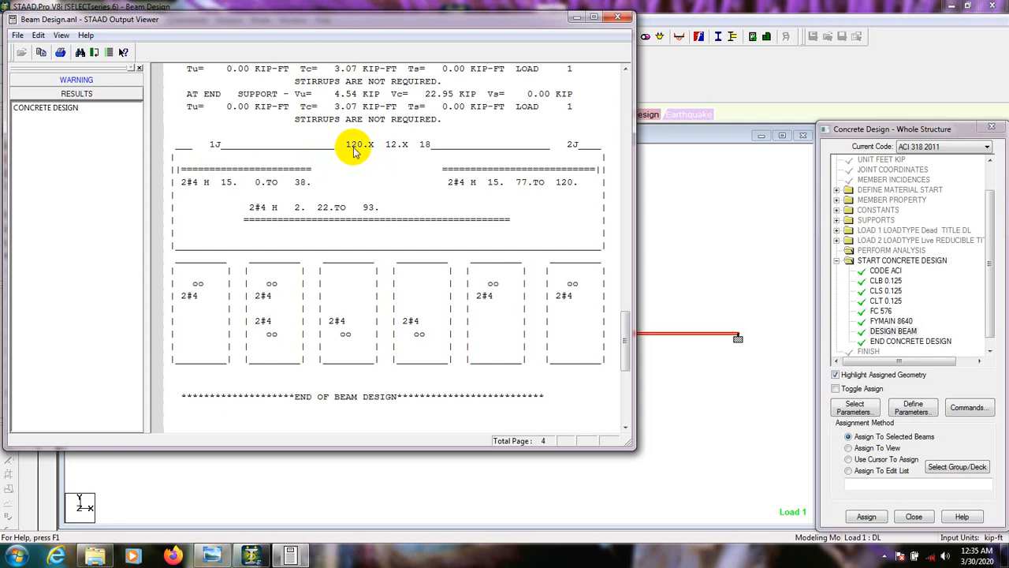
pyautogui.moveTo(355, 151)
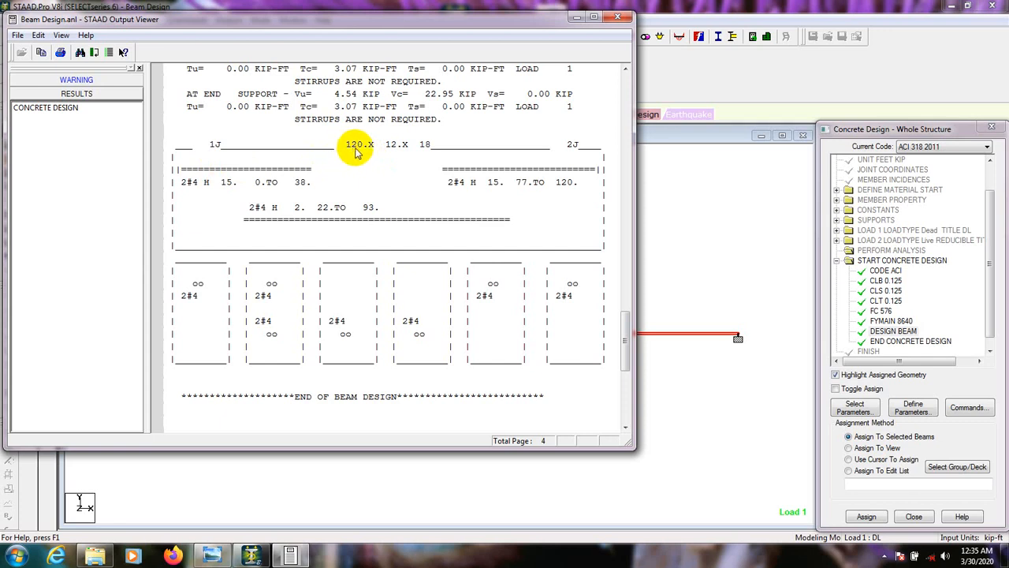
pyautogui.moveTo(387, 154)
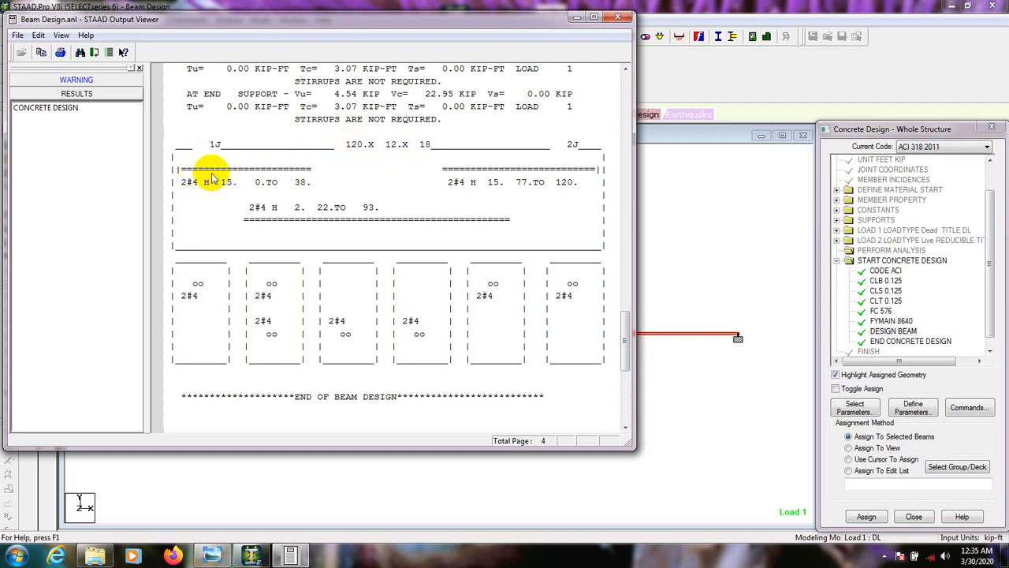
pyautogui.moveTo(366, 239)
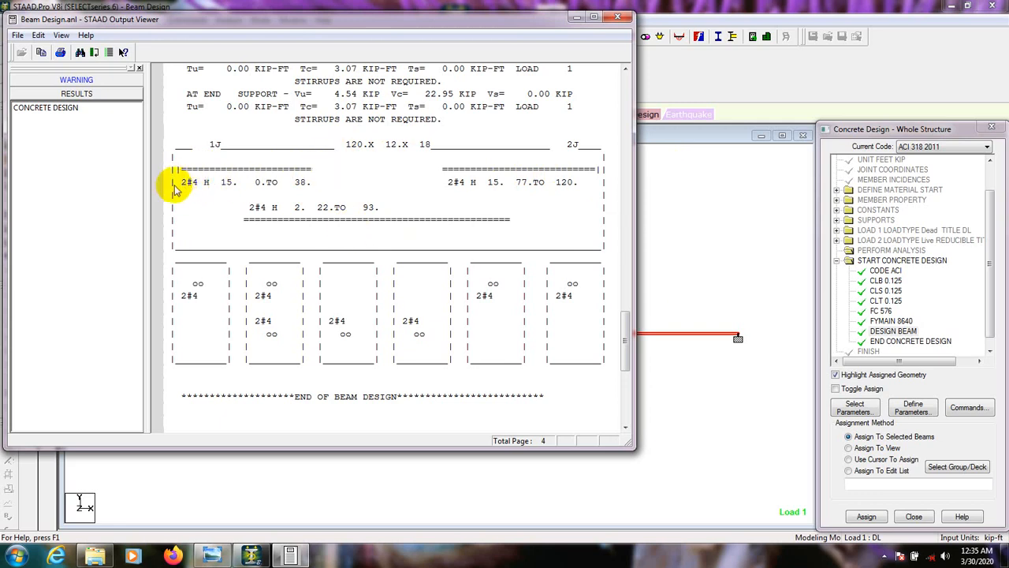
pyautogui.moveTo(199, 189)
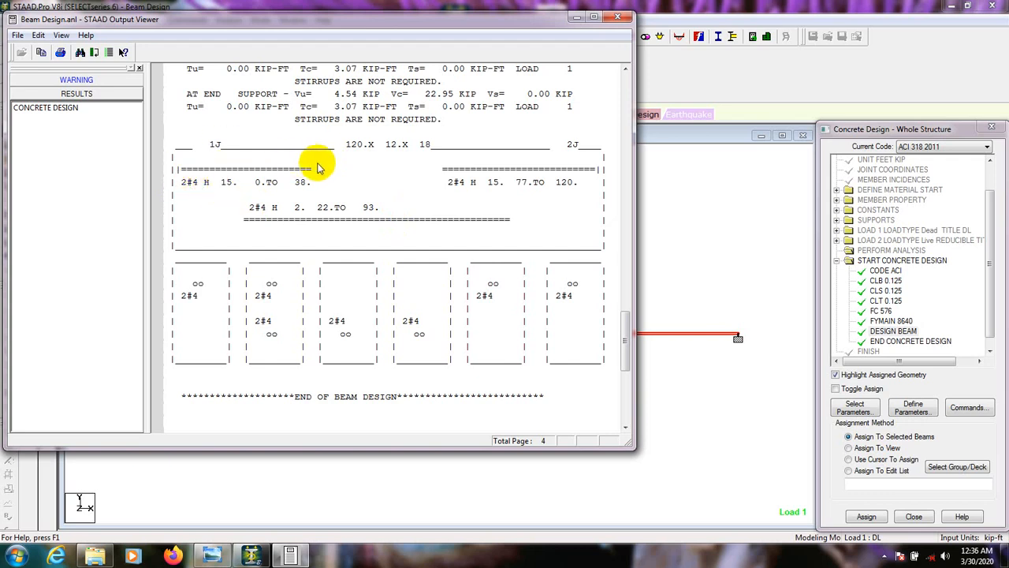
pyautogui.moveTo(331, 220)
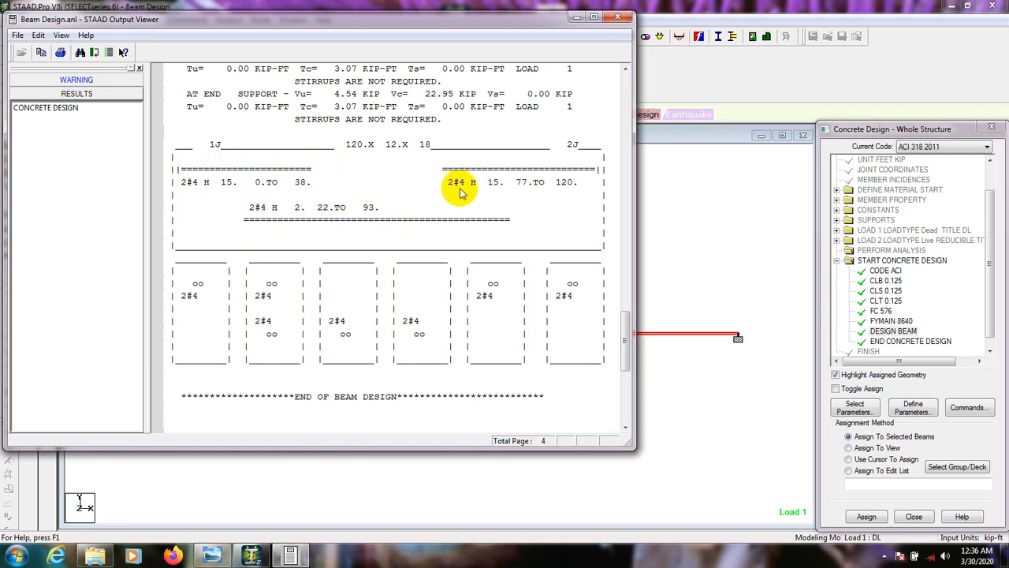
pyautogui.moveTo(211, 345)
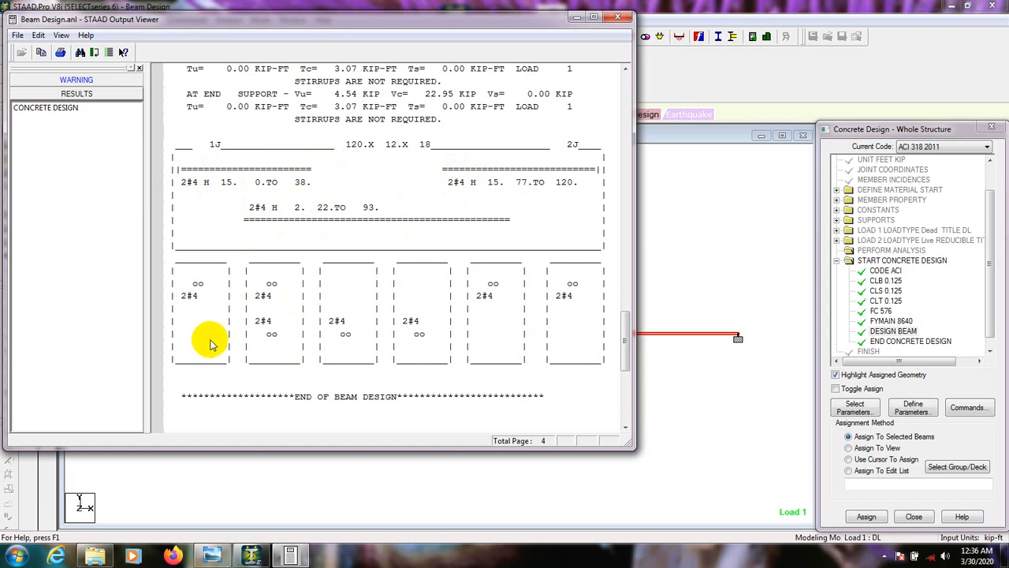
pyautogui.moveTo(269, 350)
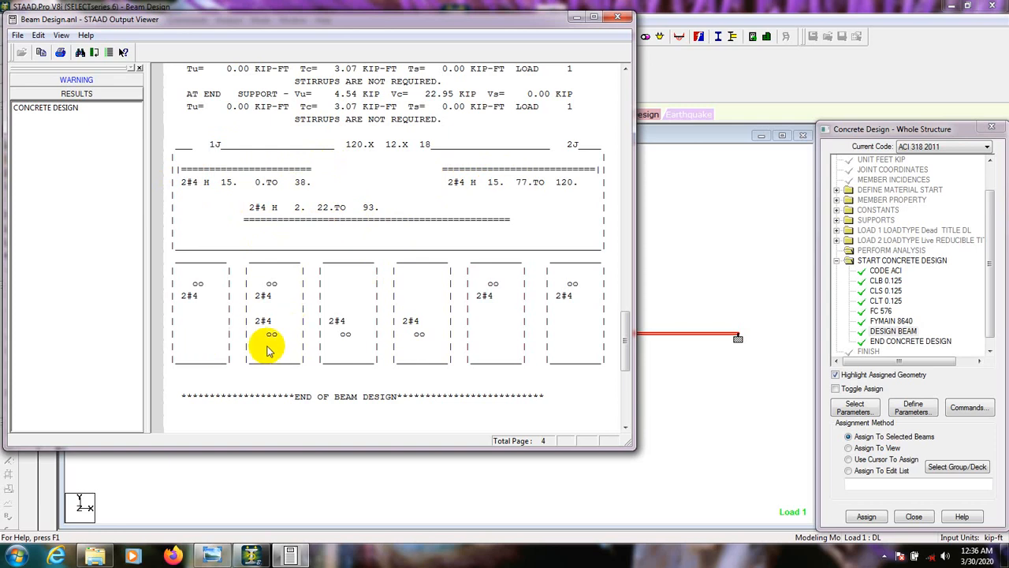
pyautogui.moveTo(214, 319)
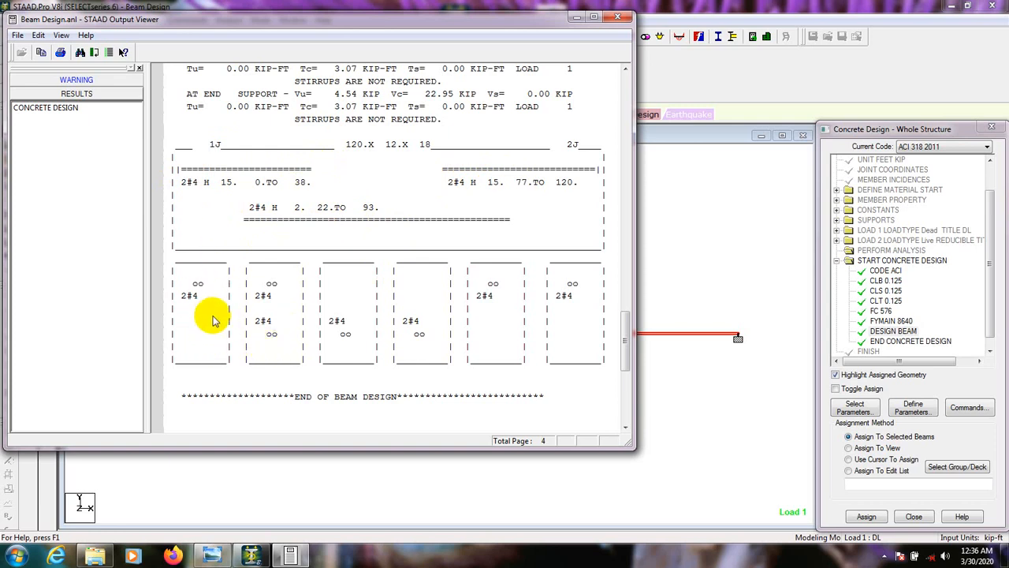
pyautogui.moveTo(243, 323)
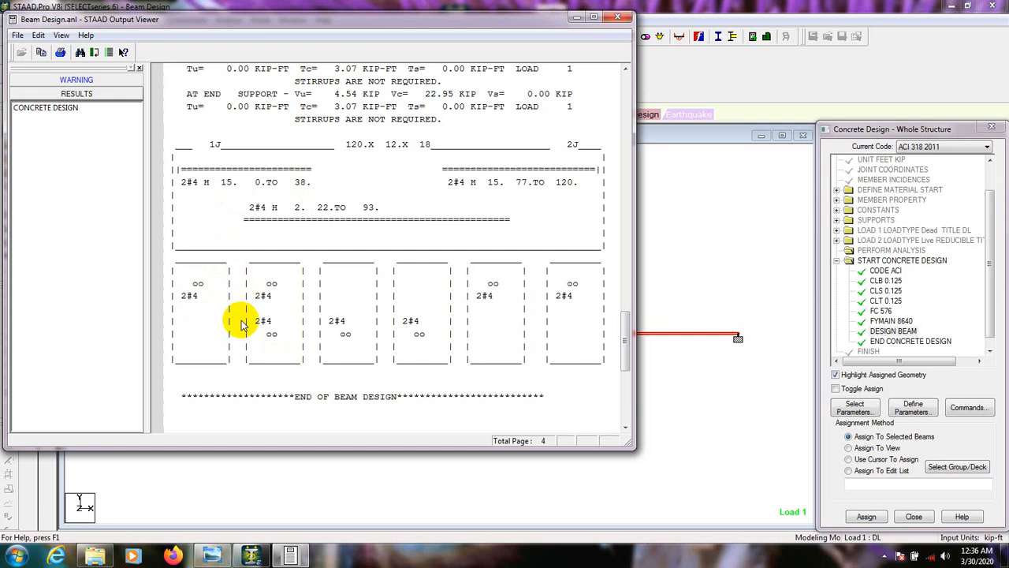
pyautogui.moveTo(370, 327)
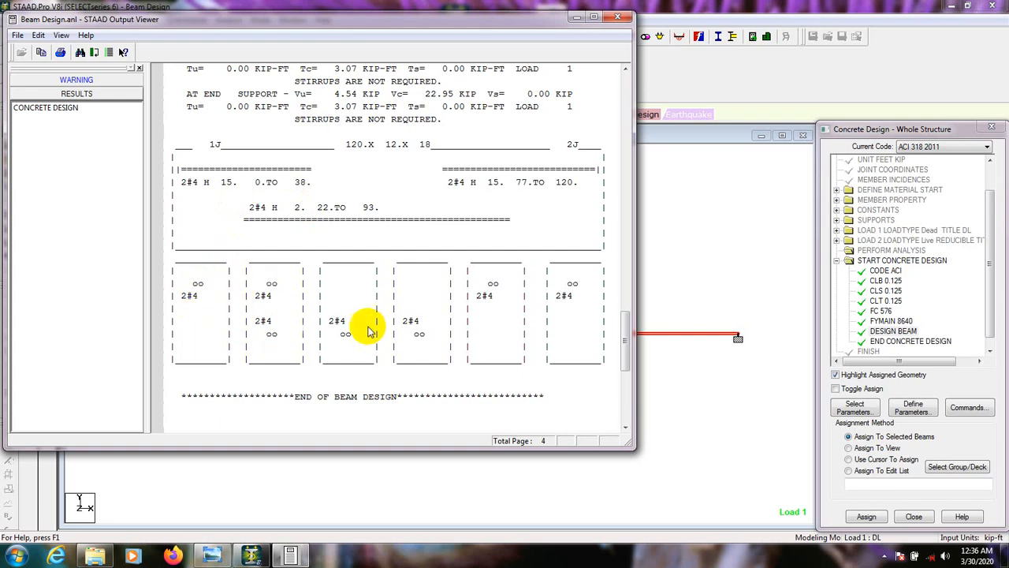
pyautogui.moveTo(217, 358)
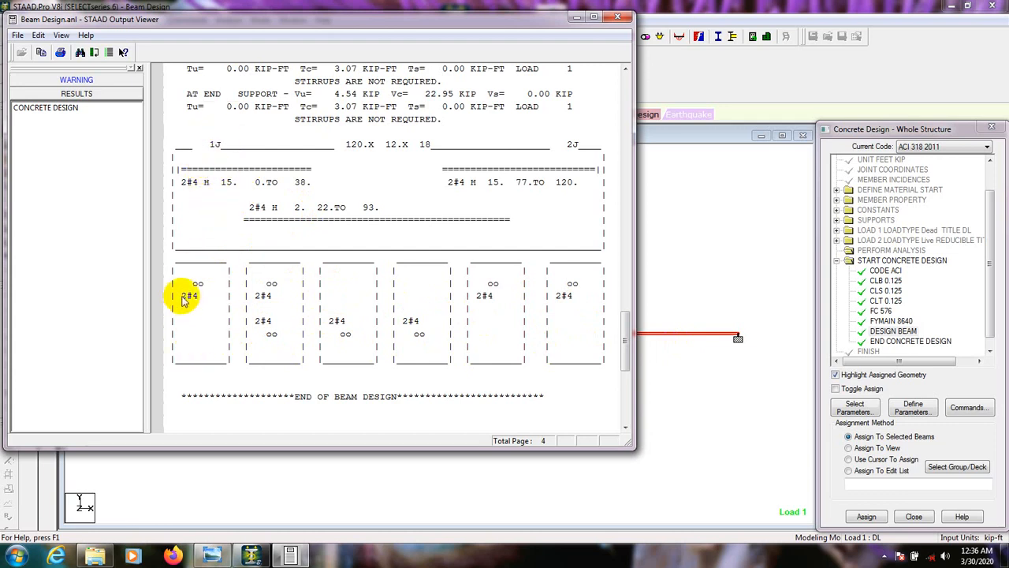
pyautogui.moveTo(209, 298)
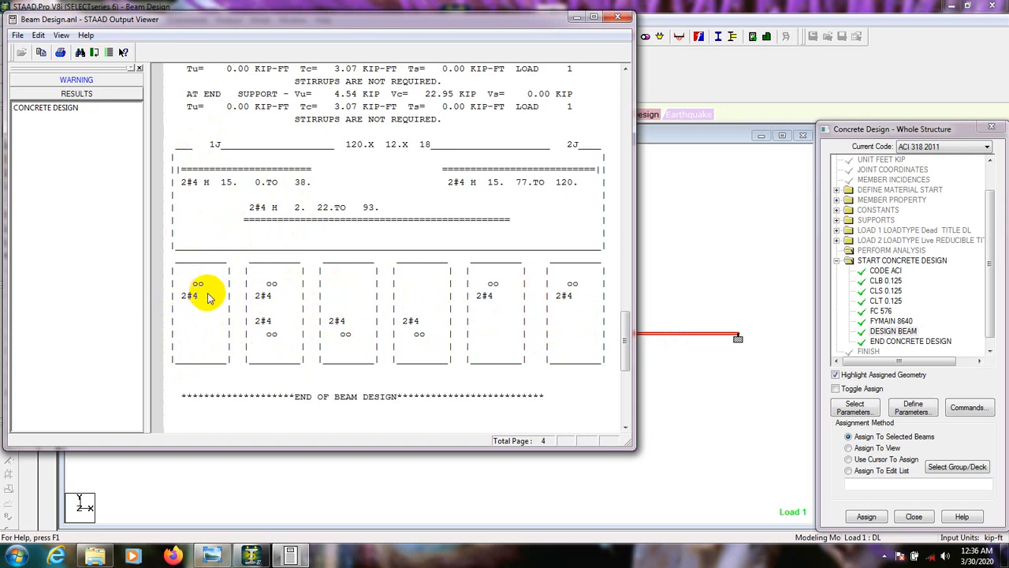
pyautogui.moveTo(287, 306)
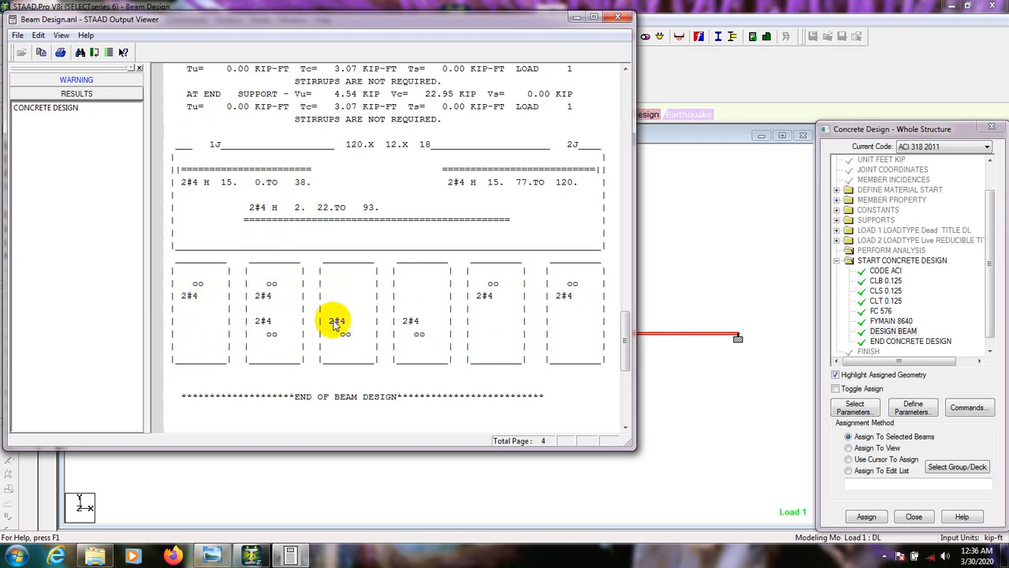
pyautogui.moveTo(491, 326)
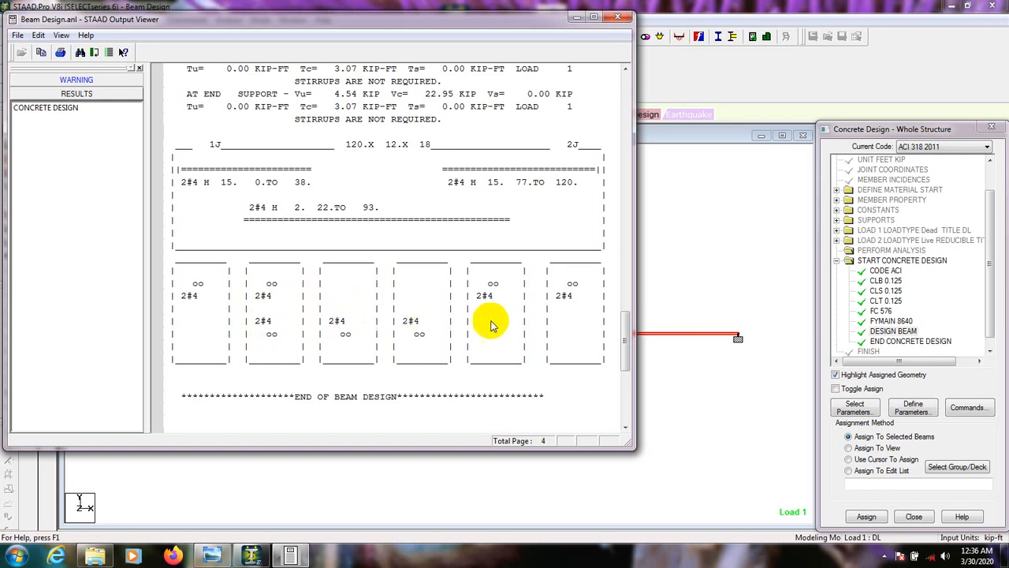
pyautogui.moveTo(571, 298)
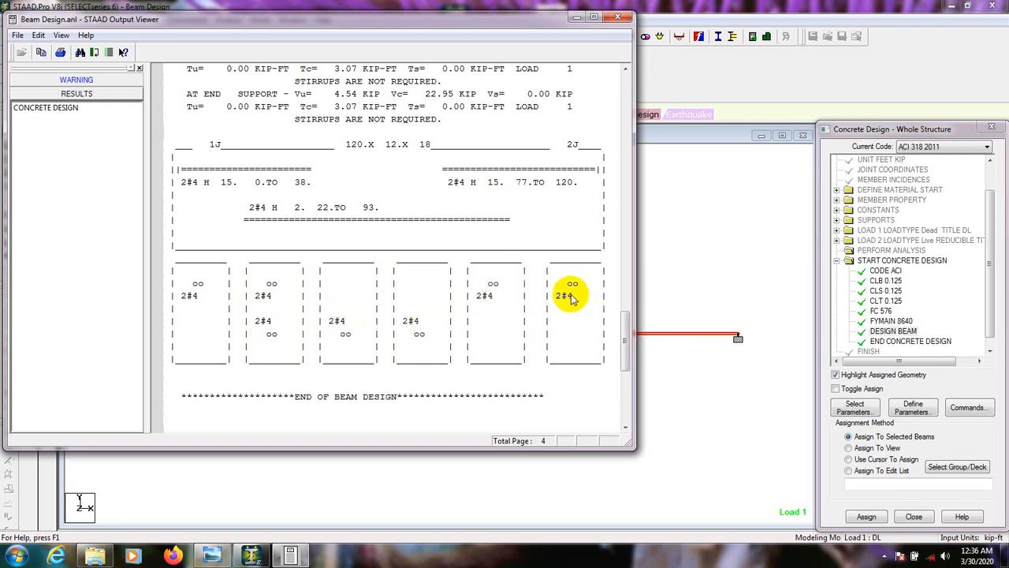
pyautogui.scroll(-3)
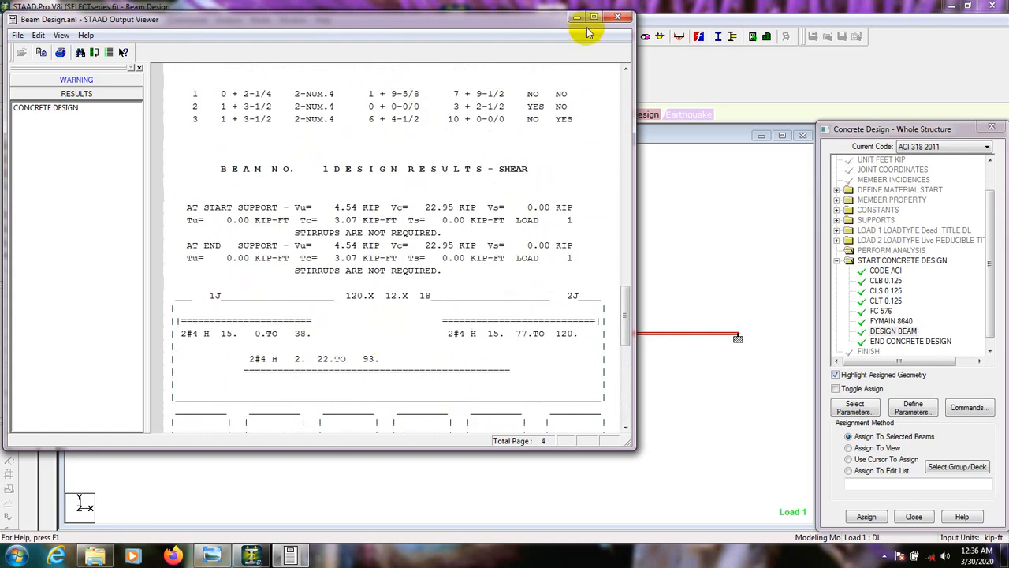
# - Close the Output Viewer and bring up beam 1's Beam Design dialog (18×12 section, 10 ft)
pyautogui.click(619, 18)
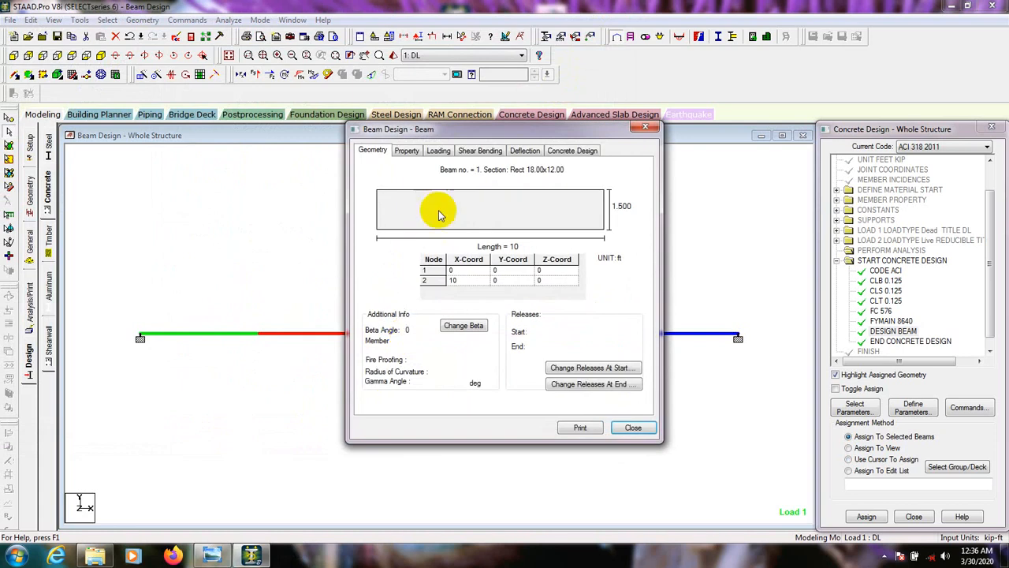
pyautogui.moveTo(457, 248)
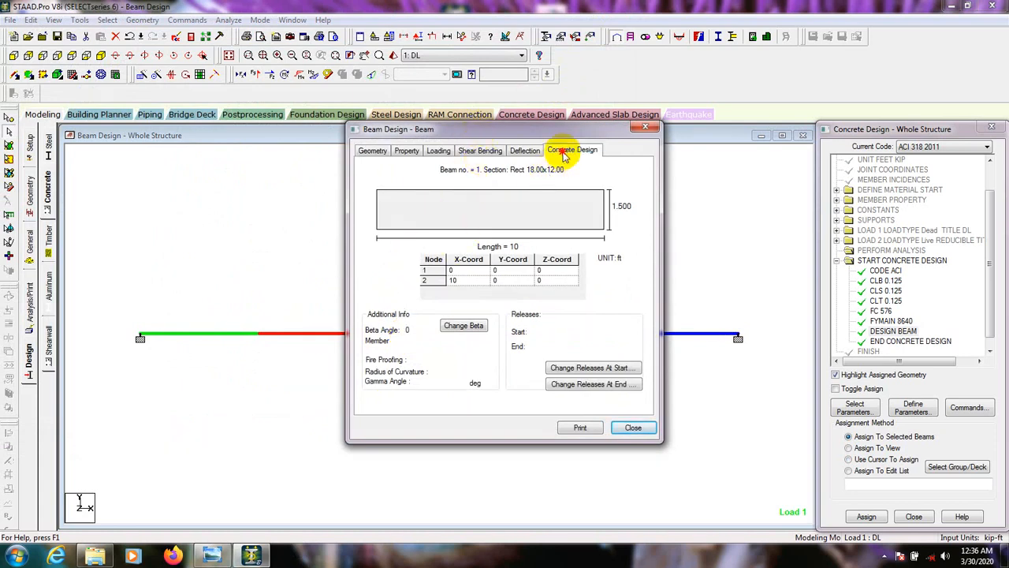
# - Show beam 1's concrete design: 2#4 top bars at ends, 2#4 bottom bars mid-span
pyautogui.click(572, 149)
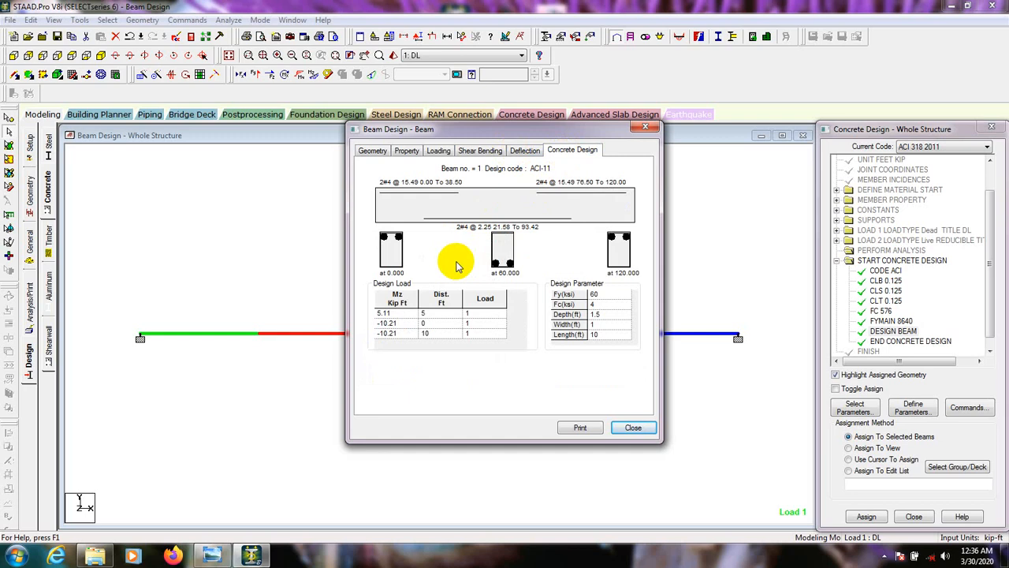
pyautogui.moveTo(420, 240)
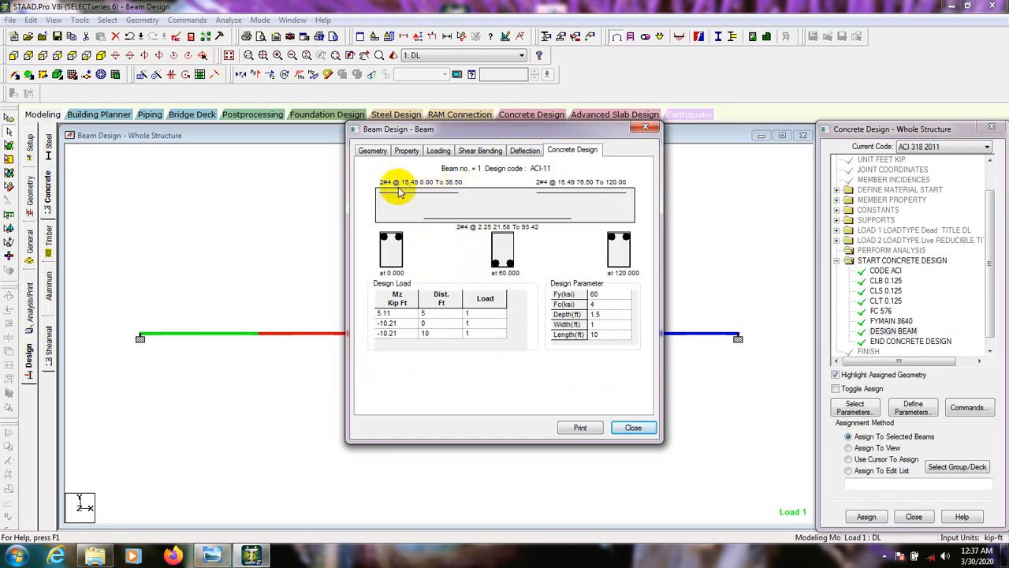
pyautogui.moveTo(450, 200)
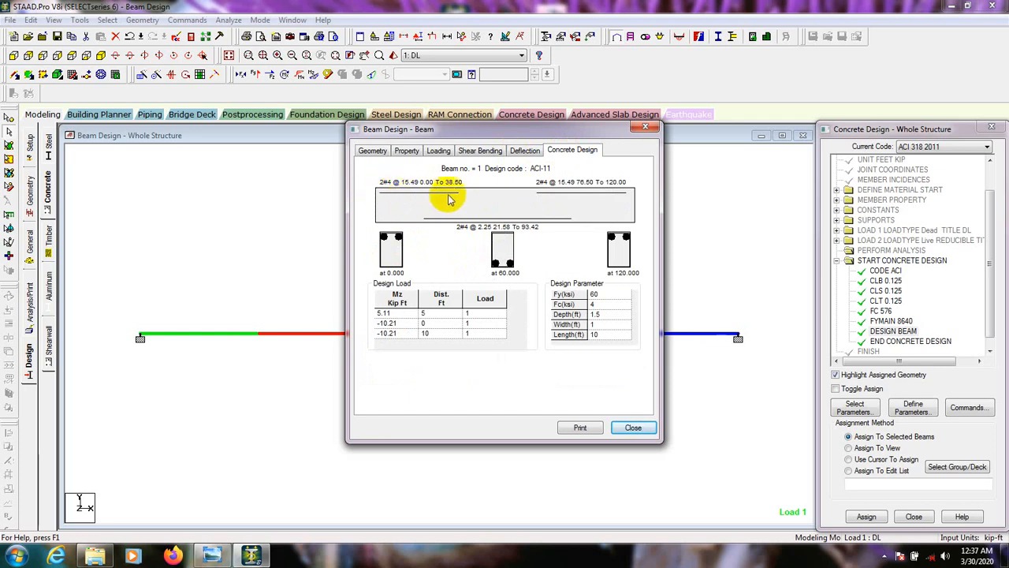
pyautogui.moveTo(451, 193)
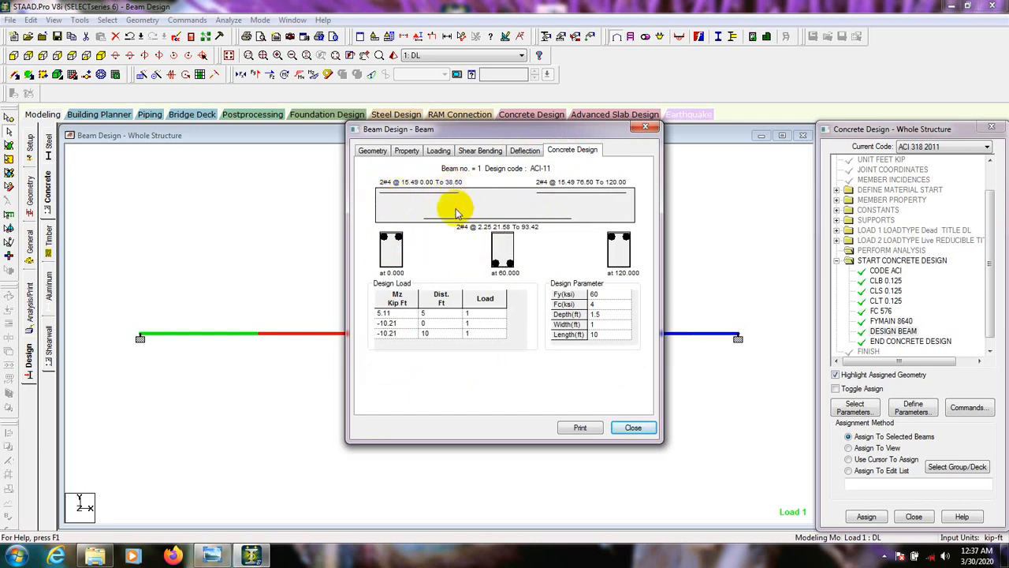
pyautogui.moveTo(382, 190)
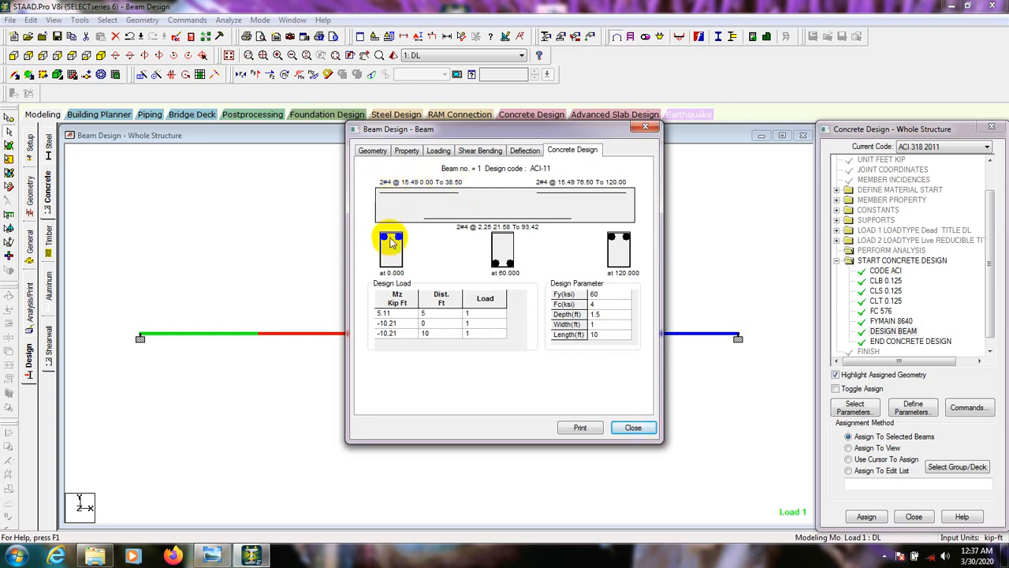
pyautogui.moveTo(432, 223)
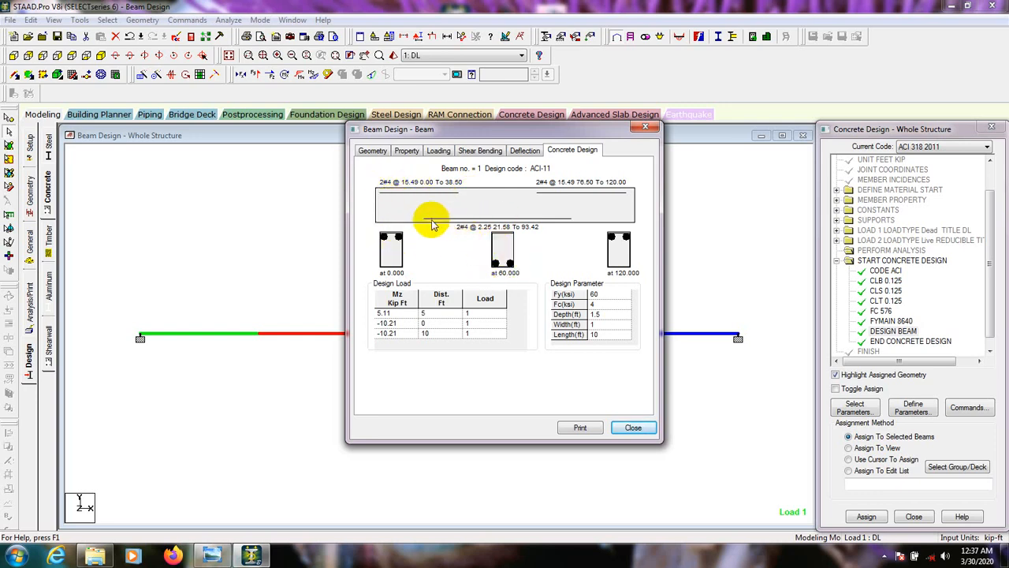
pyautogui.moveTo(418, 229)
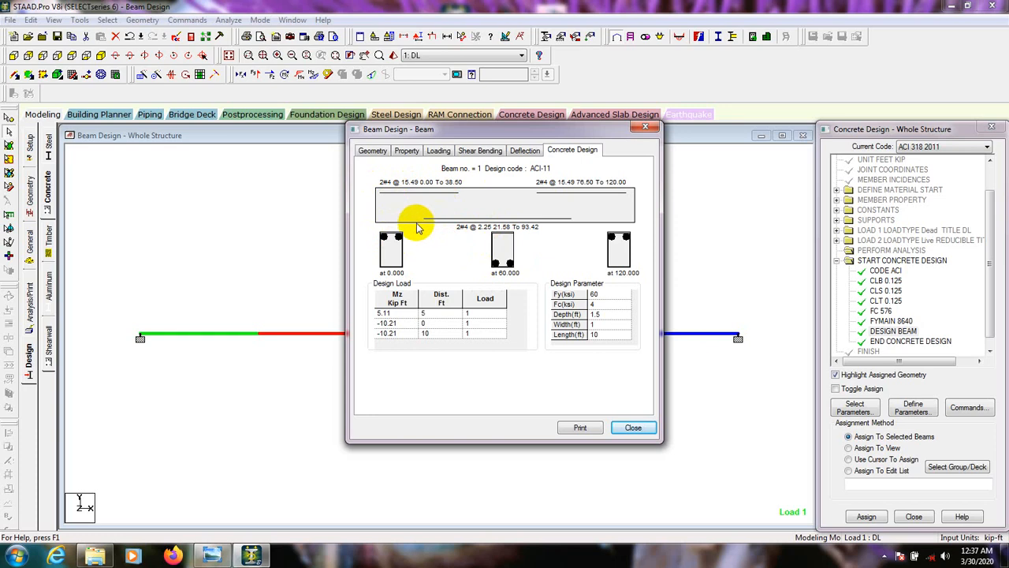
pyautogui.moveTo(428, 228)
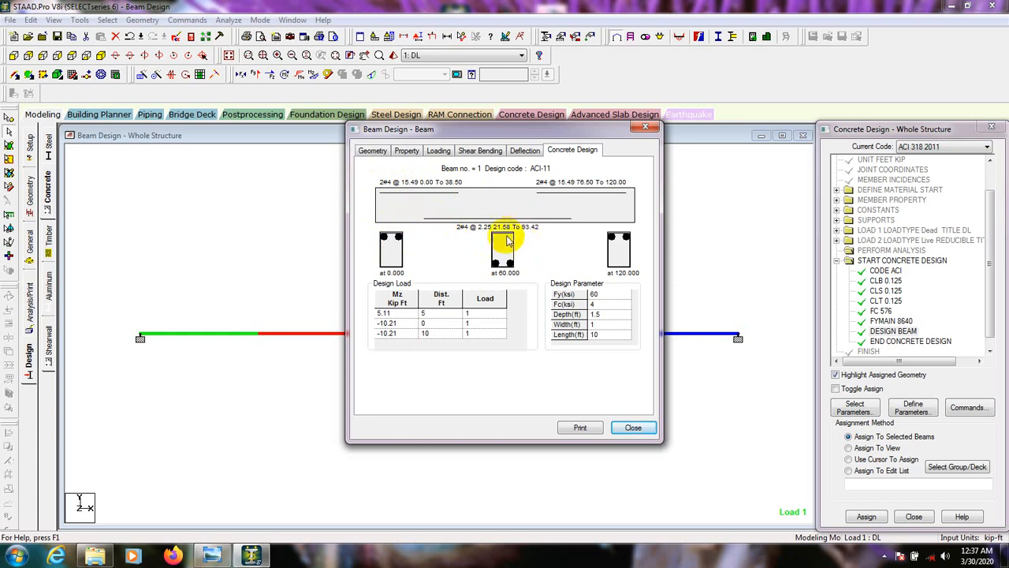
pyautogui.moveTo(547, 228)
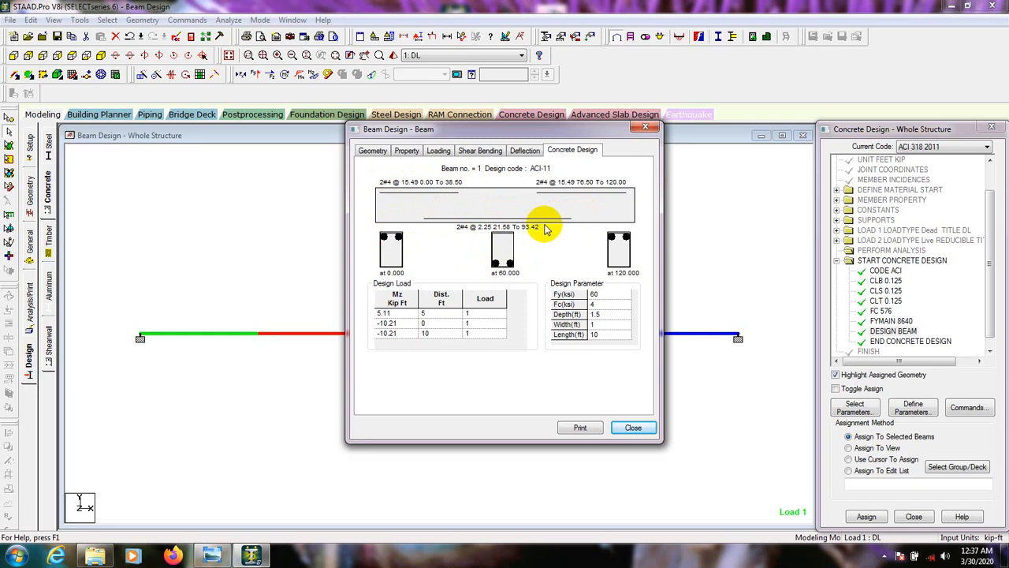
pyautogui.moveTo(574, 193)
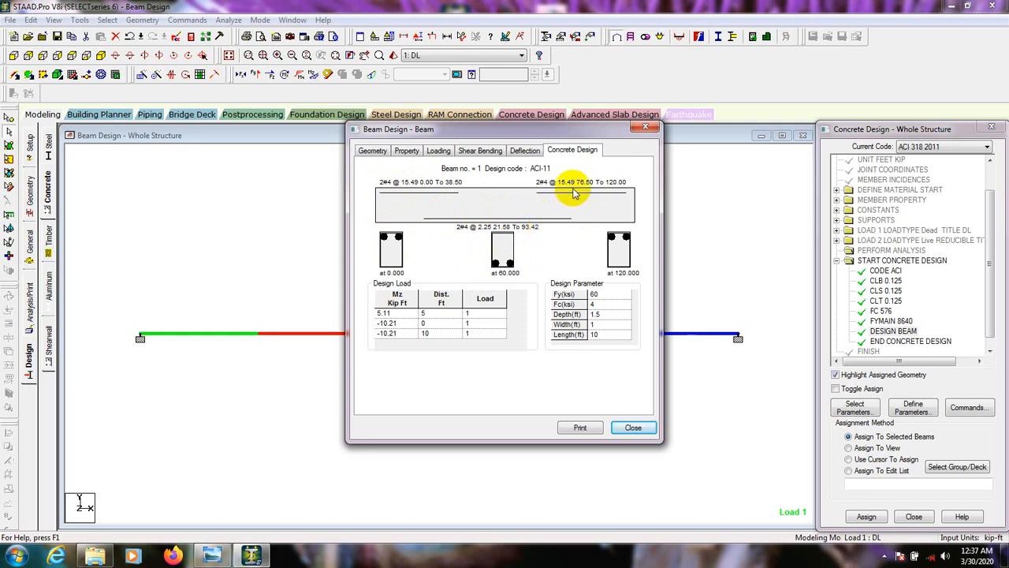
pyautogui.moveTo(522, 181)
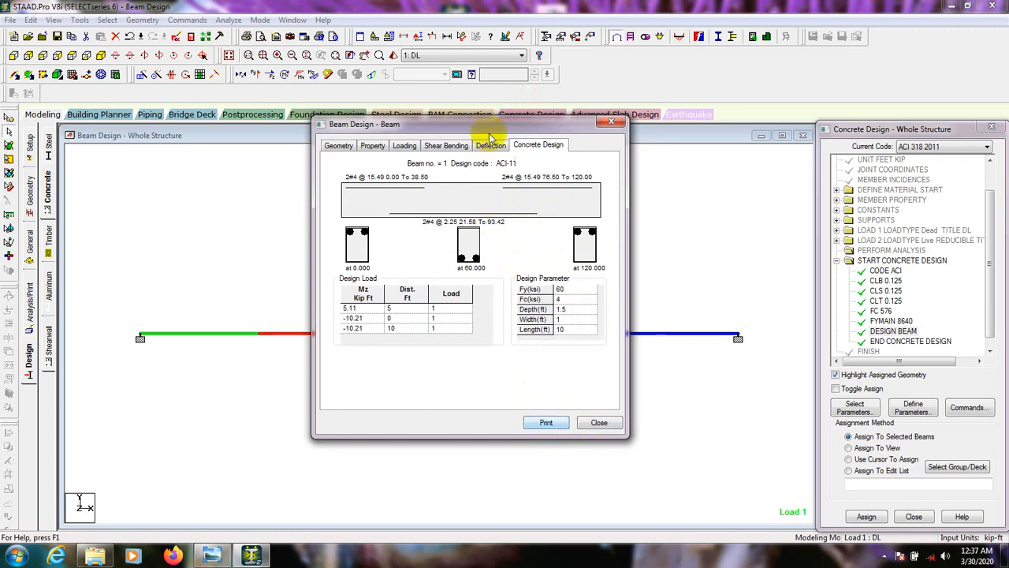
# - View beam 1's shear-bending diagram and its section and material properties
pyautogui.click(490, 145)
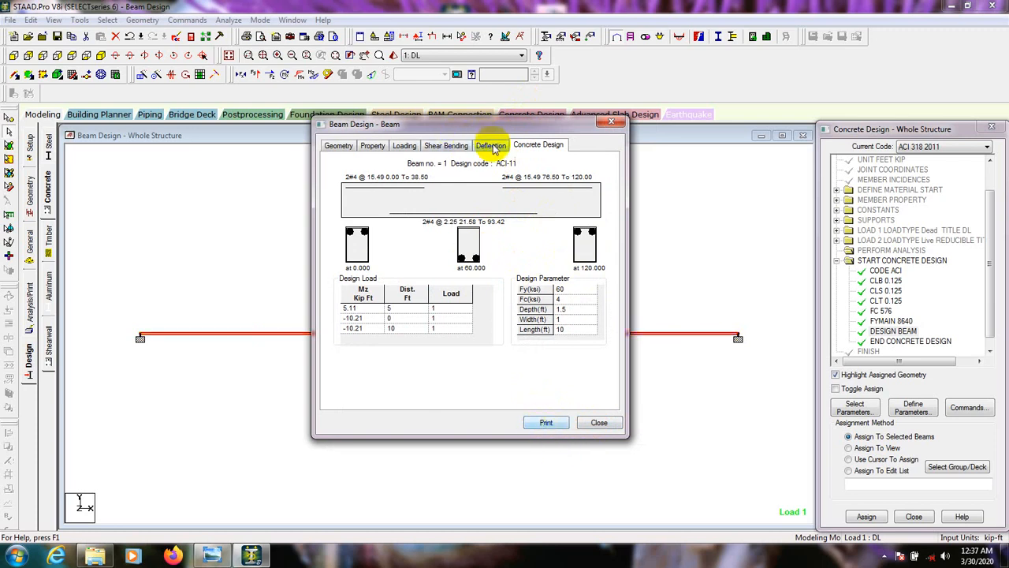
pyautogui.click(446, 145)
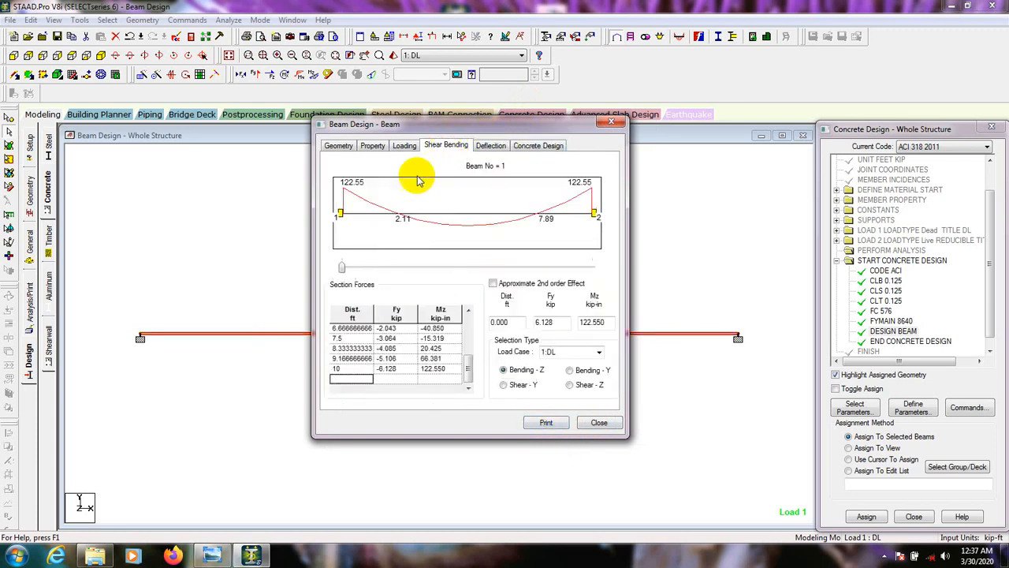
pyautogui.moveTo(583, 224)
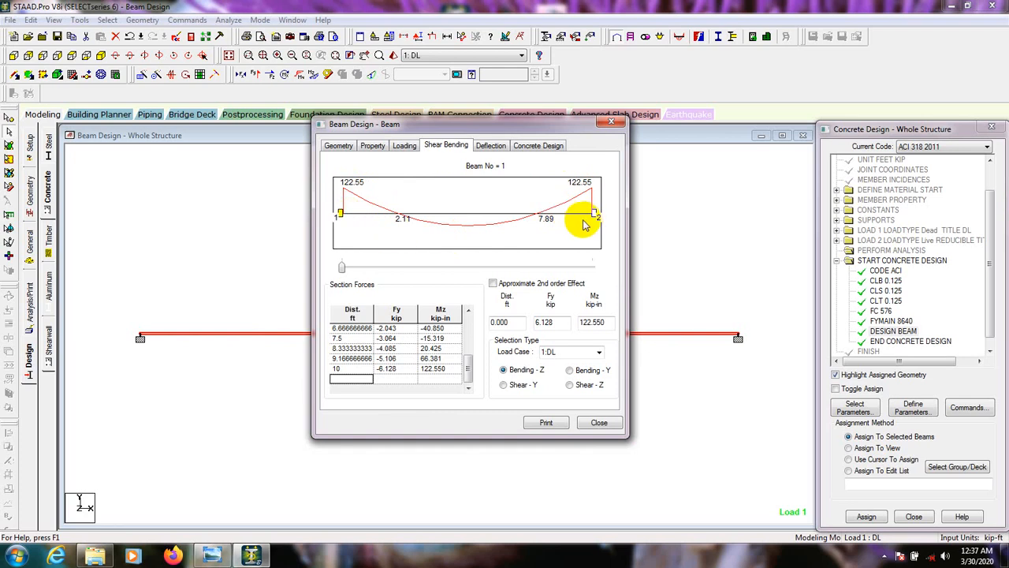
pyautogui.click(372, 145)
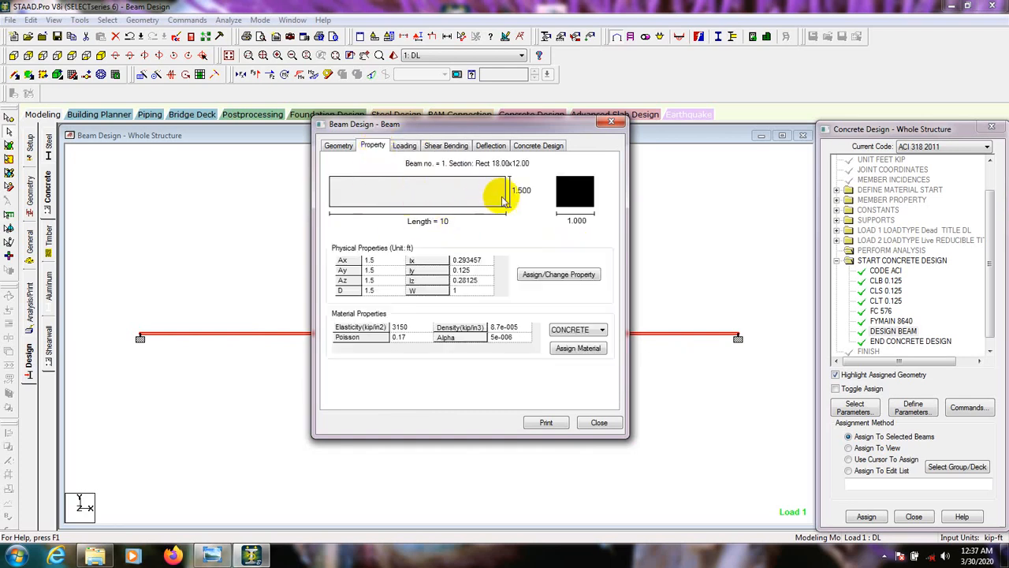
# - Review beam 1's DL and 2:LL uniform loads, ending on the -1 kip/ft dead load
pyautogui.click(404, 145)
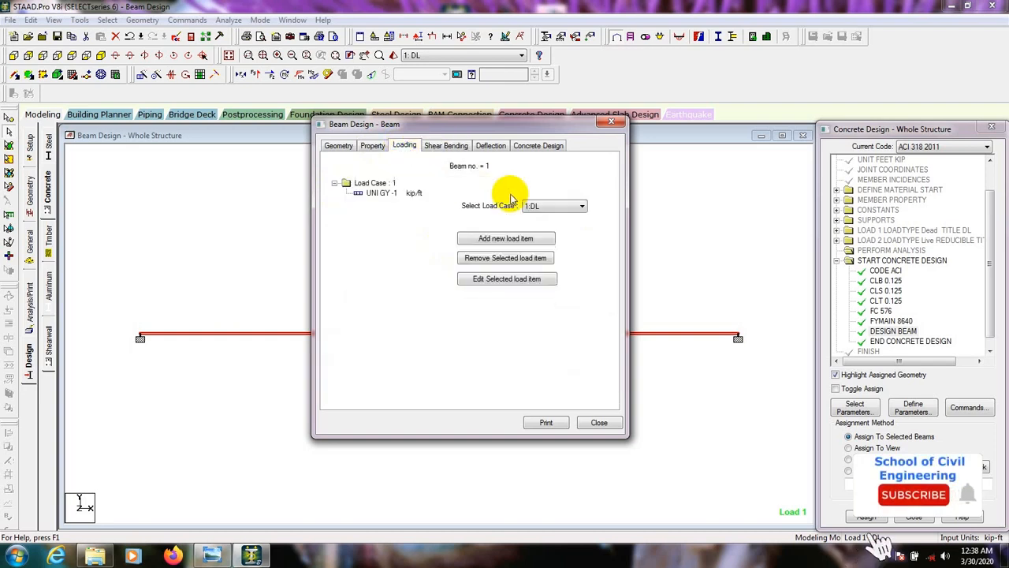
pyautogui.click(555, 206)
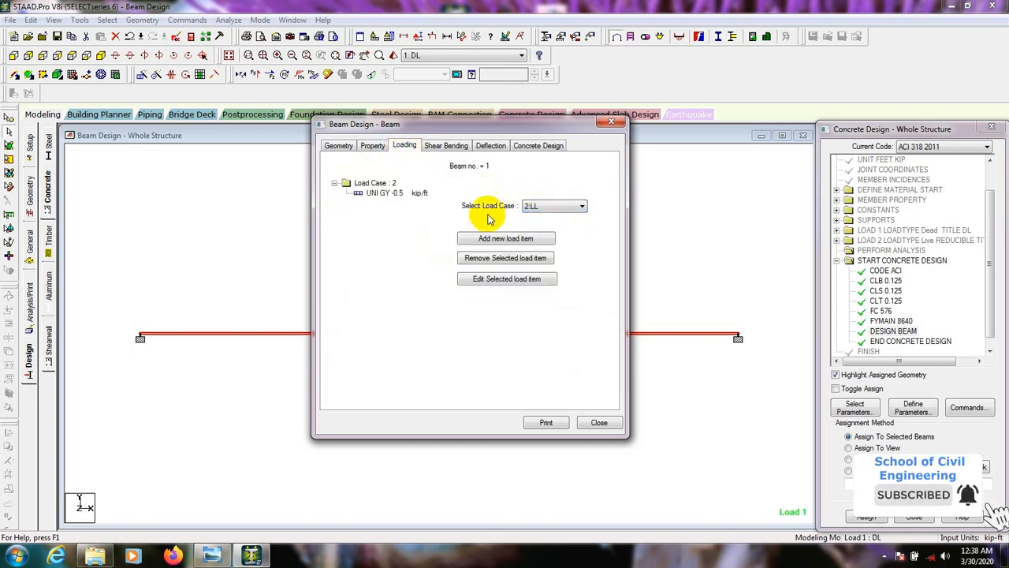
pyautogui.click(539, 145)
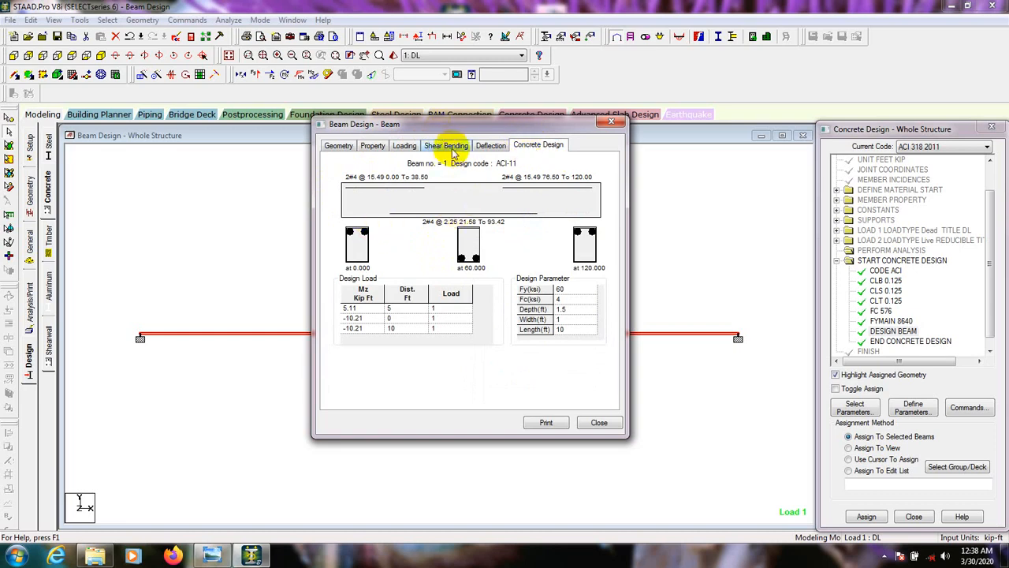
pyautogui.click(404, 145)
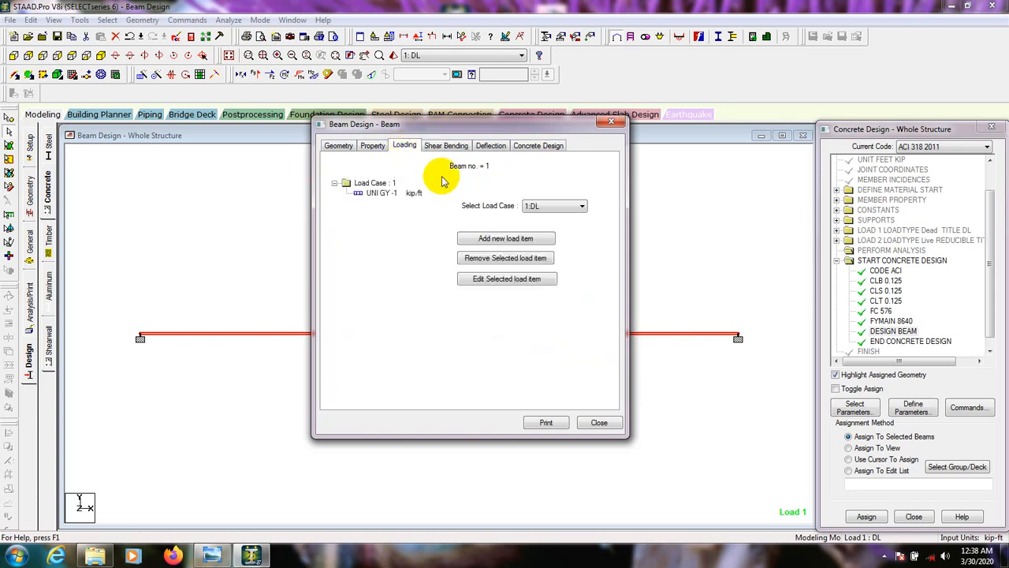